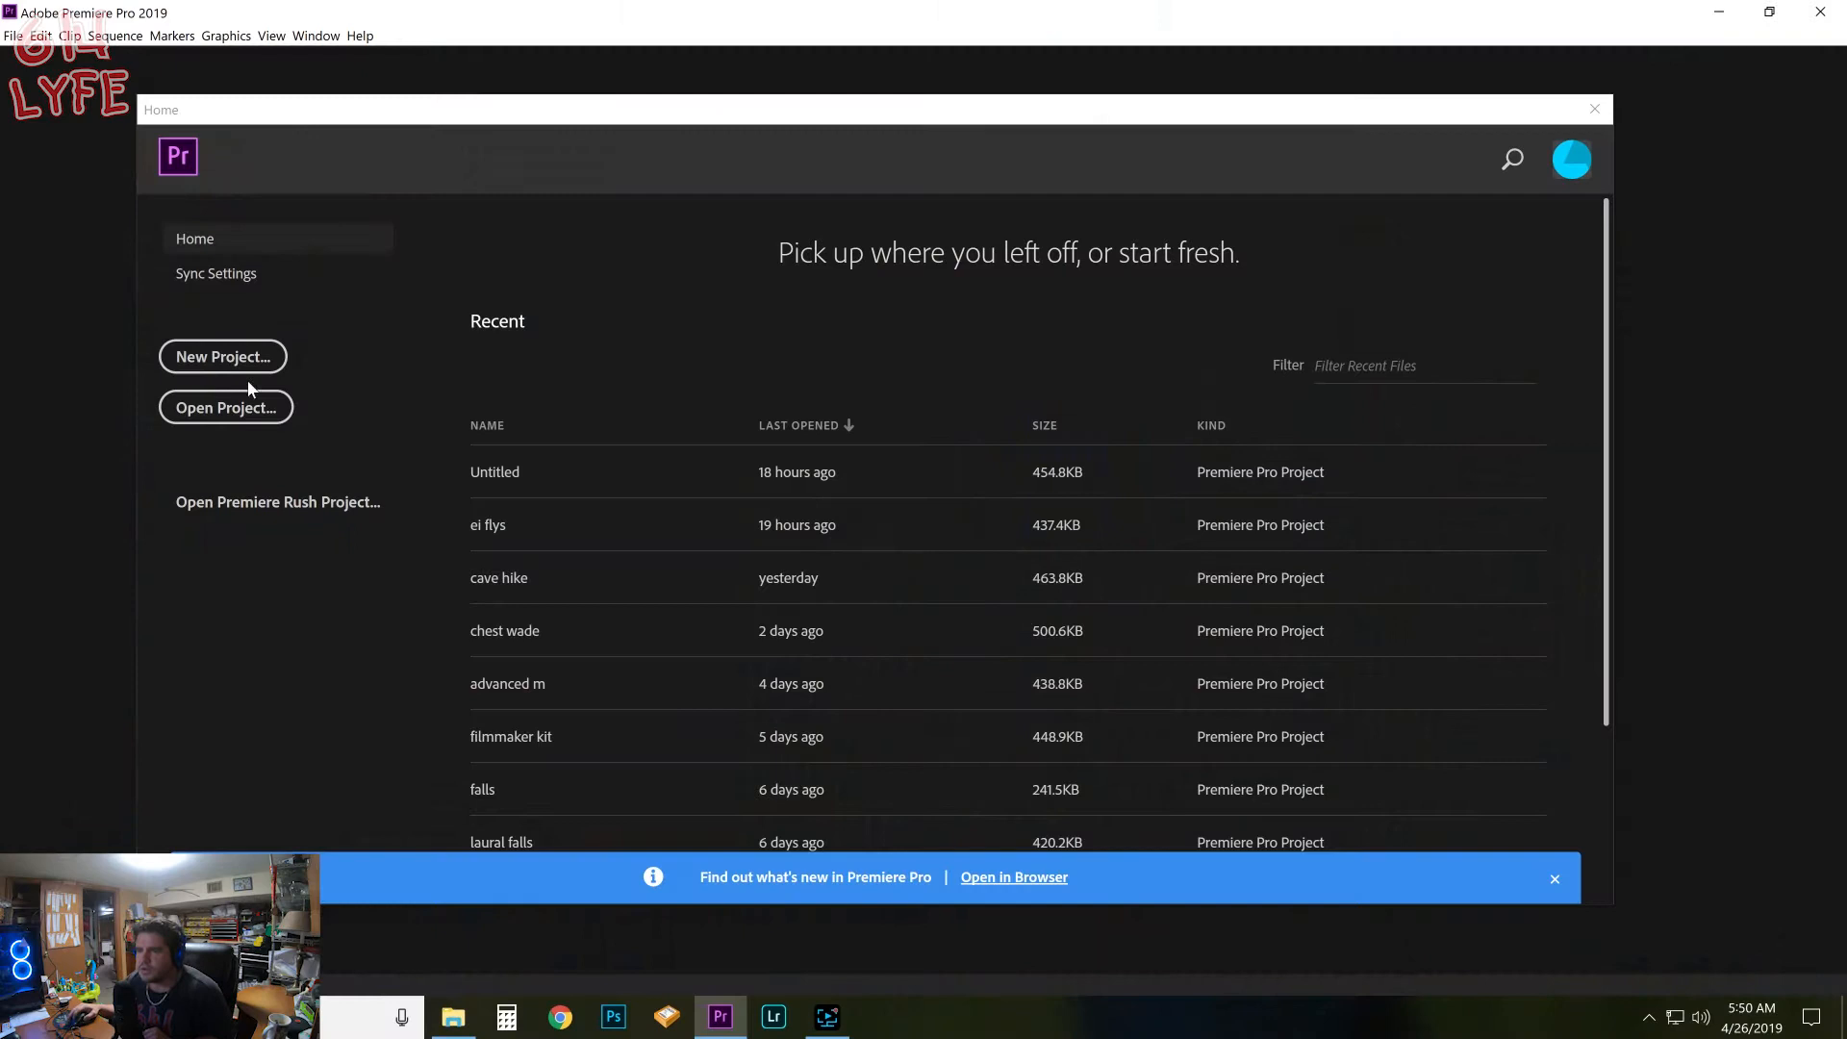
Step: Create a new Premiere Pro project named '4k ig' from the Home screen
click(223, 356)
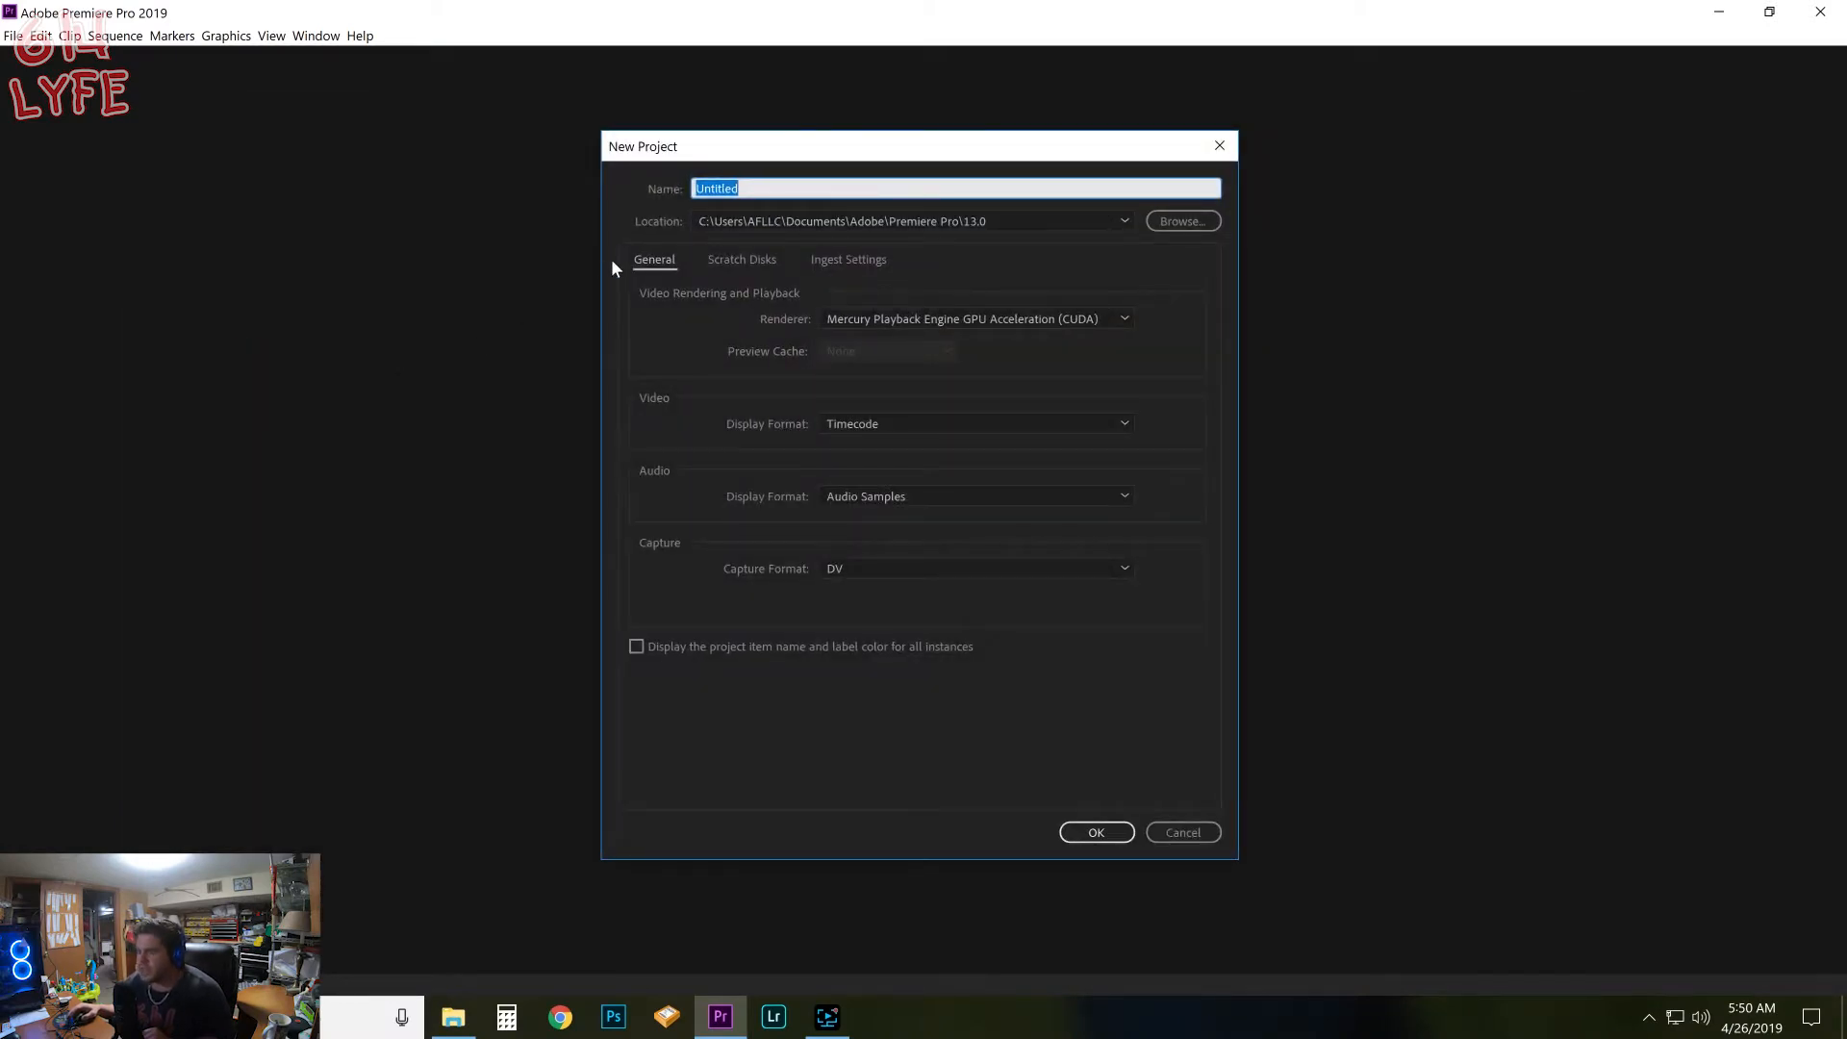
mouse_move(624, 258)
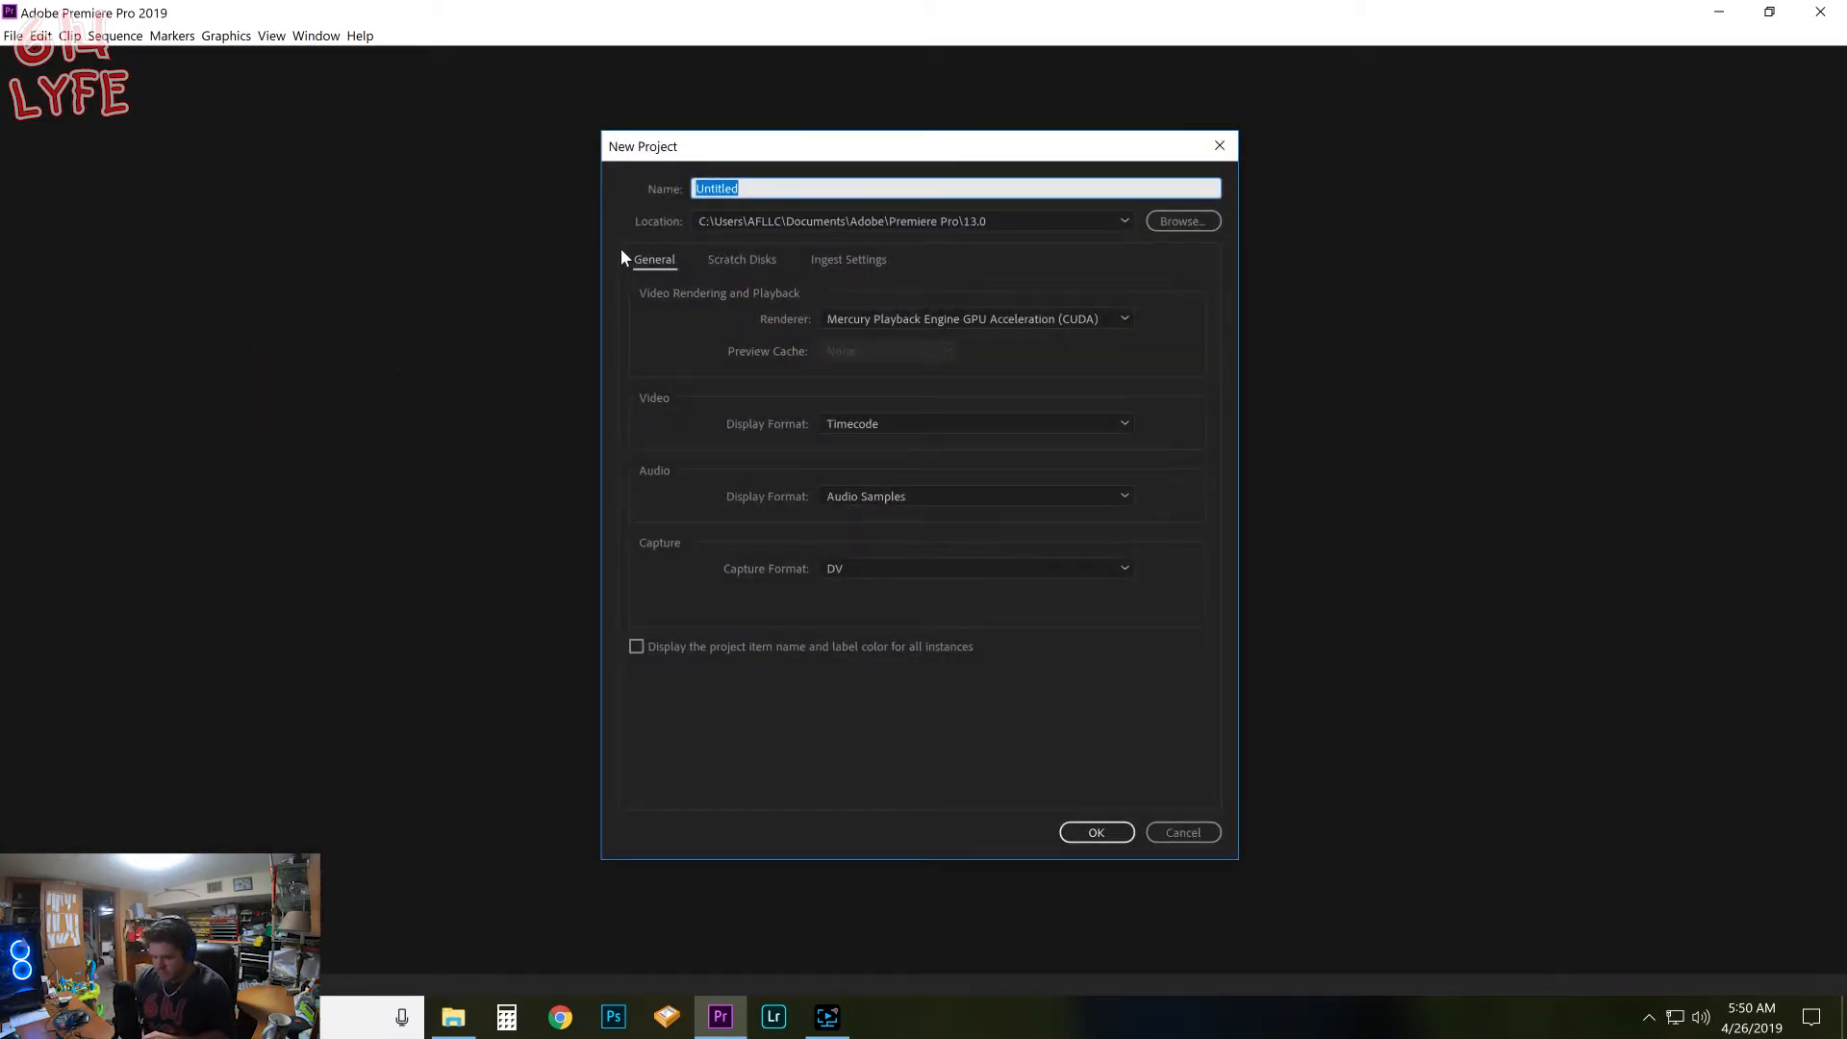
text(4k in)
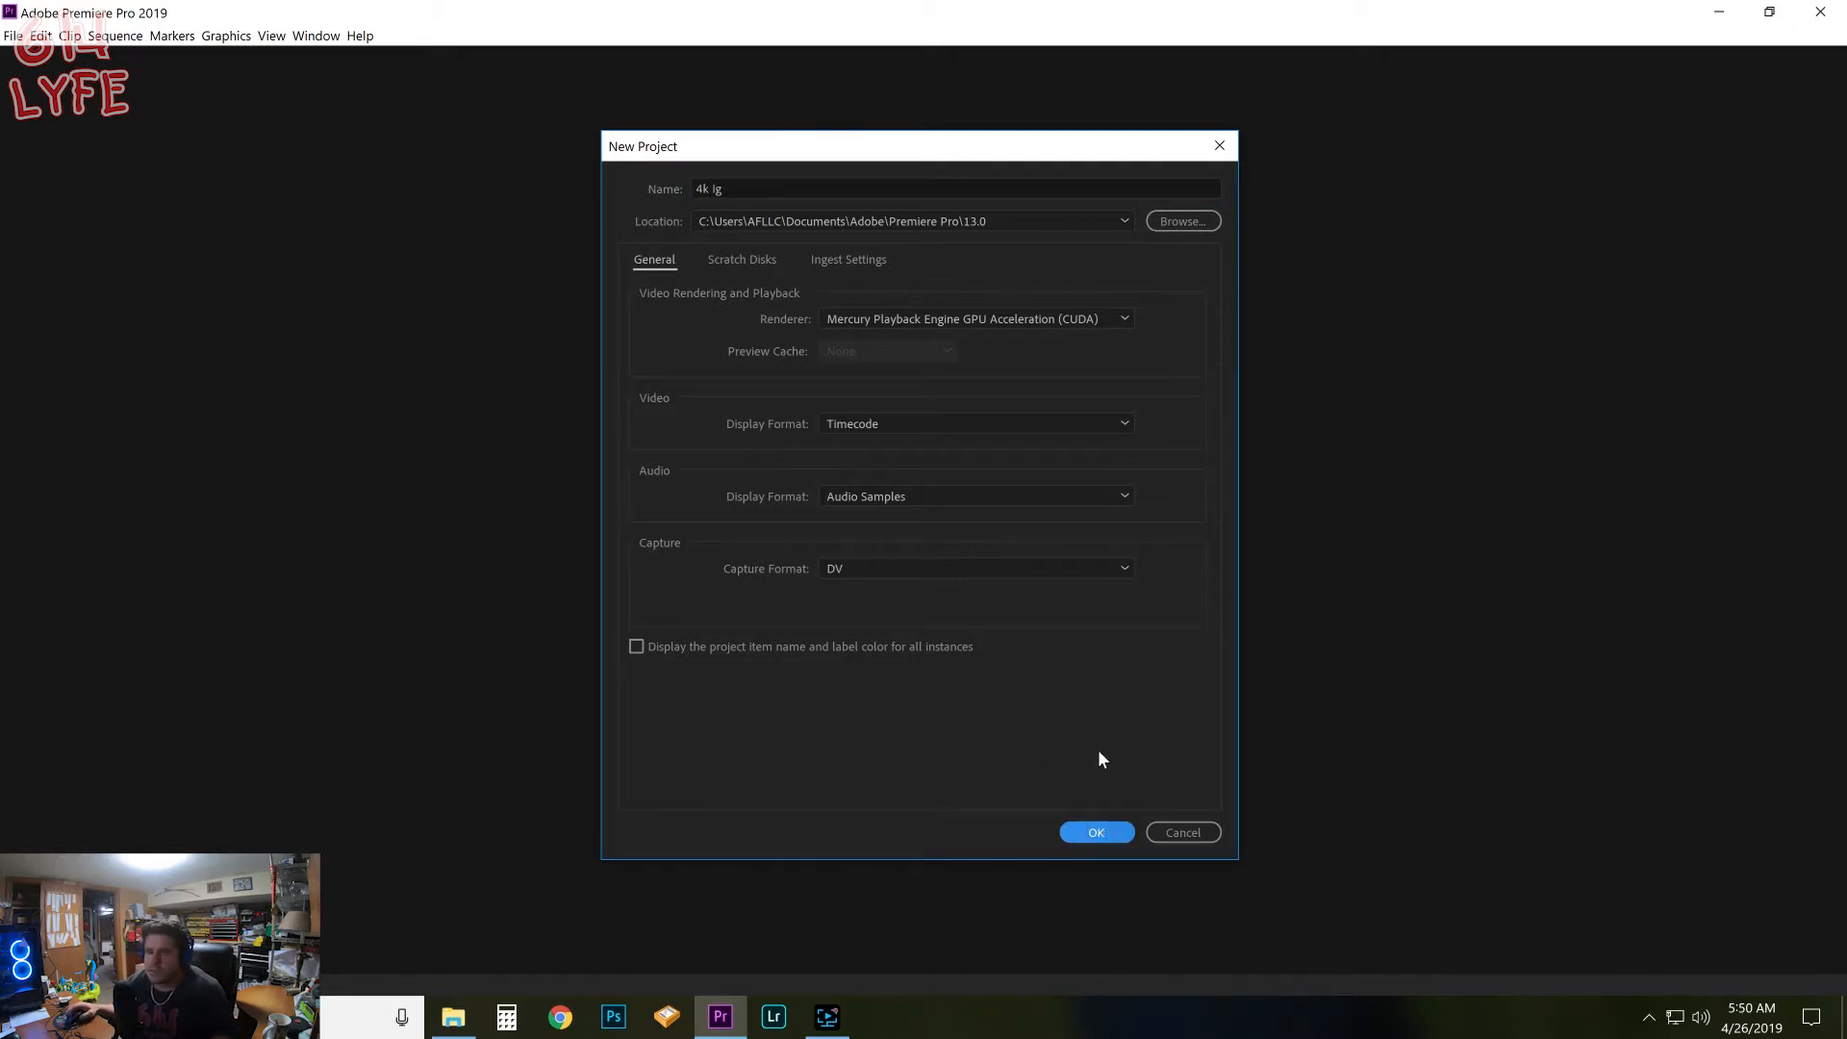
click(1095, 831)
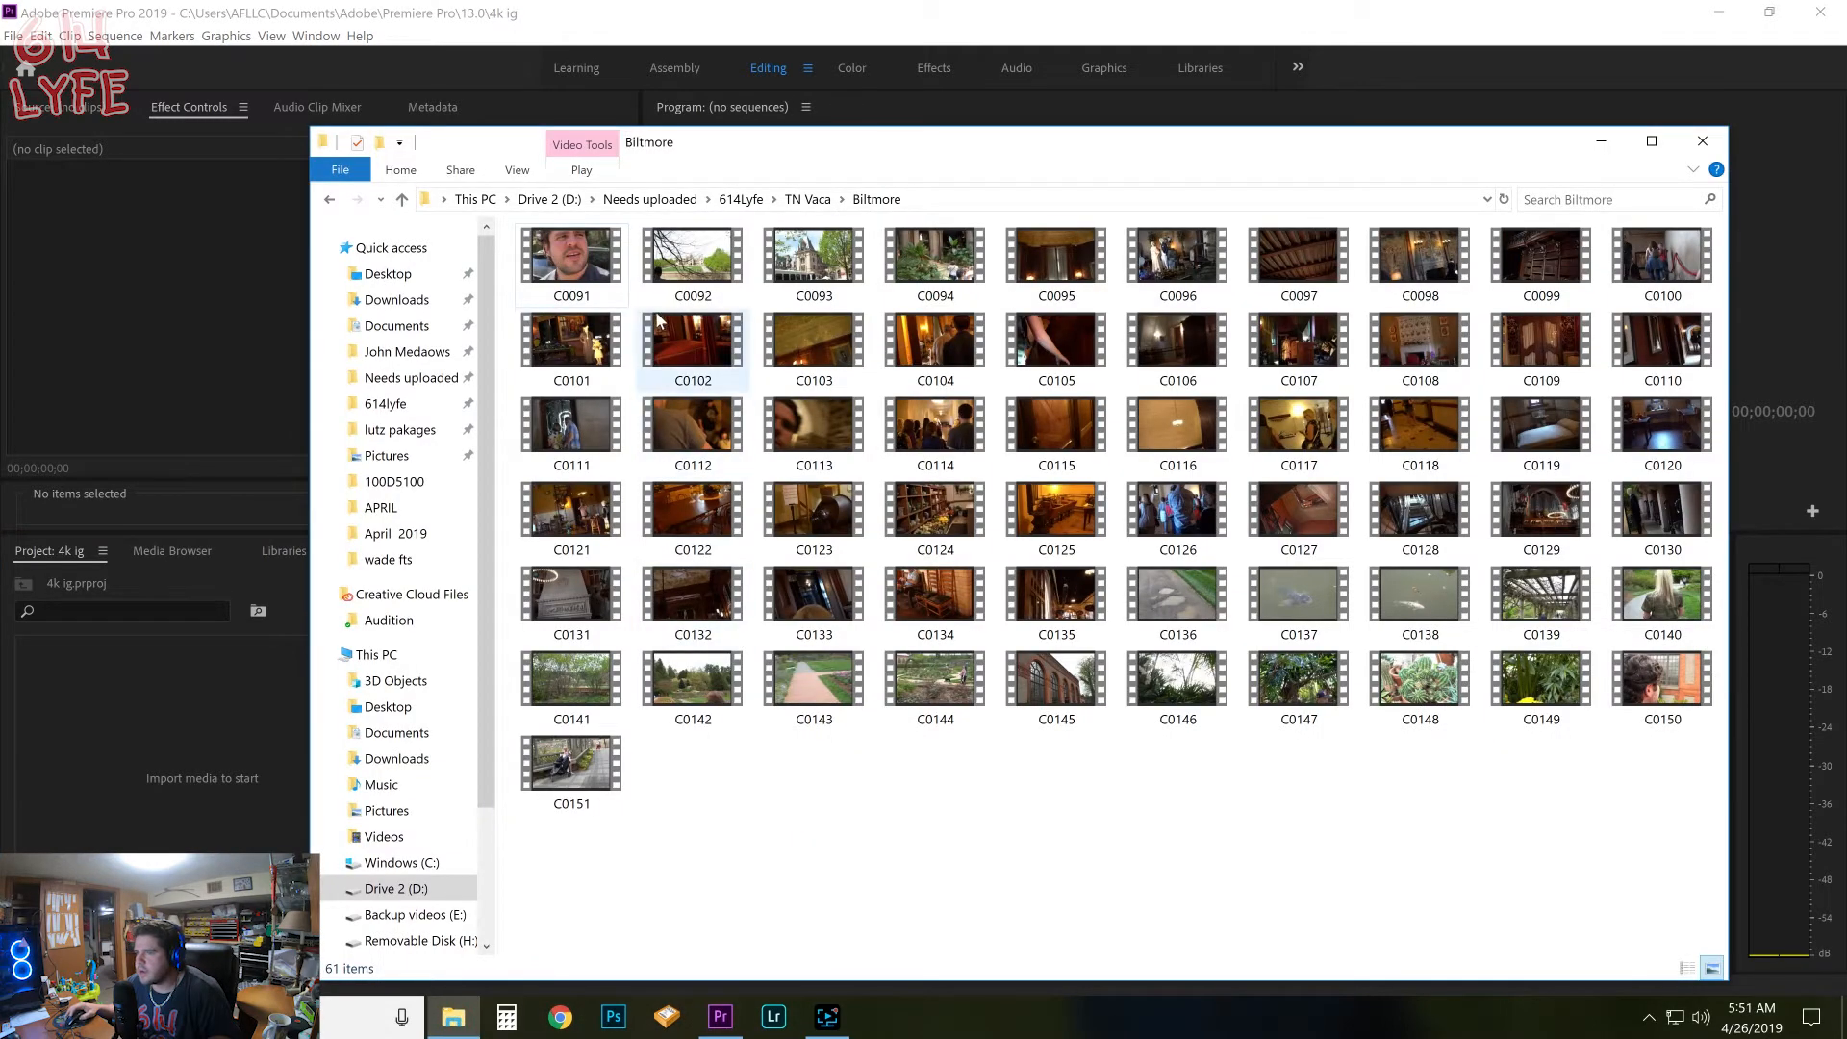
Step: Import clip C0094.MP4 from the Biltmore footage folder and close the Explorer window
click(693, 258)
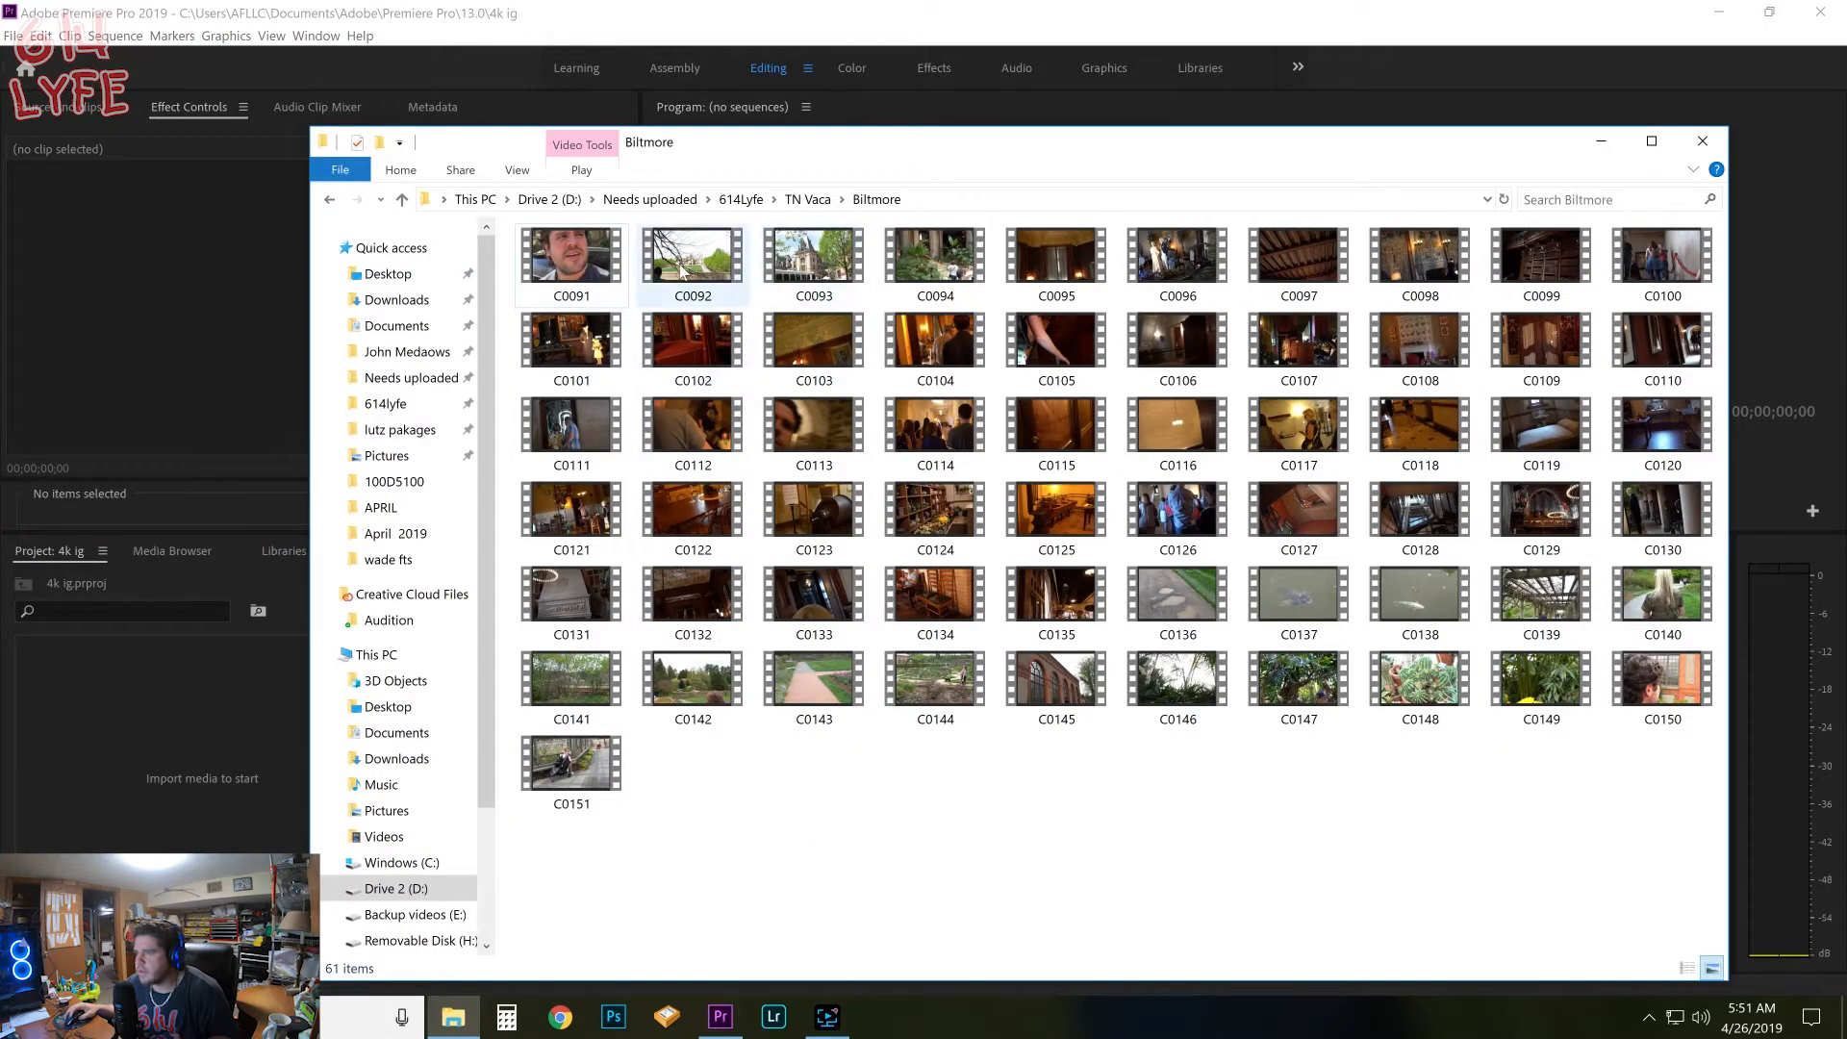
click(935, 254)
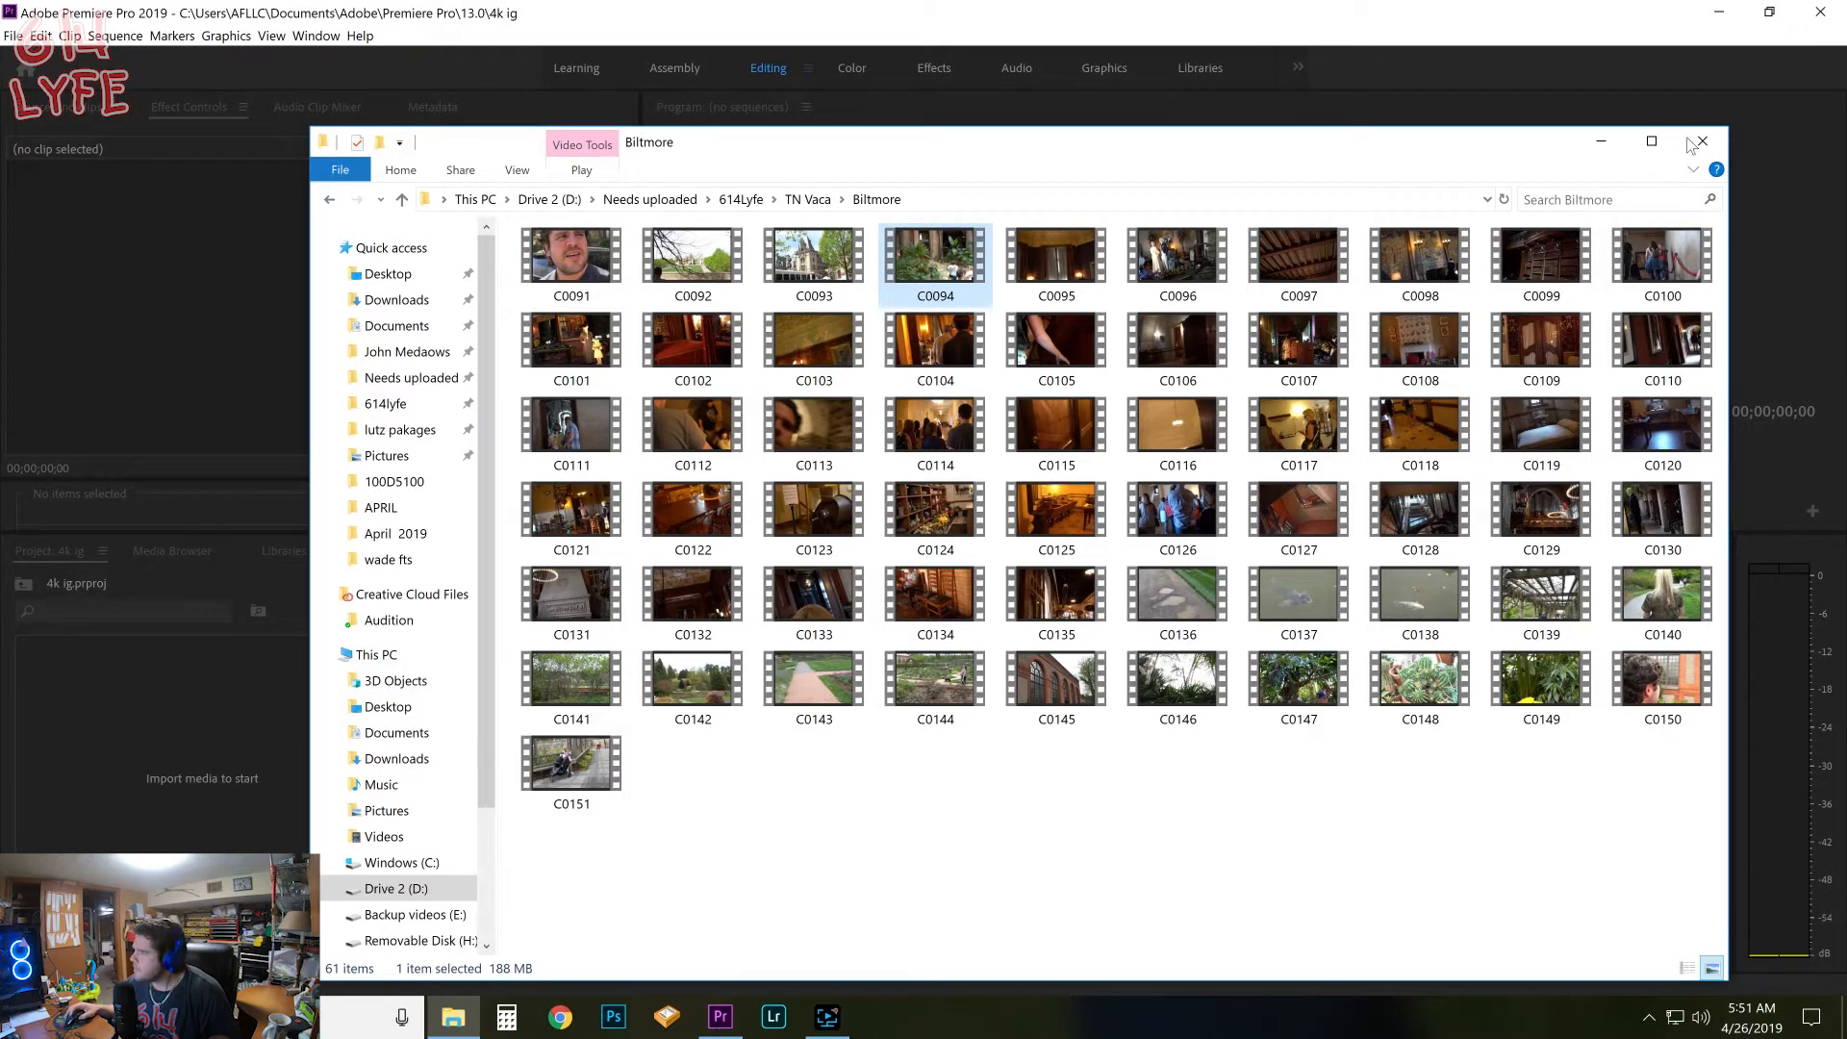
click(1702, 140)
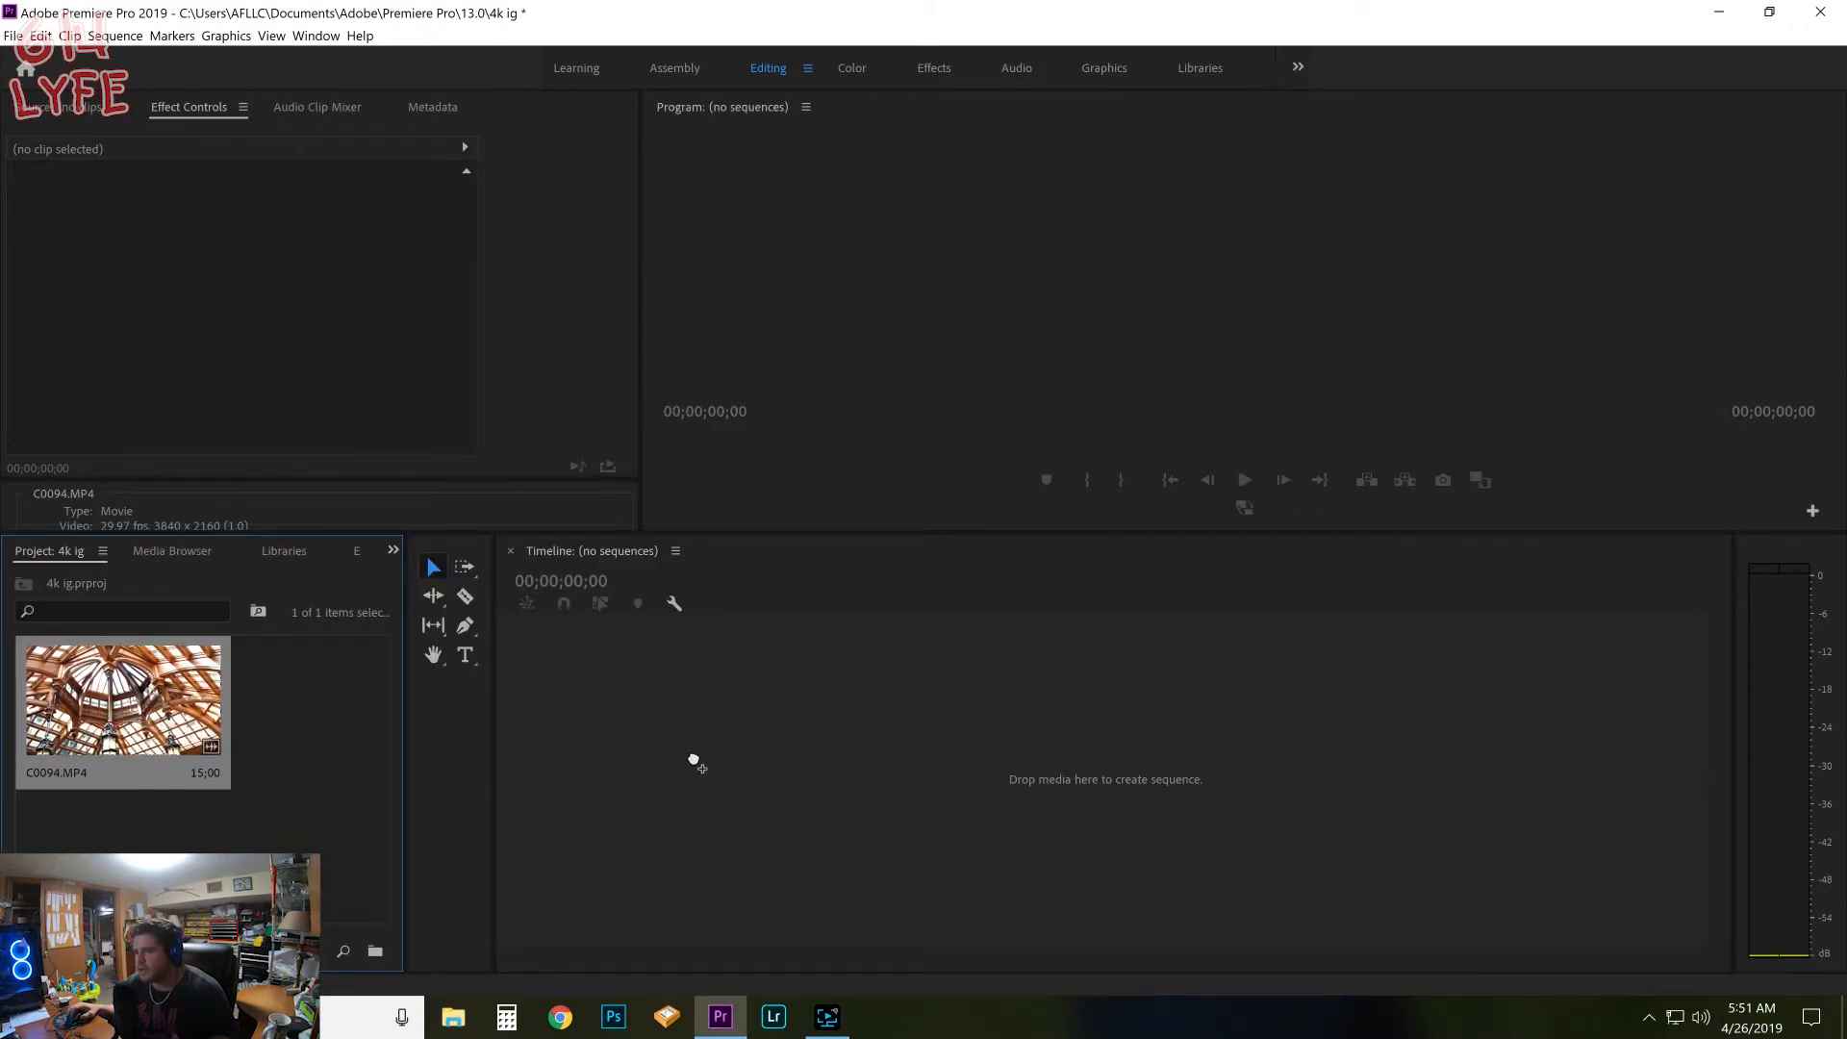
Step: Drag C0094.MP4 onto the Timeline to create a sequence from the clip
drag(121, 694, 791, 764)
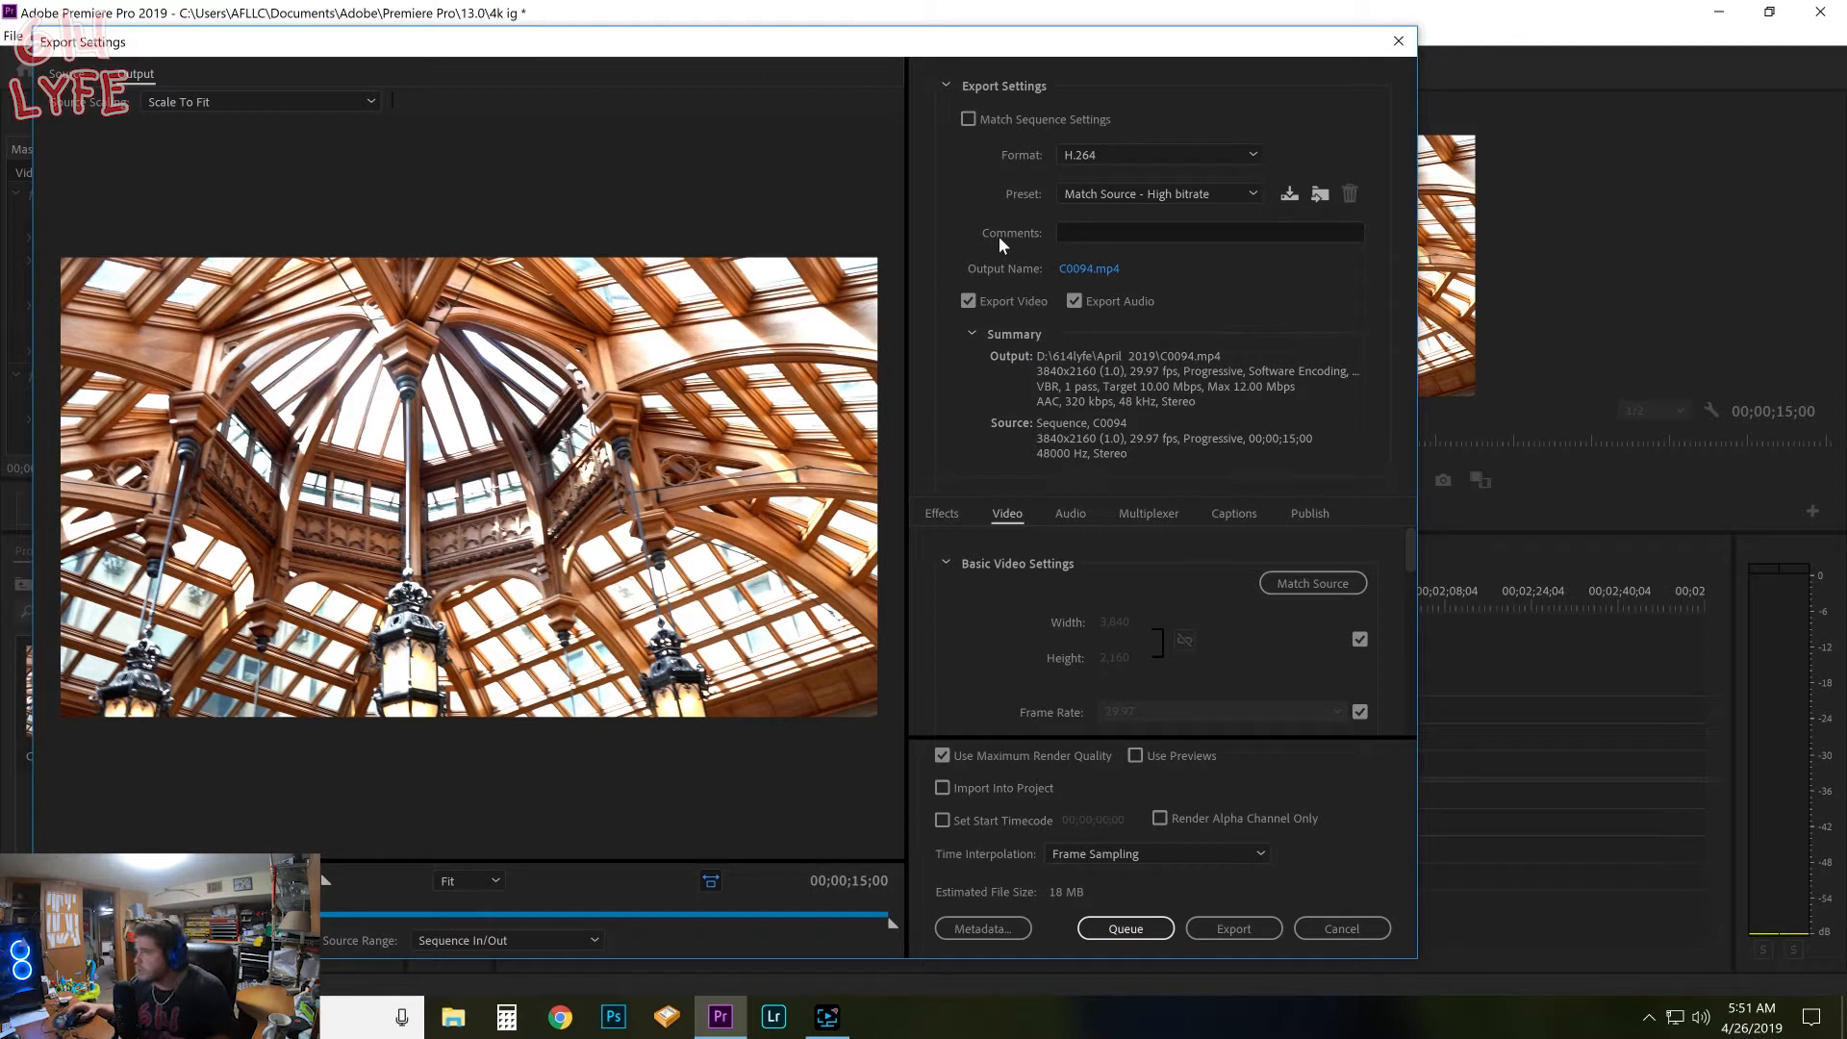
mouse_move(1023, 169)
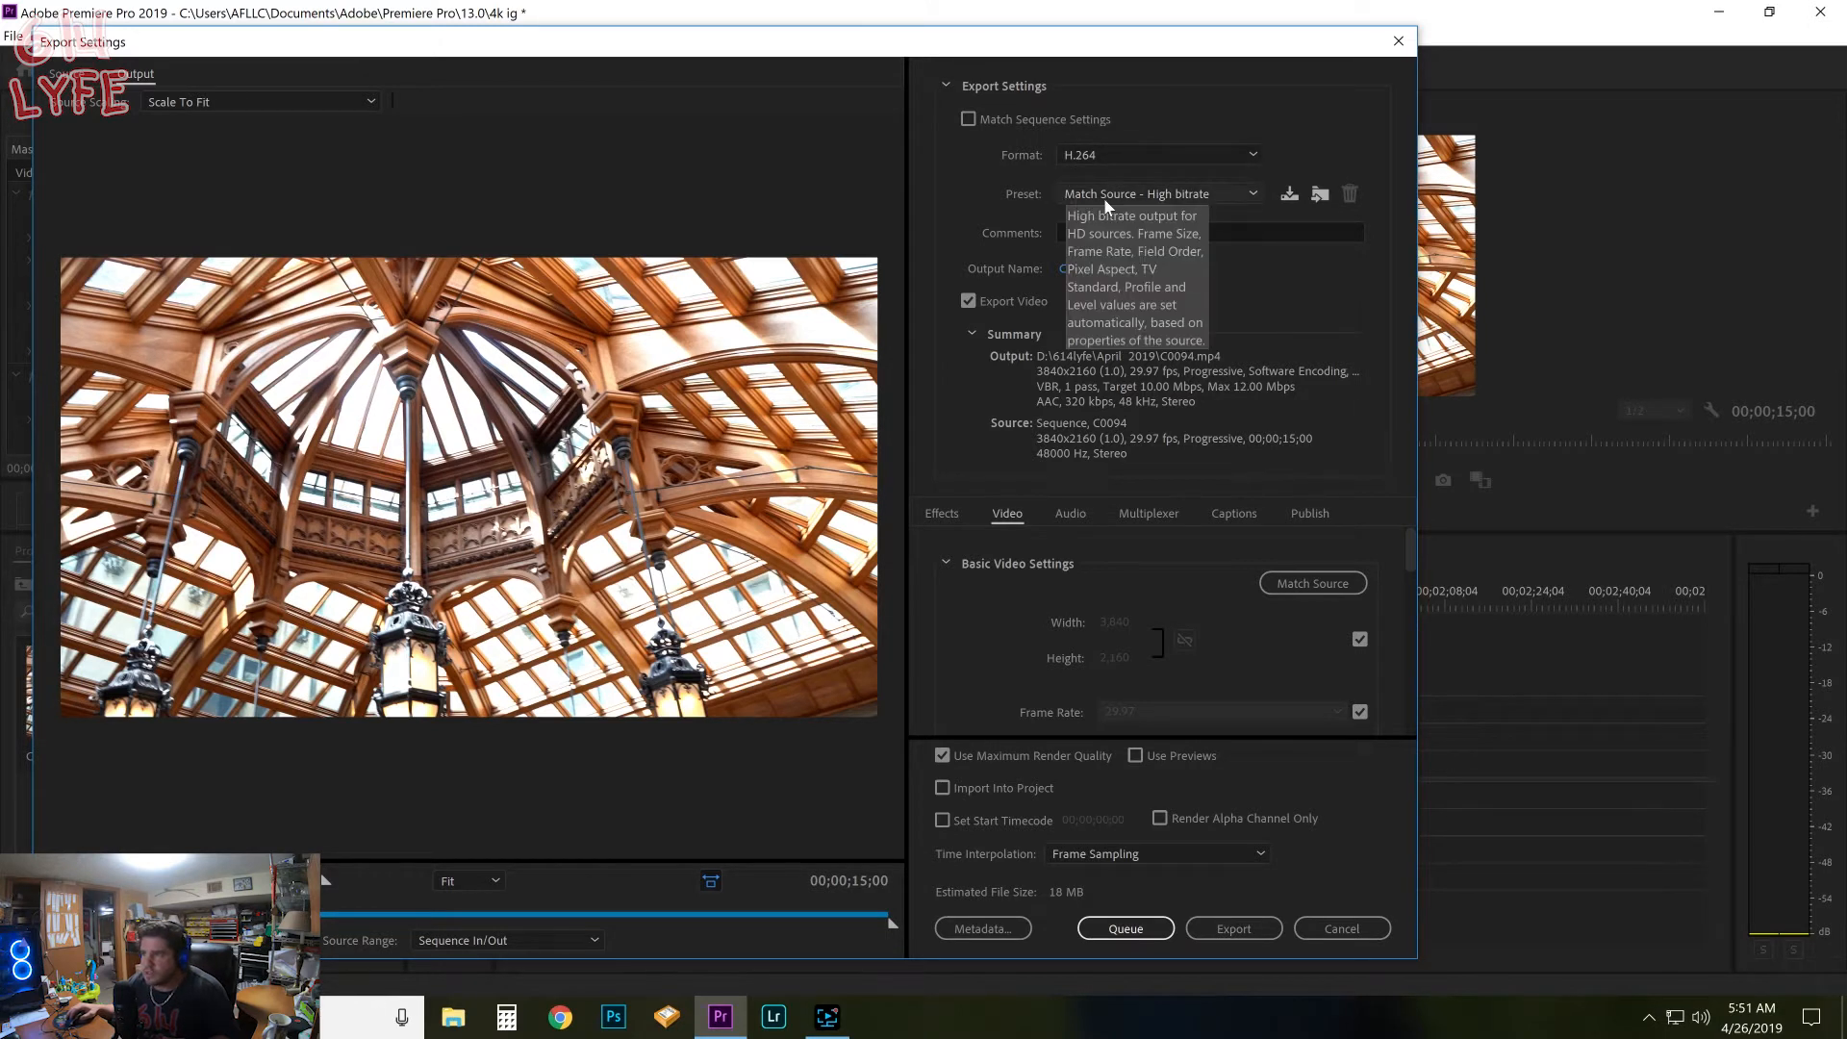
Step: Choose the Mobile Device 1080p HD export preset, outputting 1920×1080
click(1251, 192)
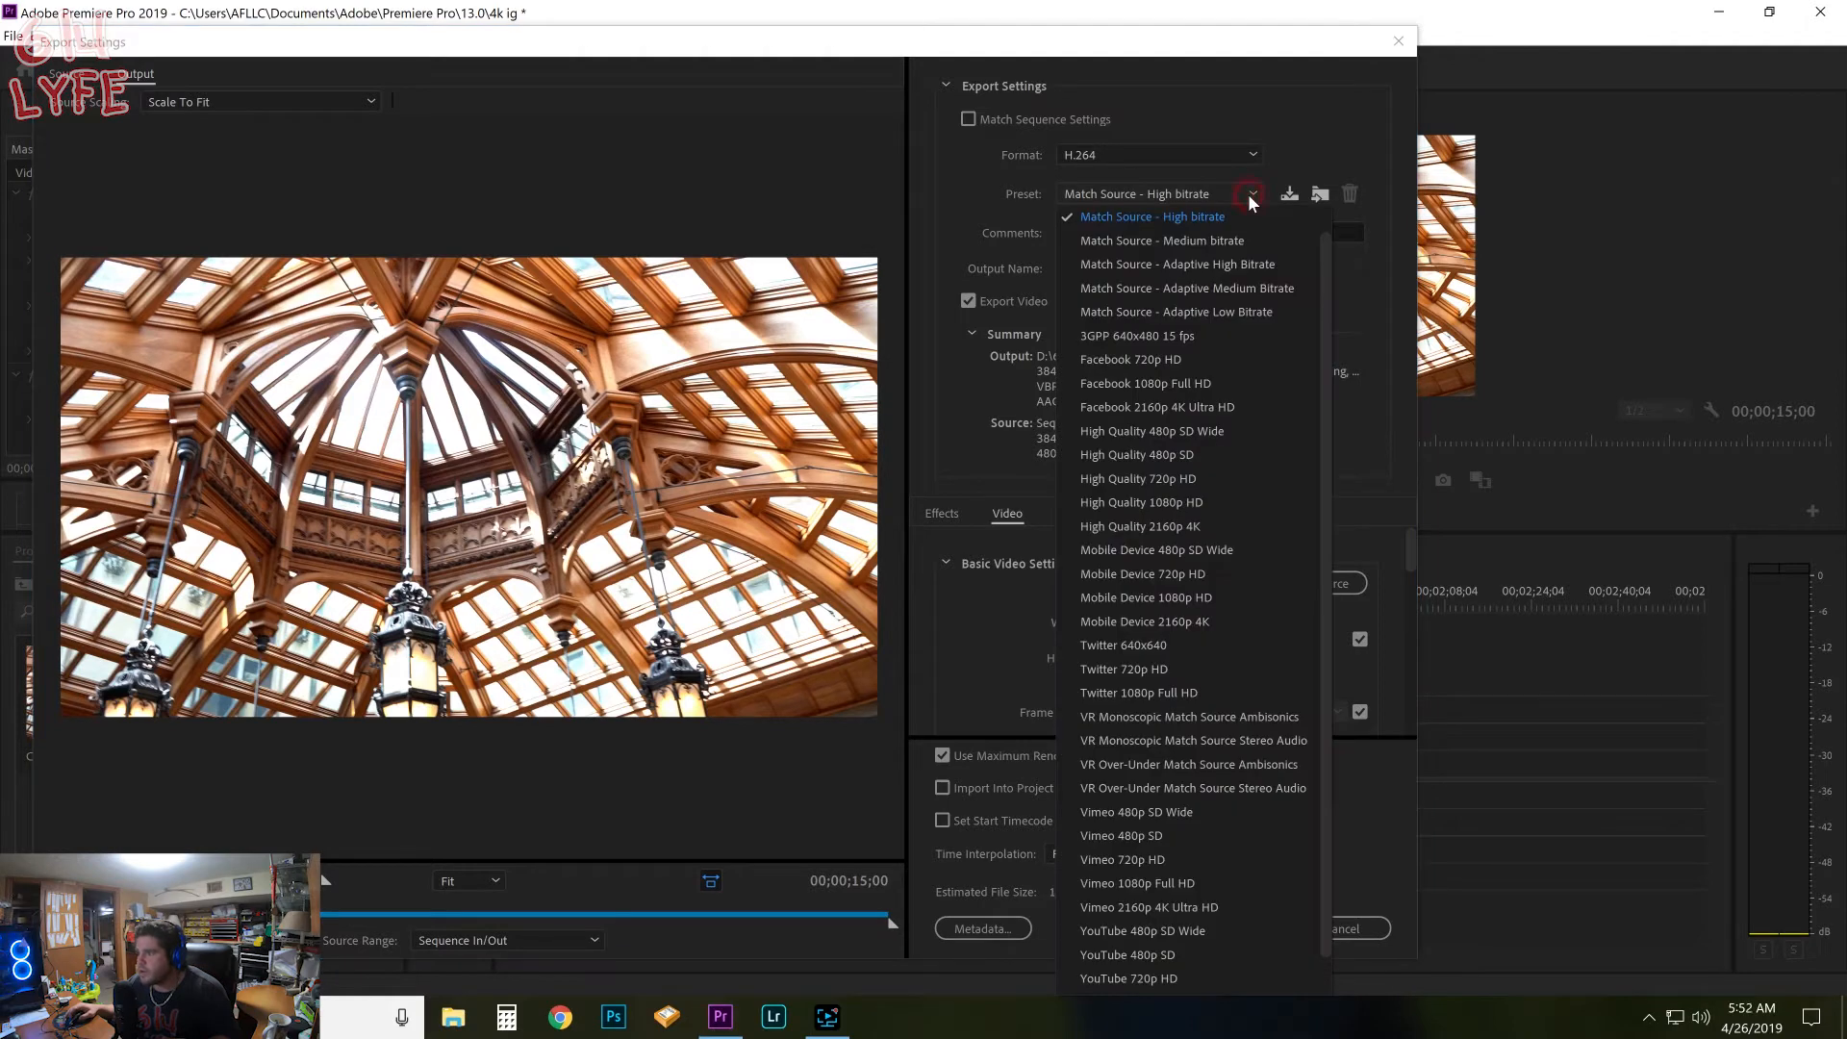
mouse_move(1212, 323)
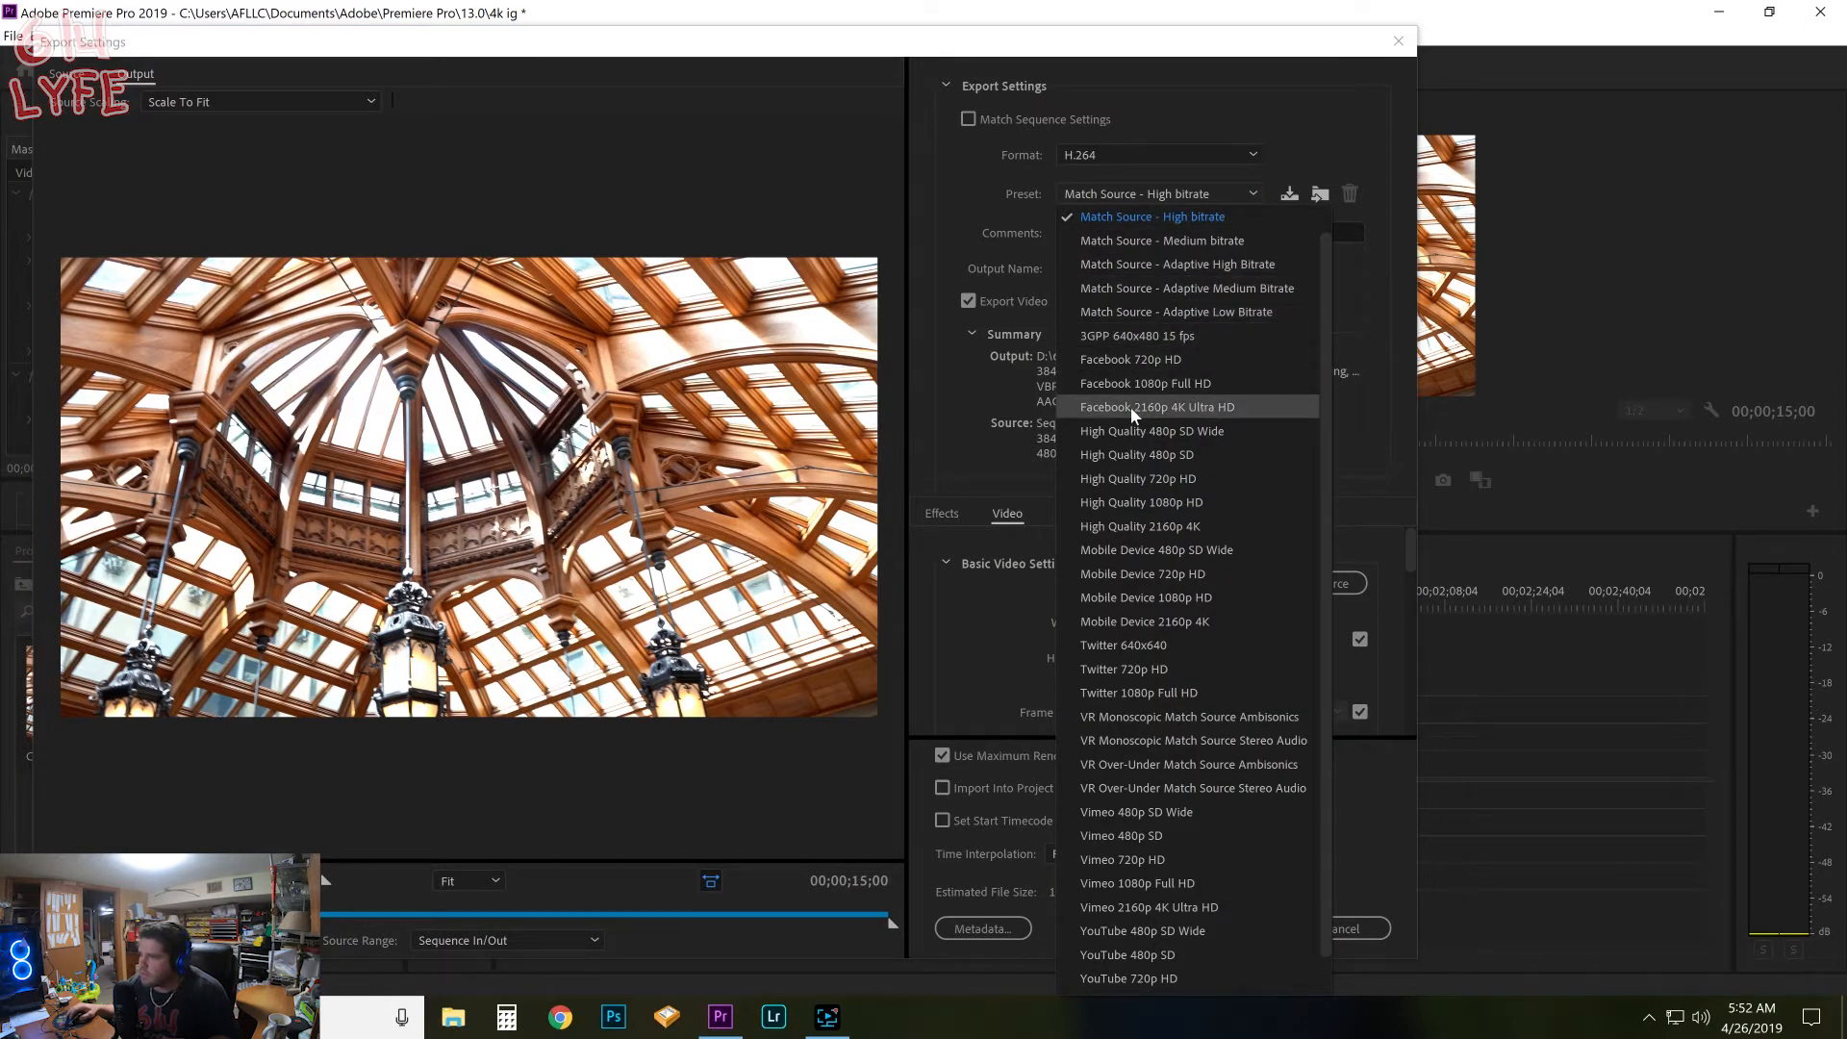
mouse_move(1191, 410)
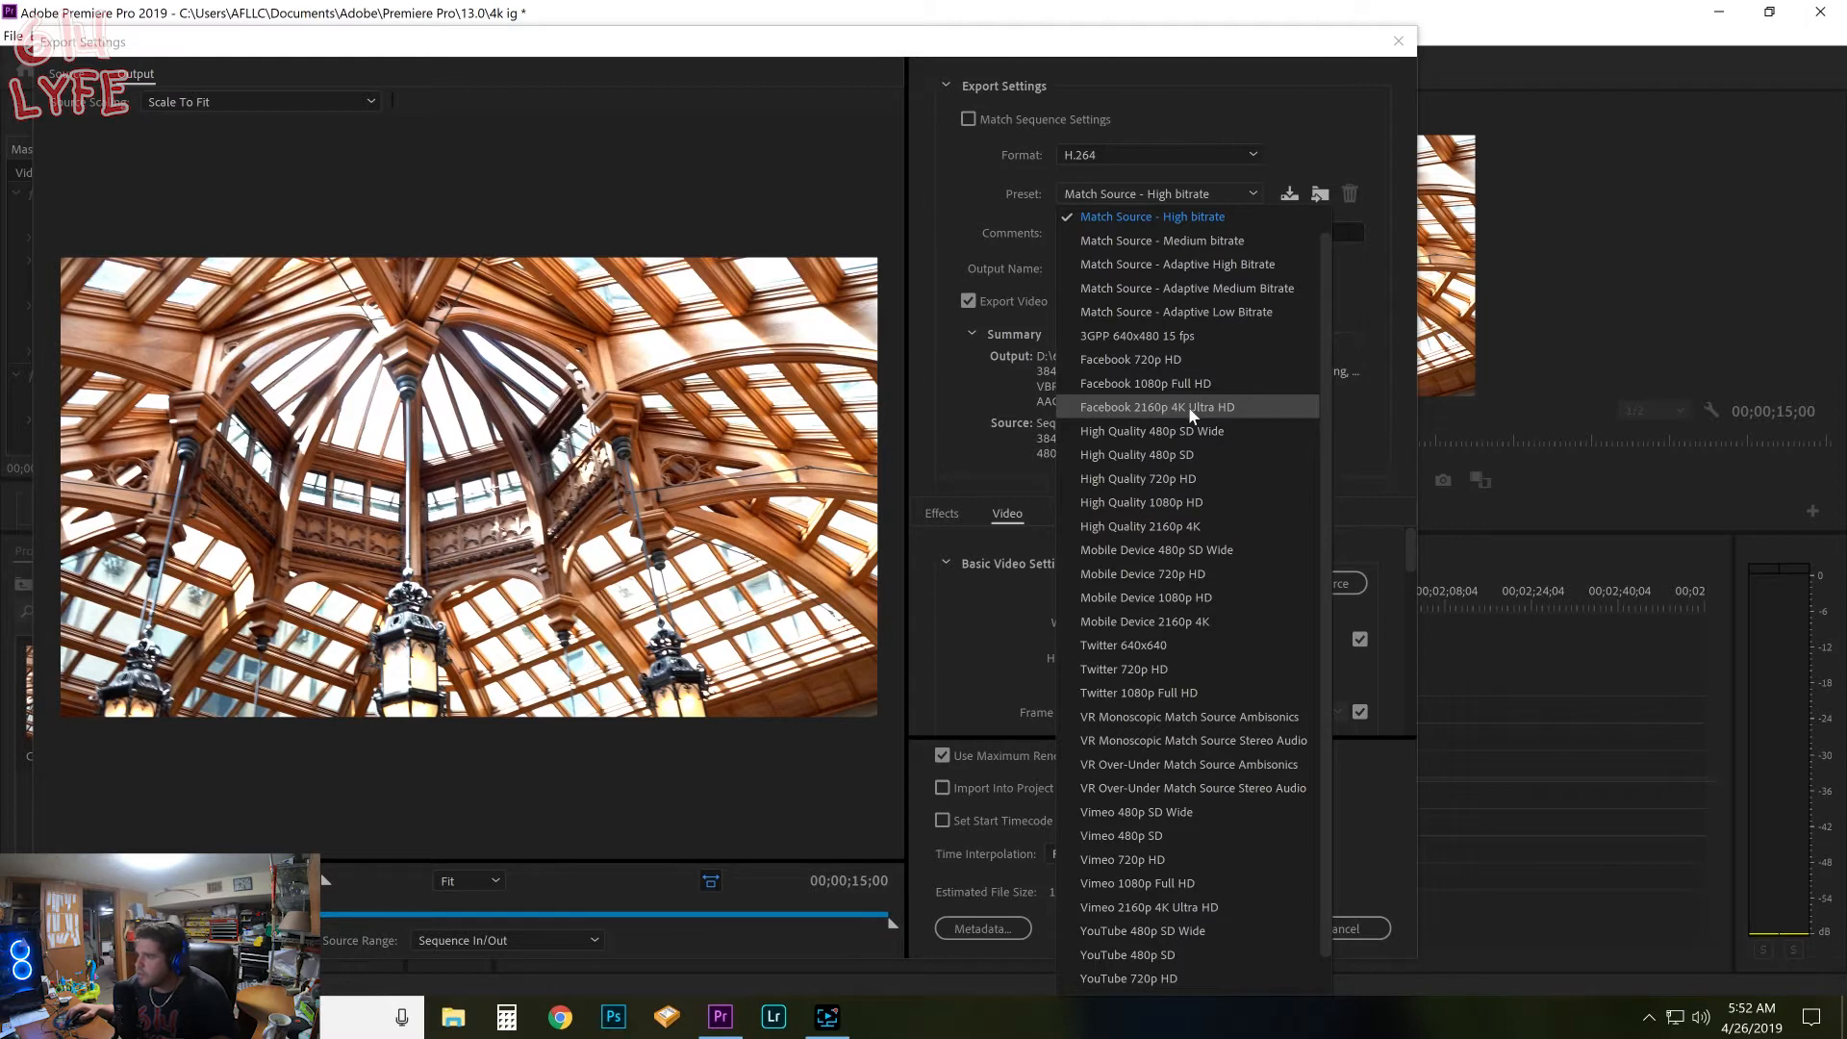
mouse_move(1135, 654)
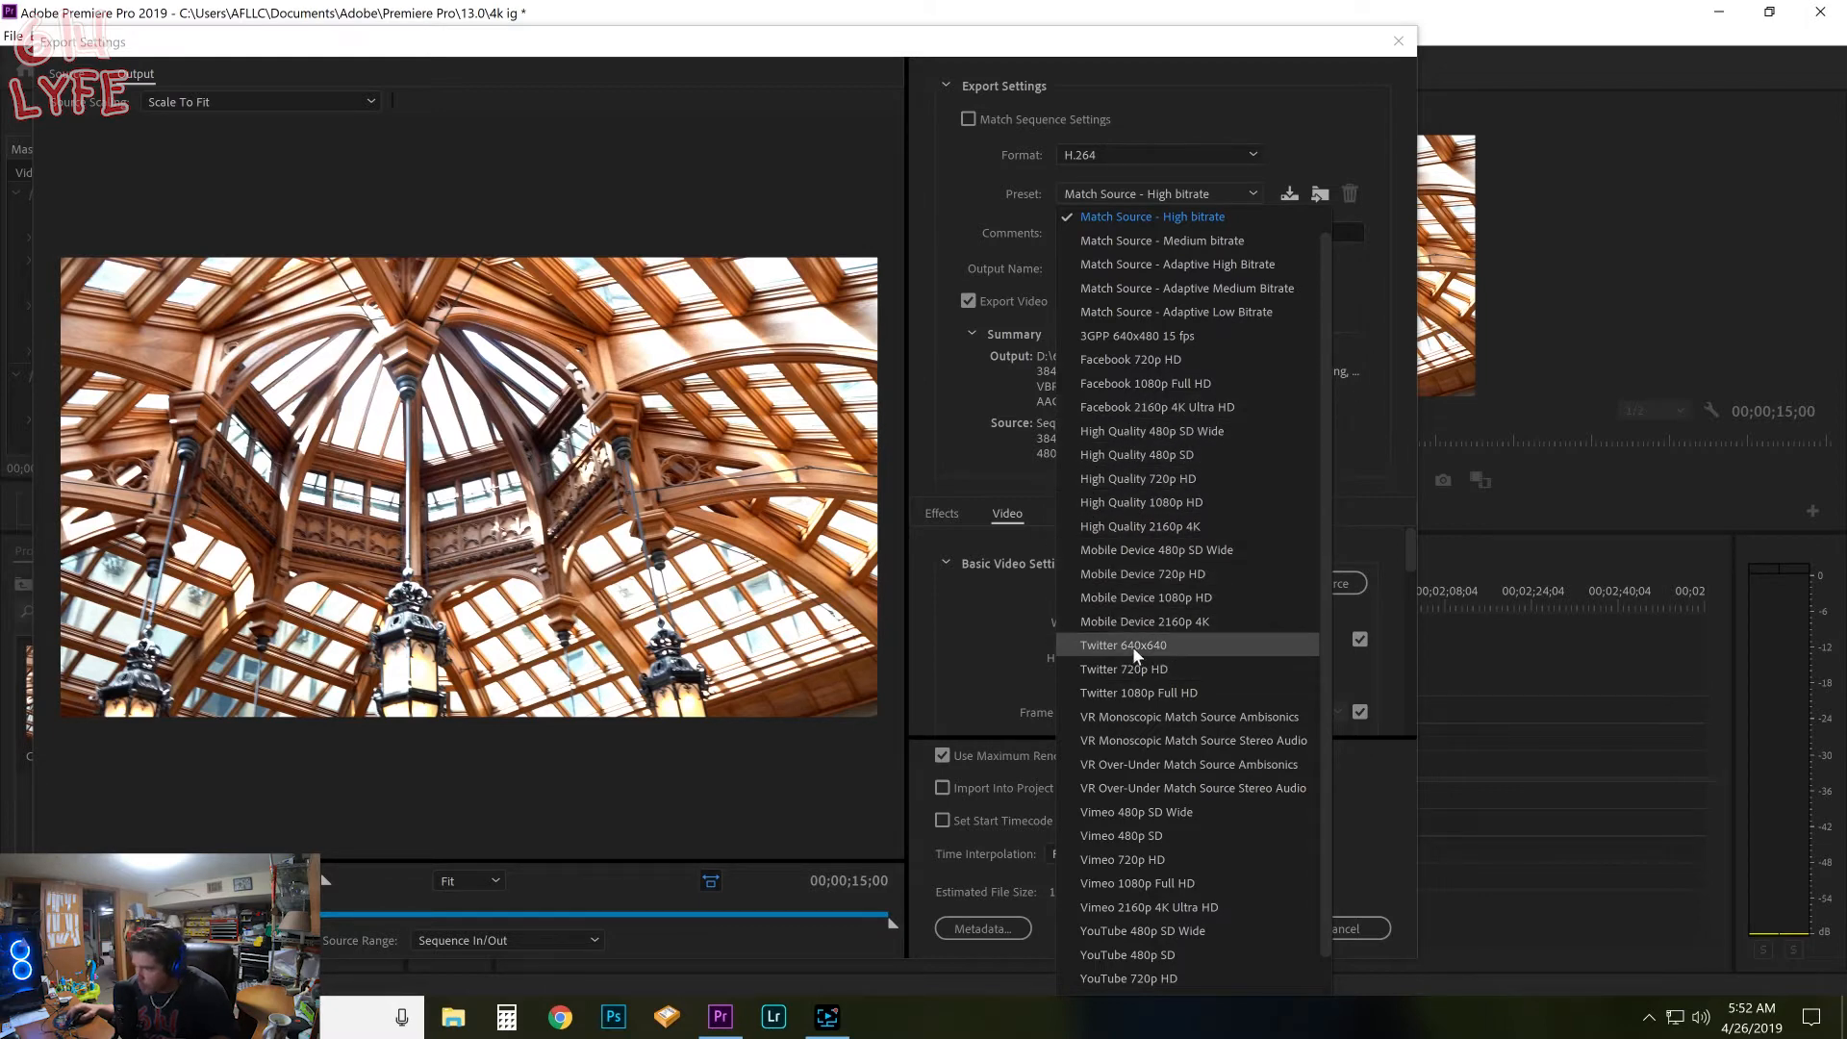
mouse_move(1138, 622)
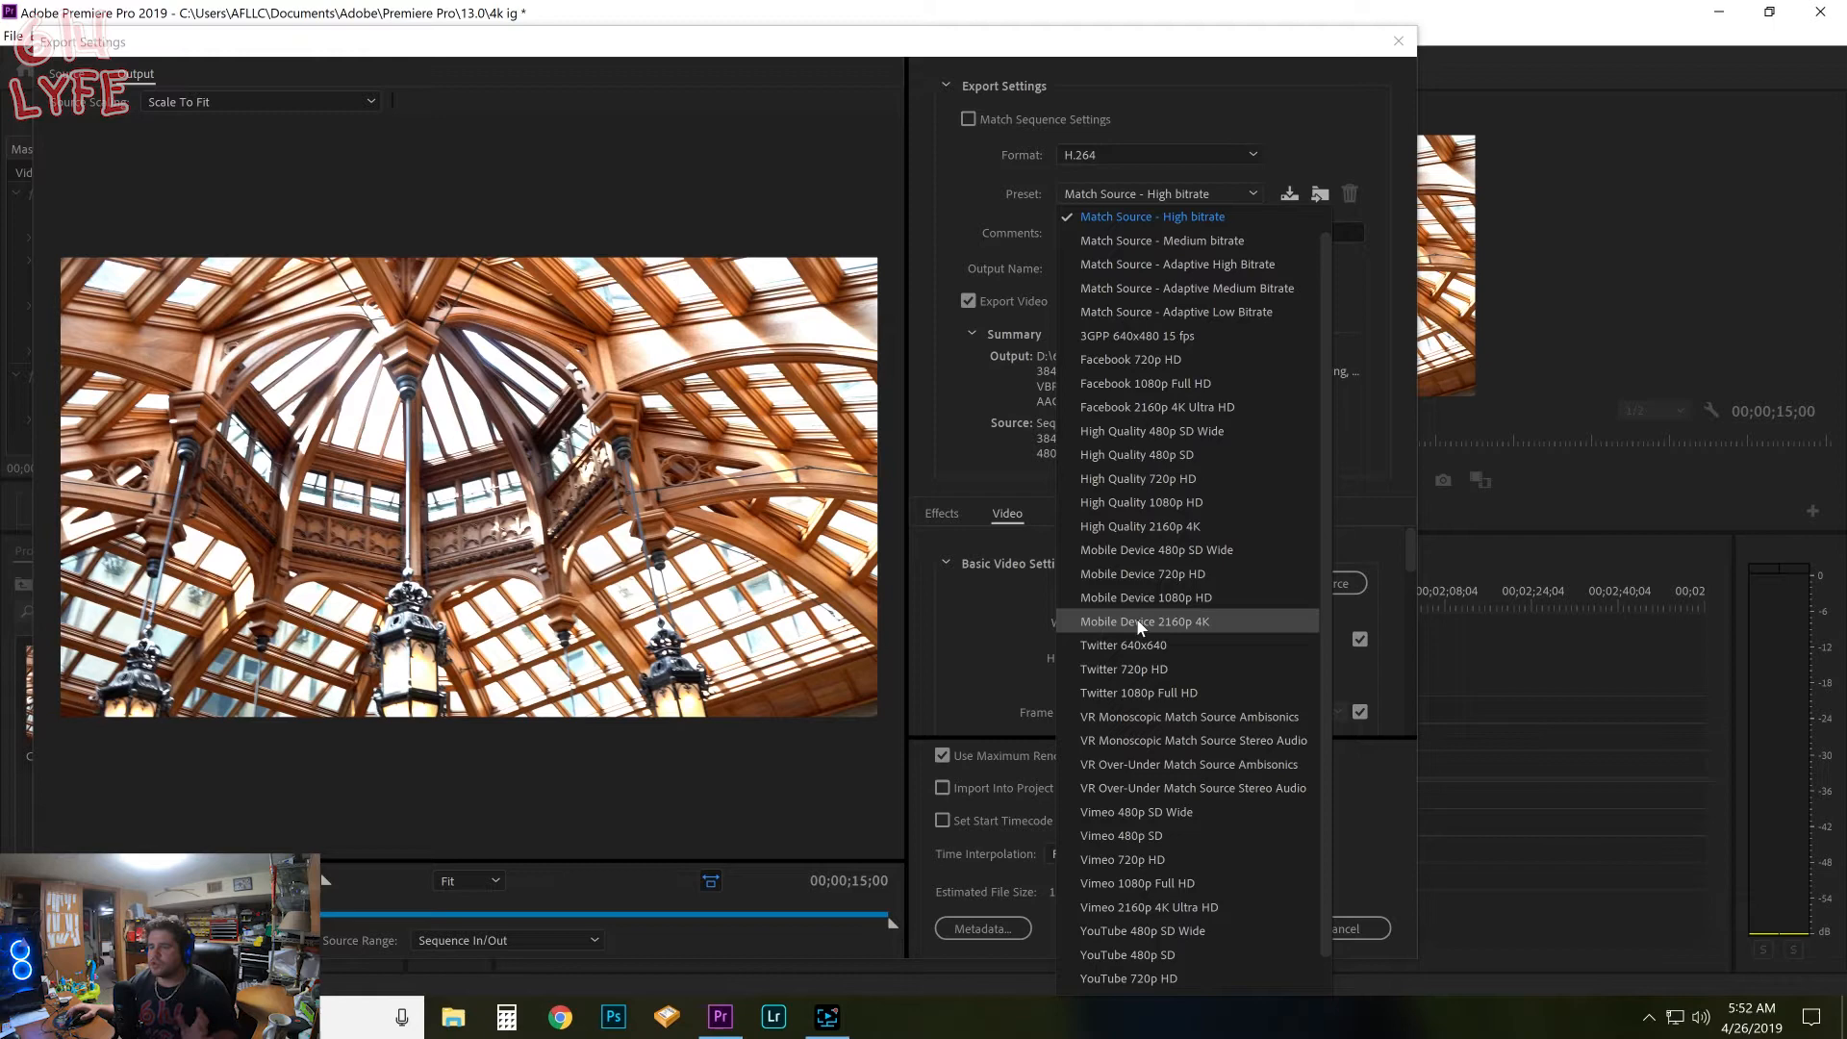
mouse_move(1133, 622)
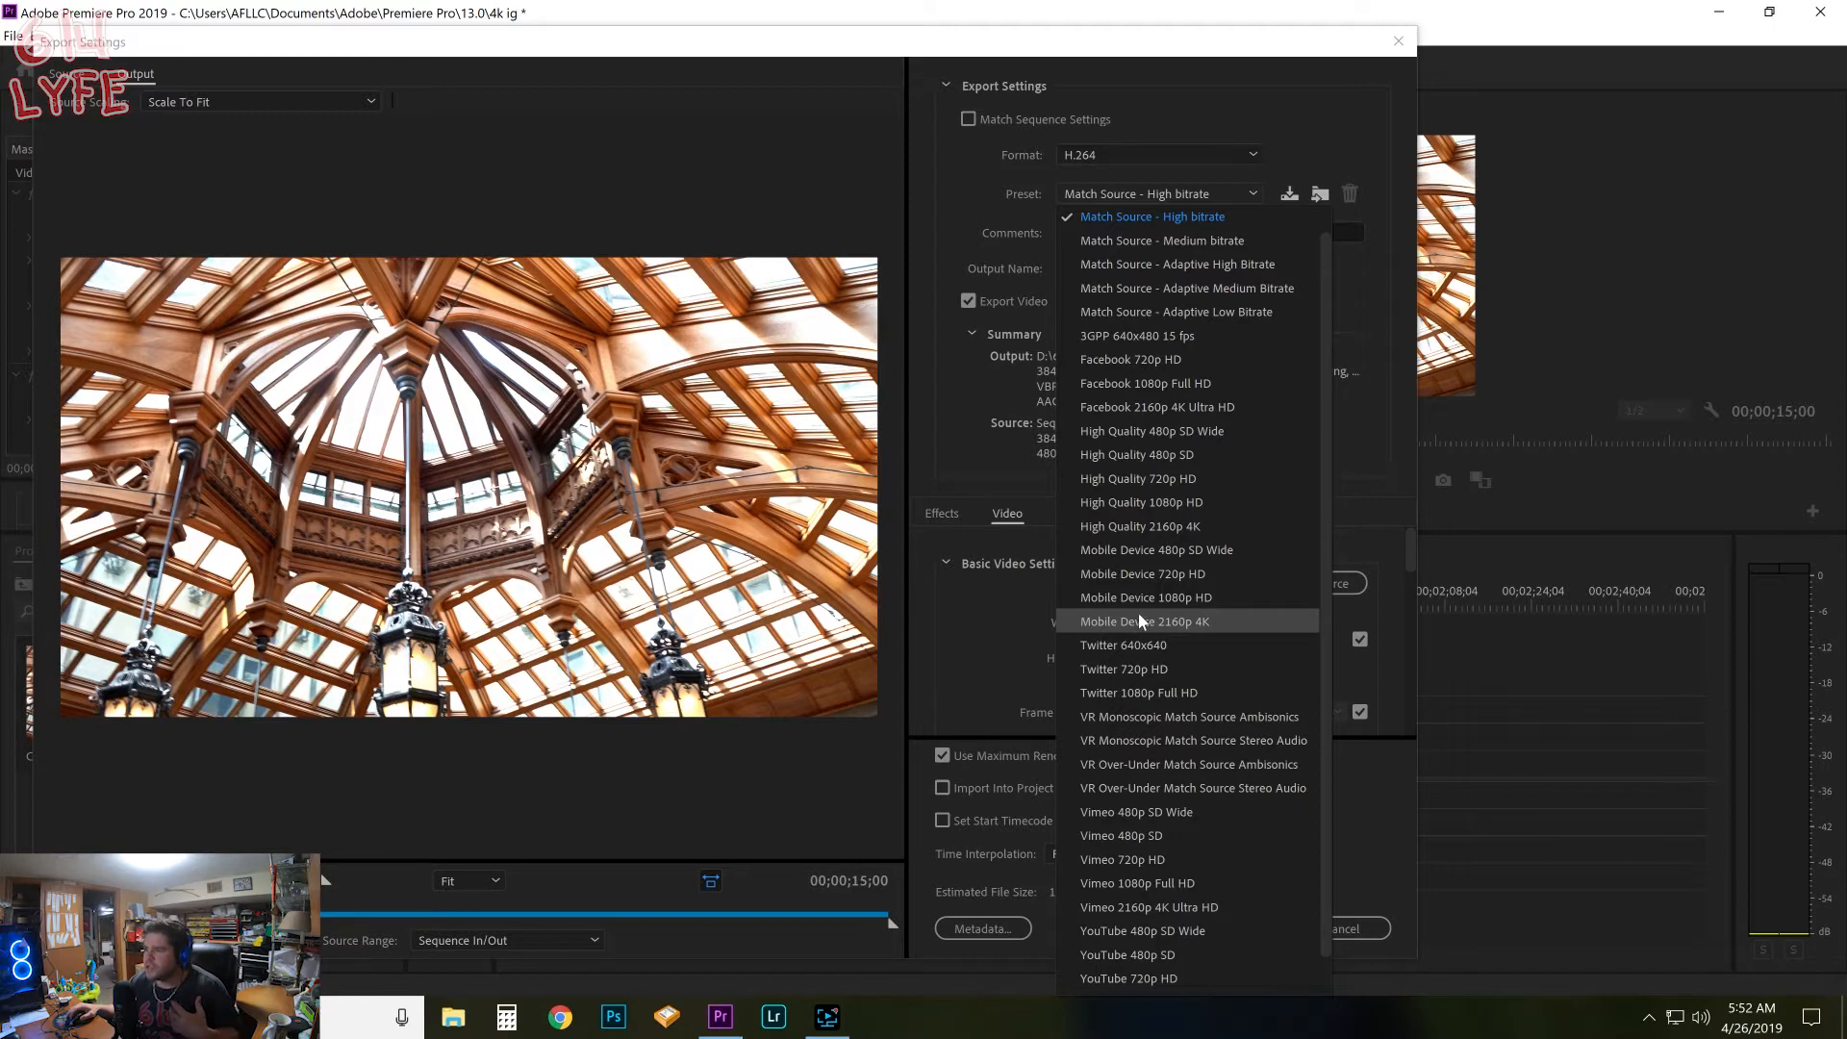
mouse_move(1143, 608)
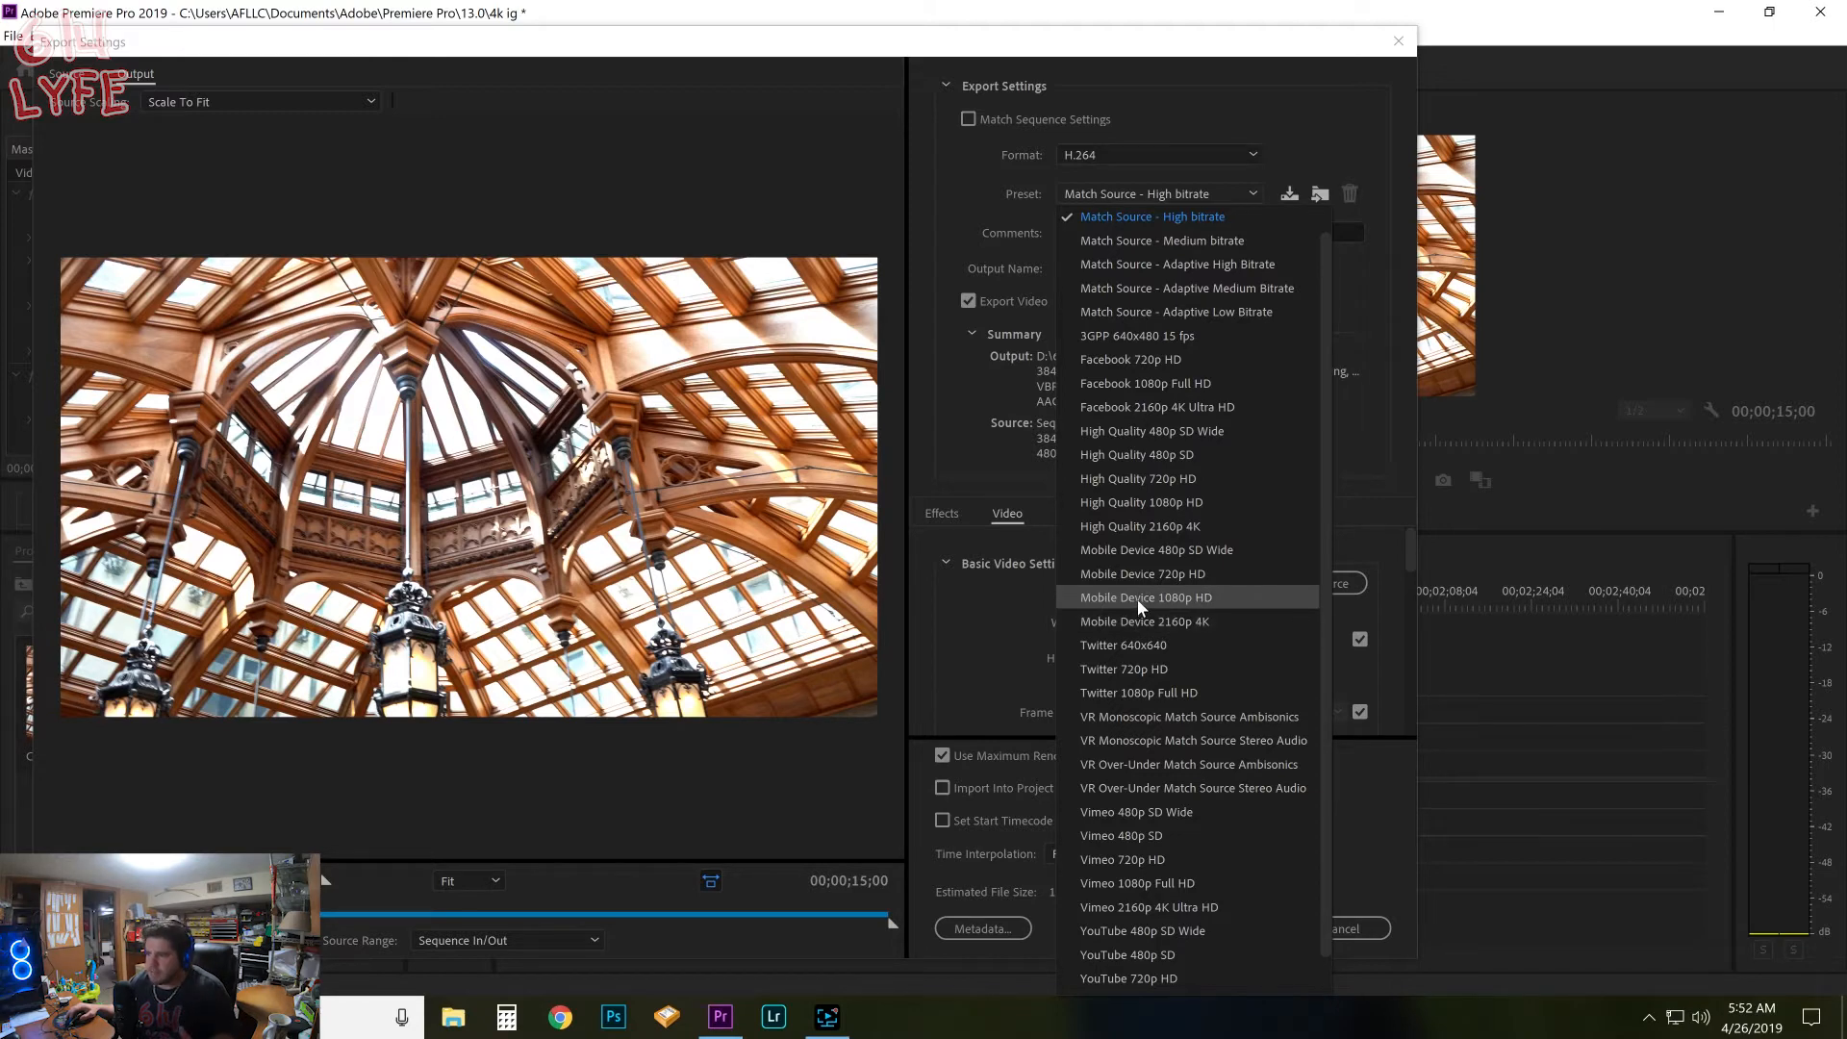
click(1145, 596)
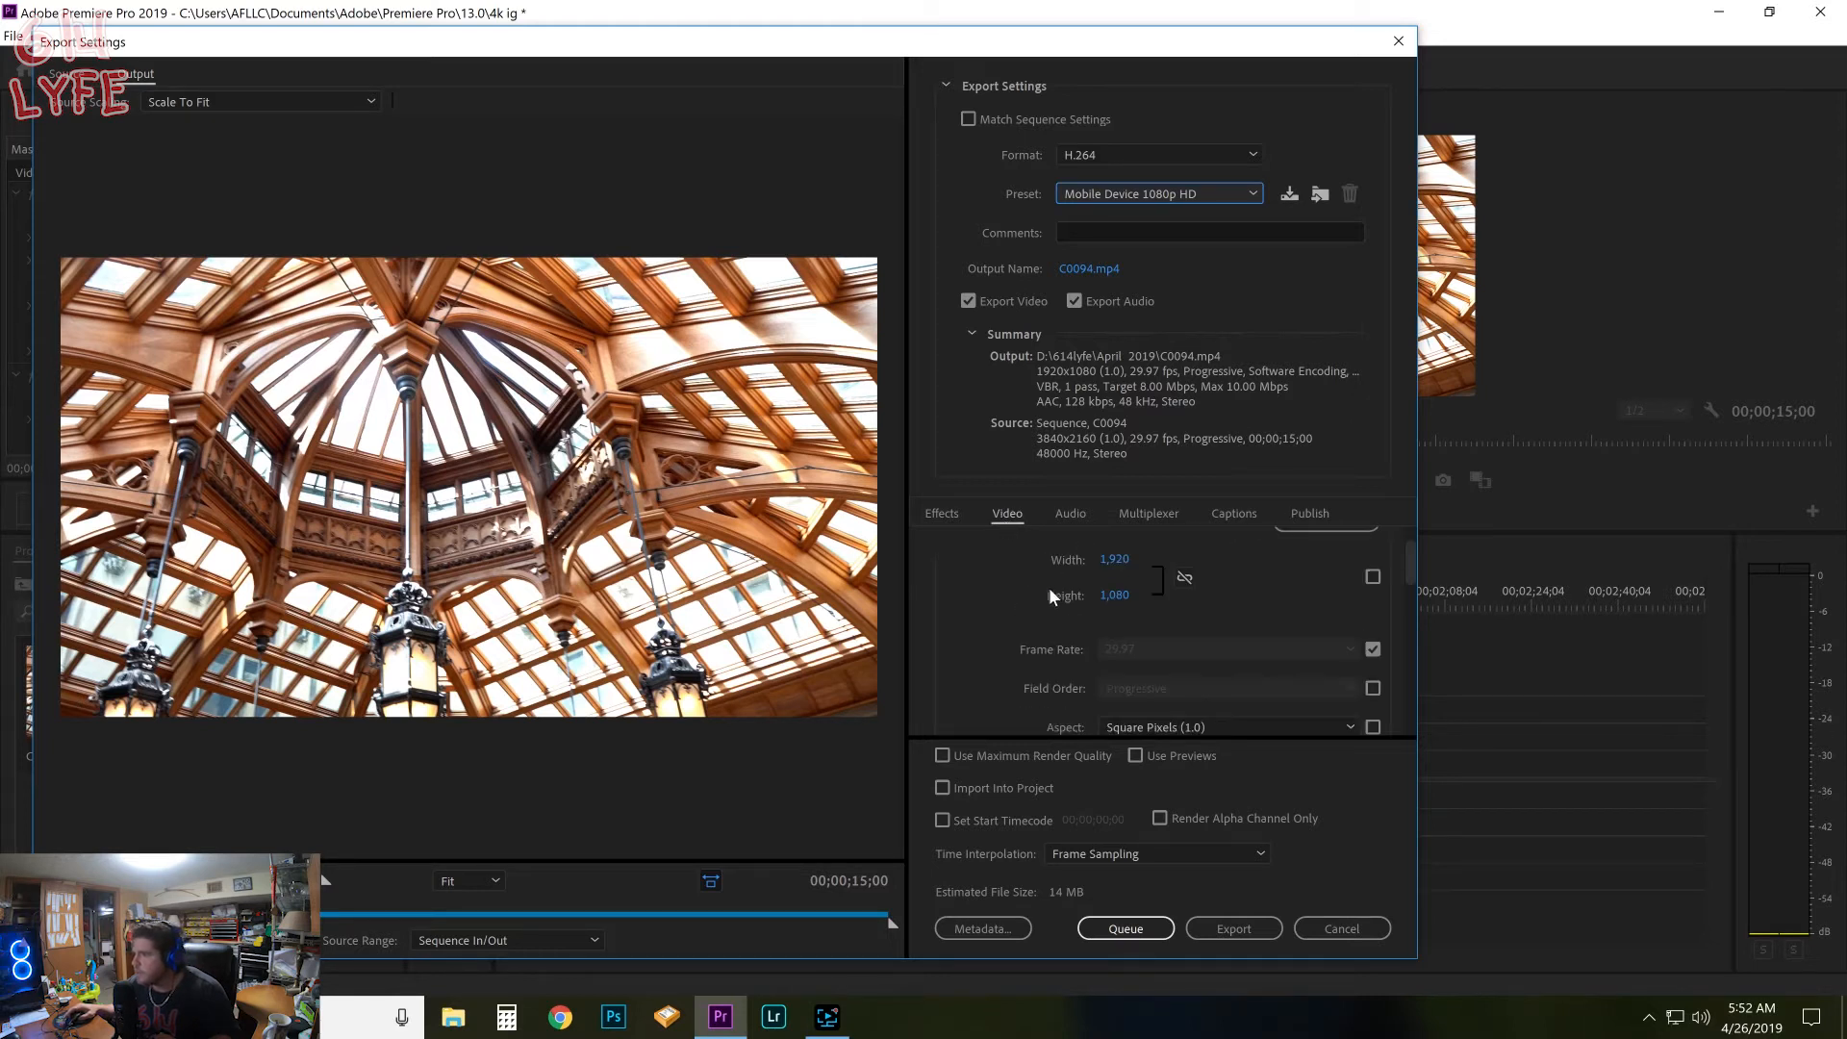
mouse_move(1112, 558)
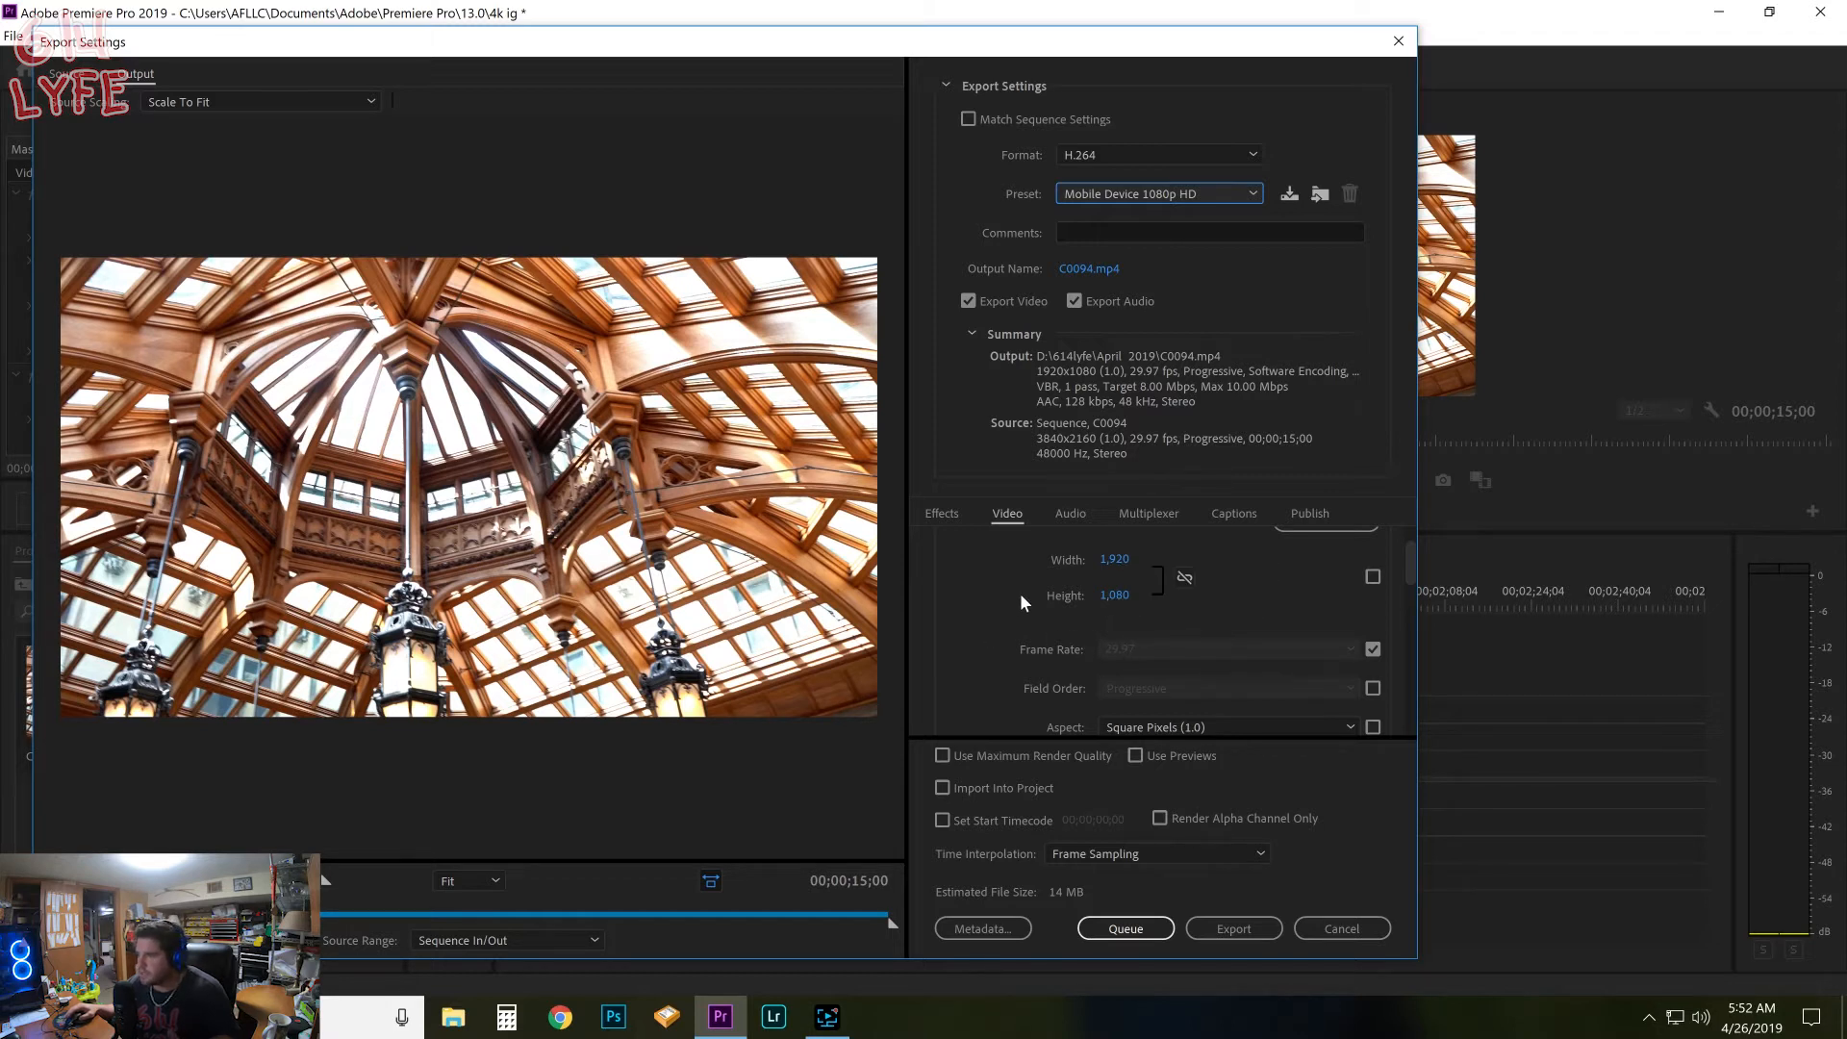
Step: Set the H.264 encoding profile to High instead of Main
scroll(down, 3)
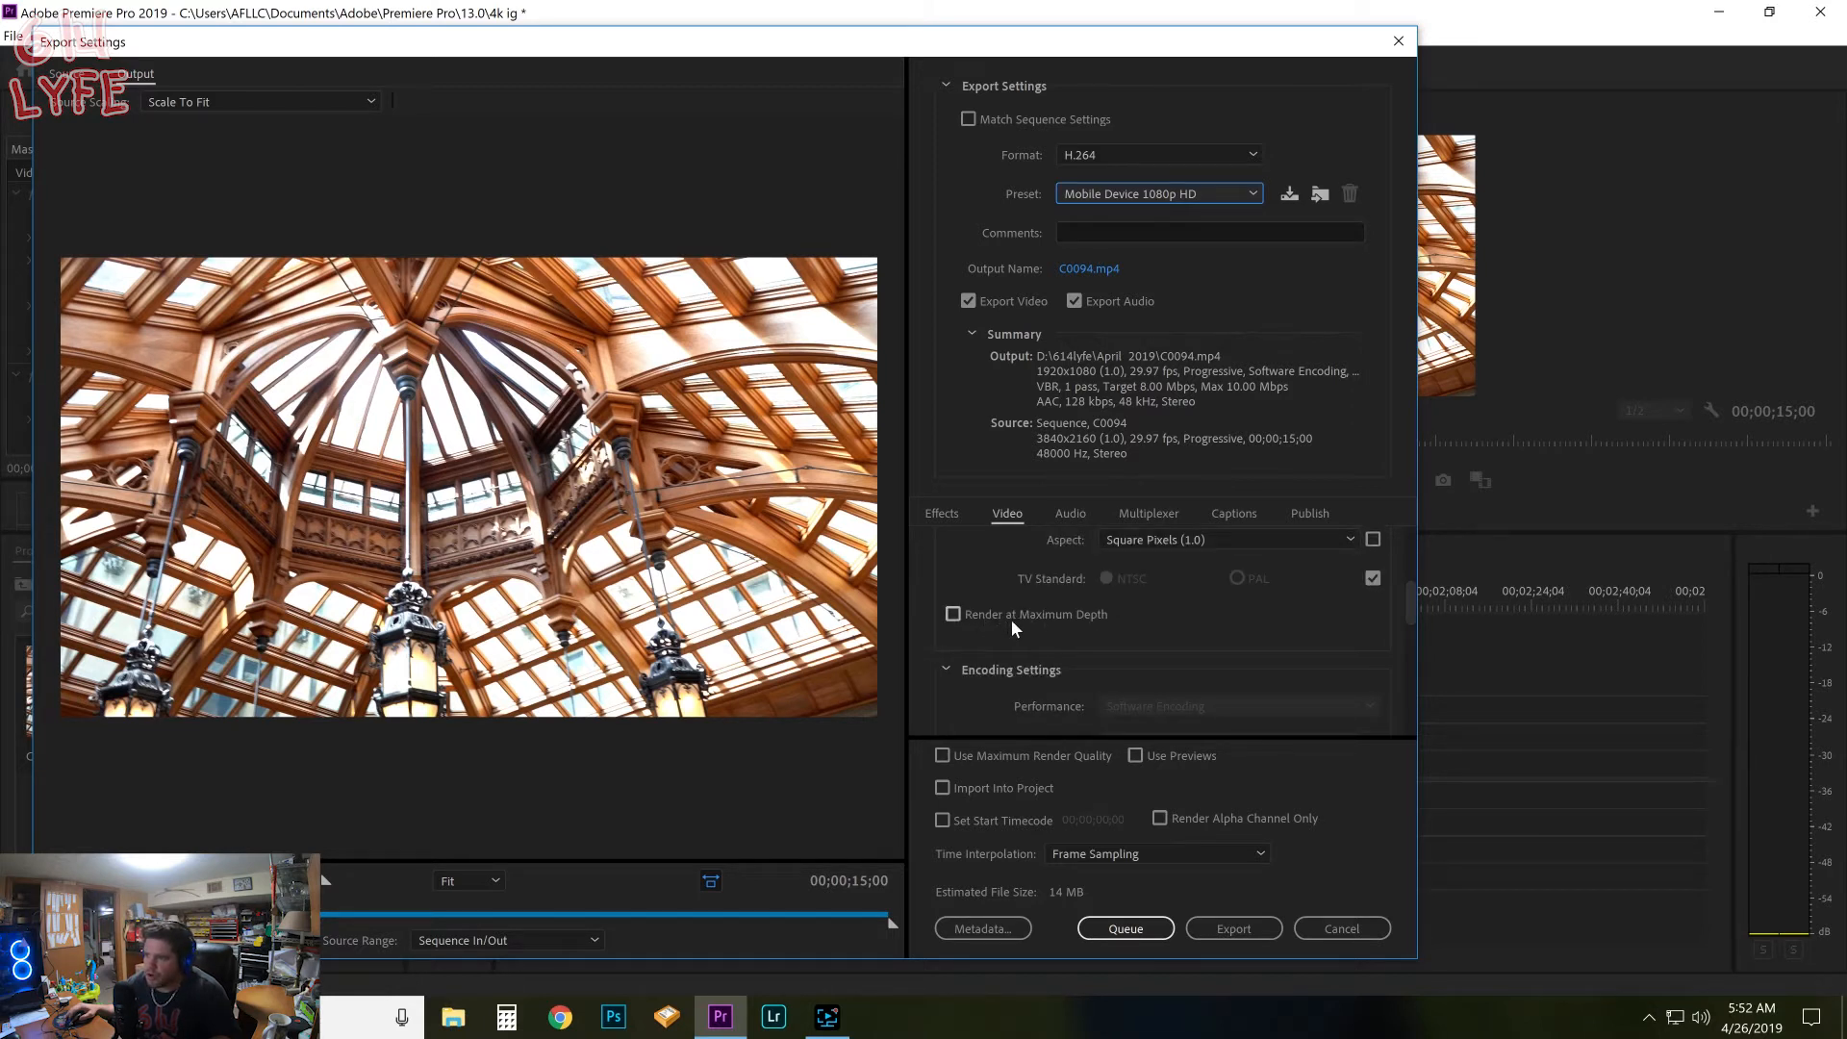
click(952, 613)
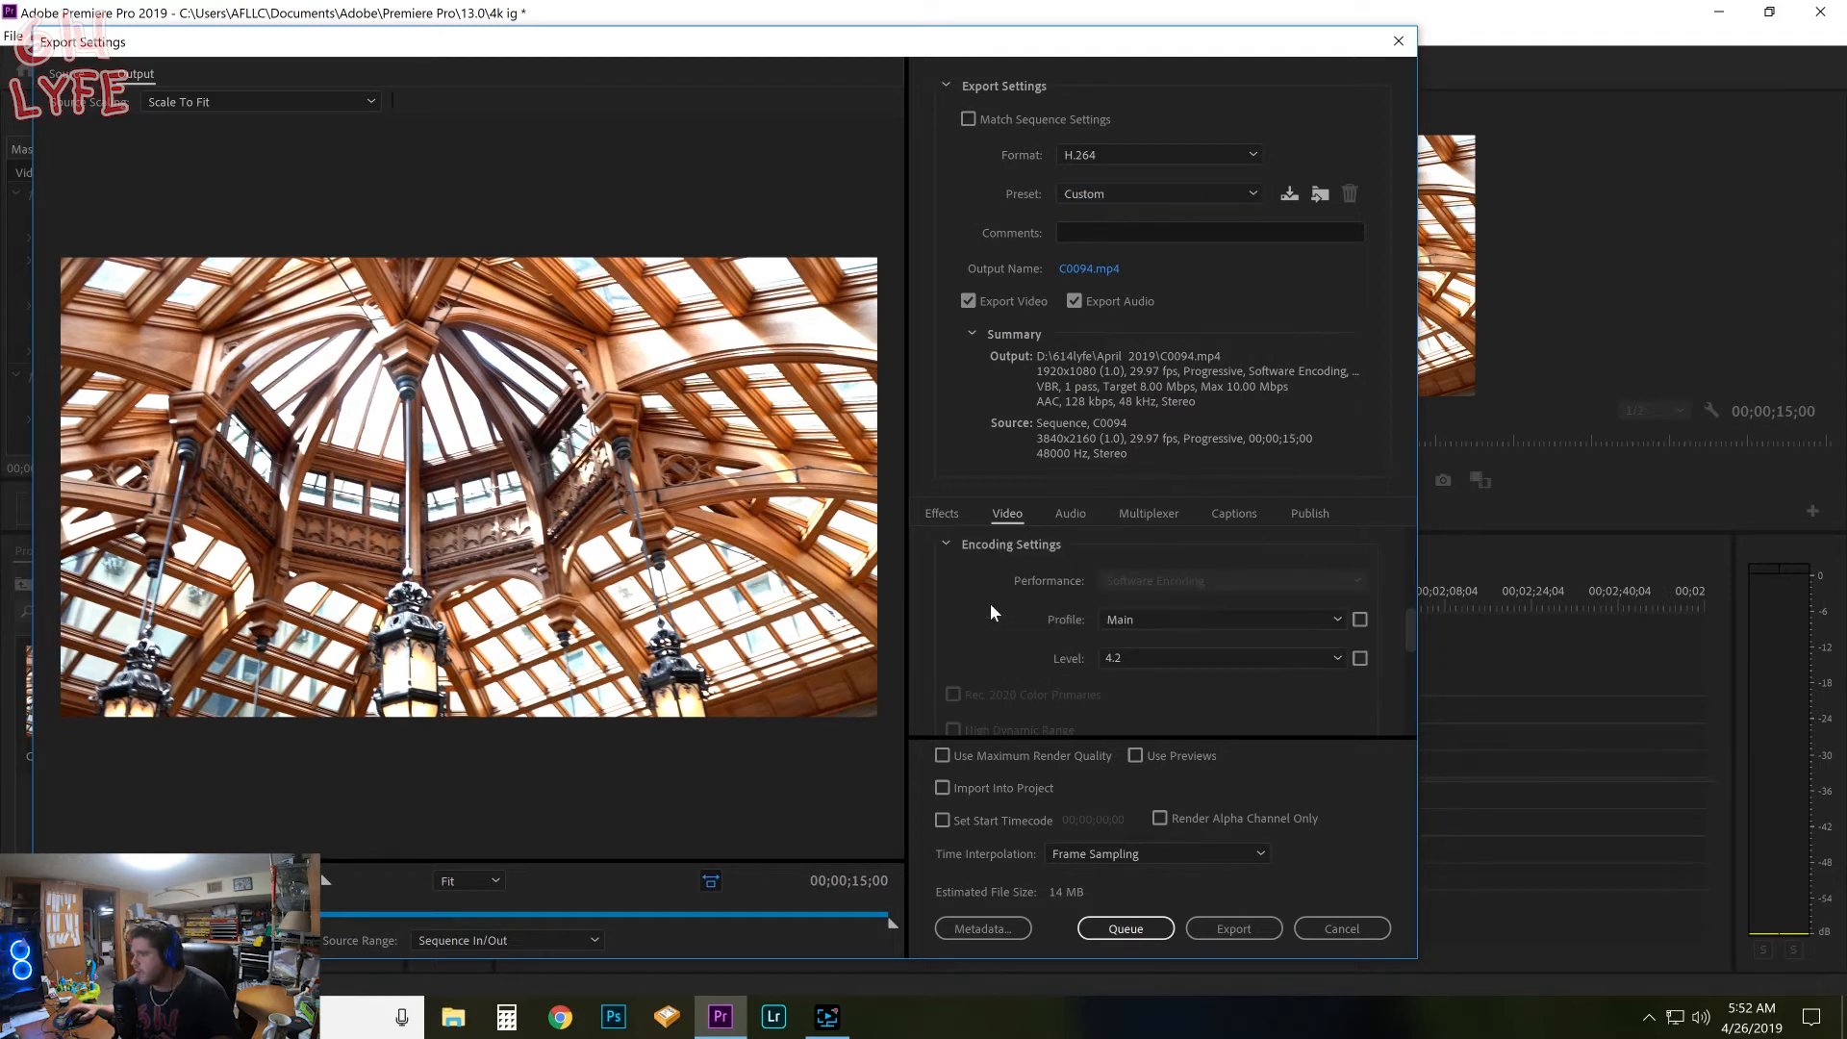
mouse_move(1160, 620)
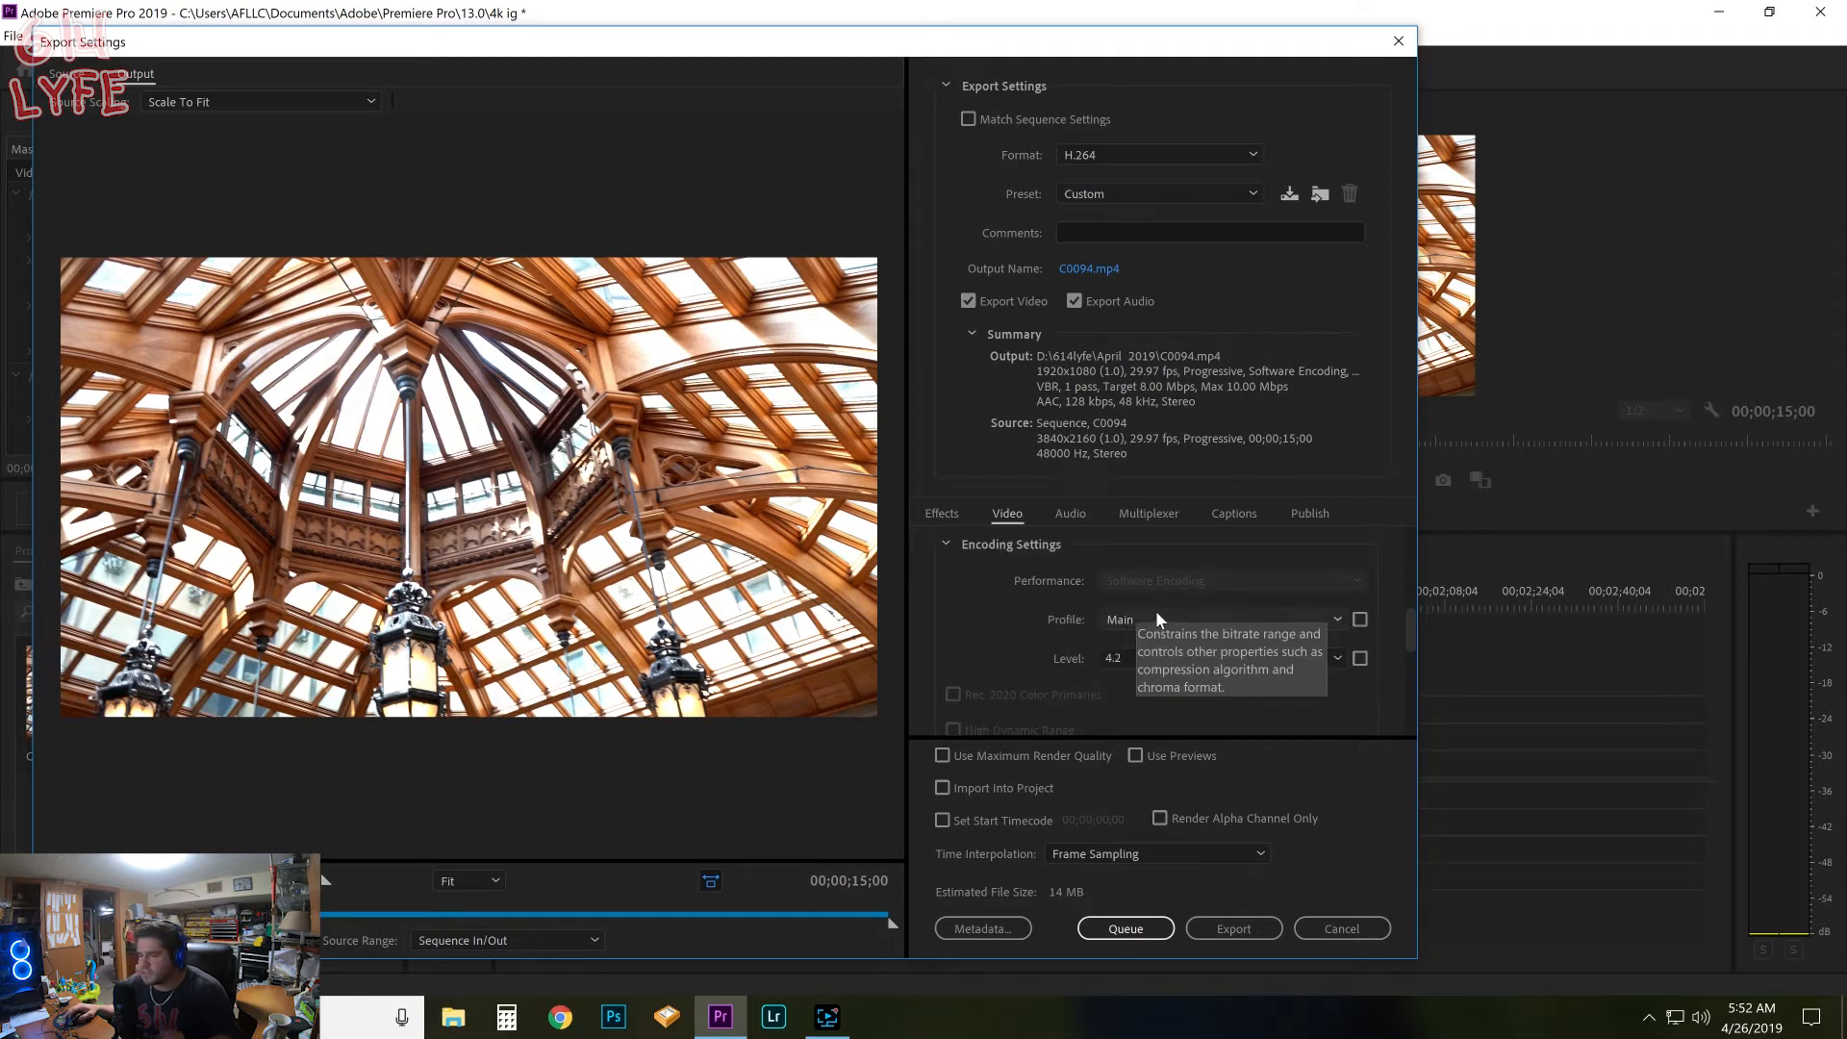
mouse_move(1276, 620)
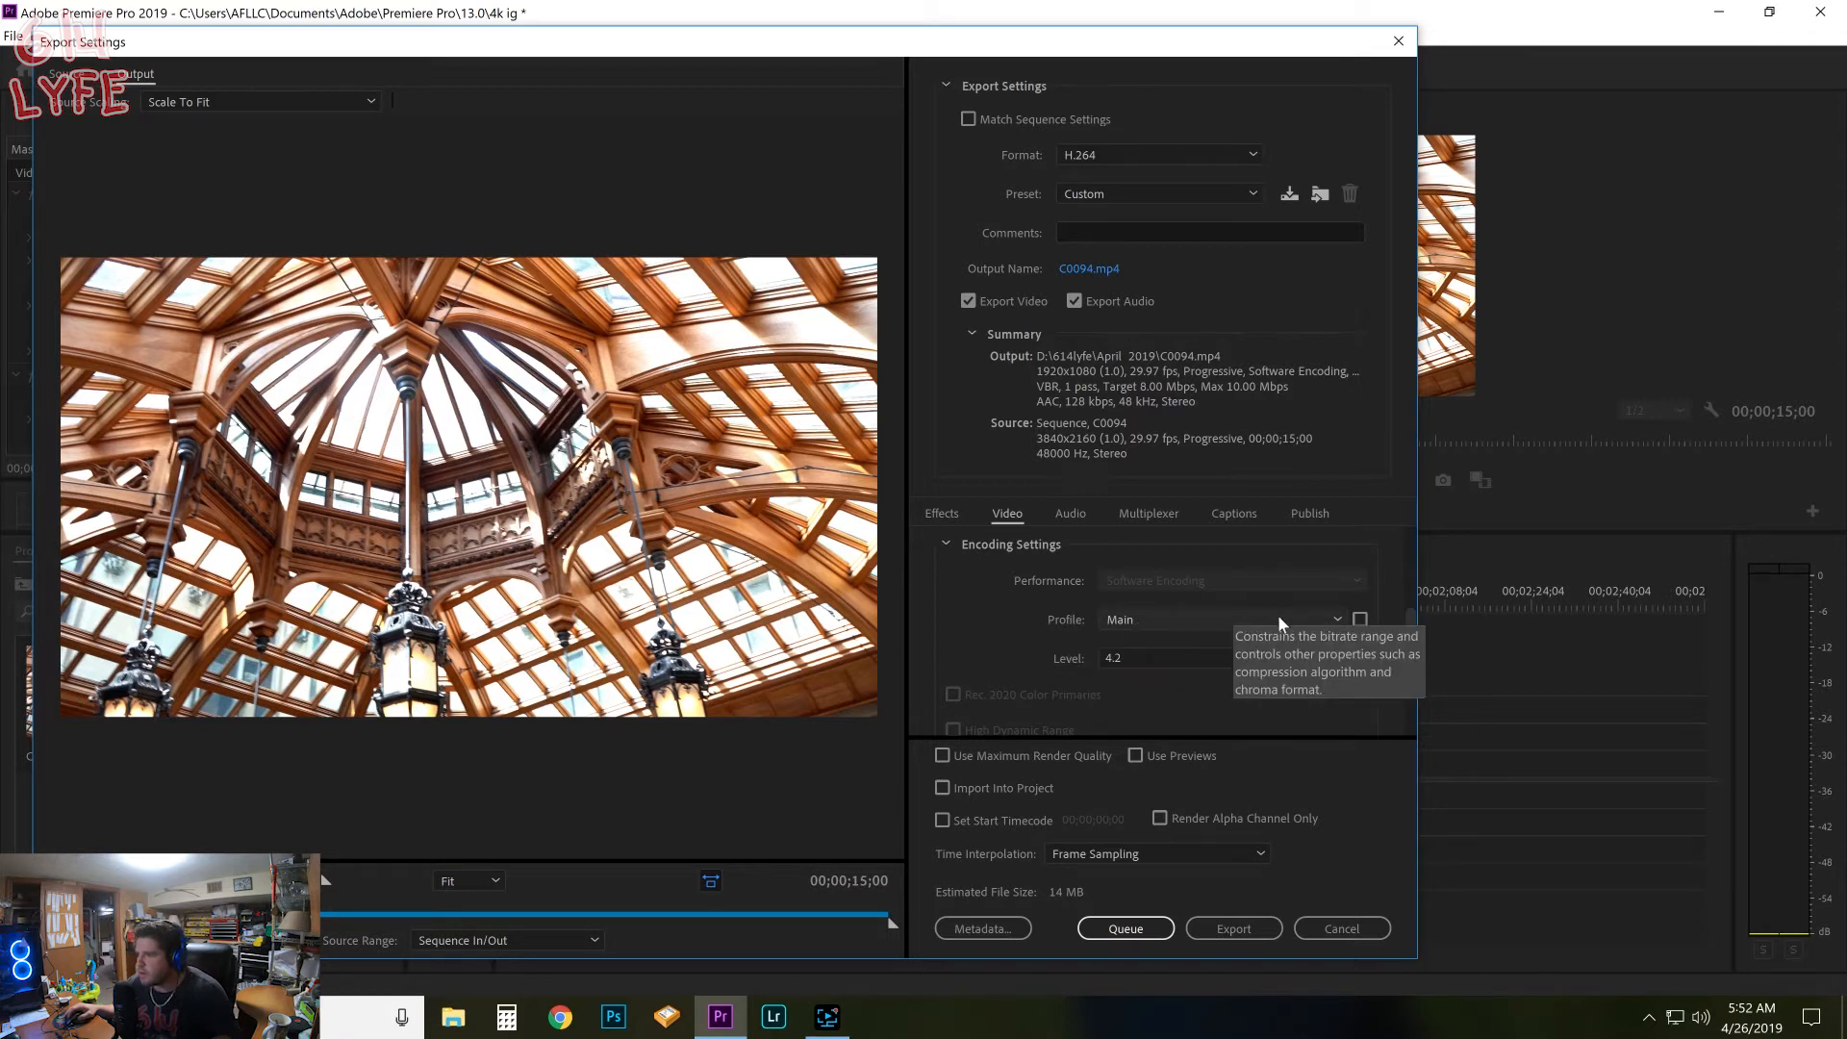
click(1219, 620)
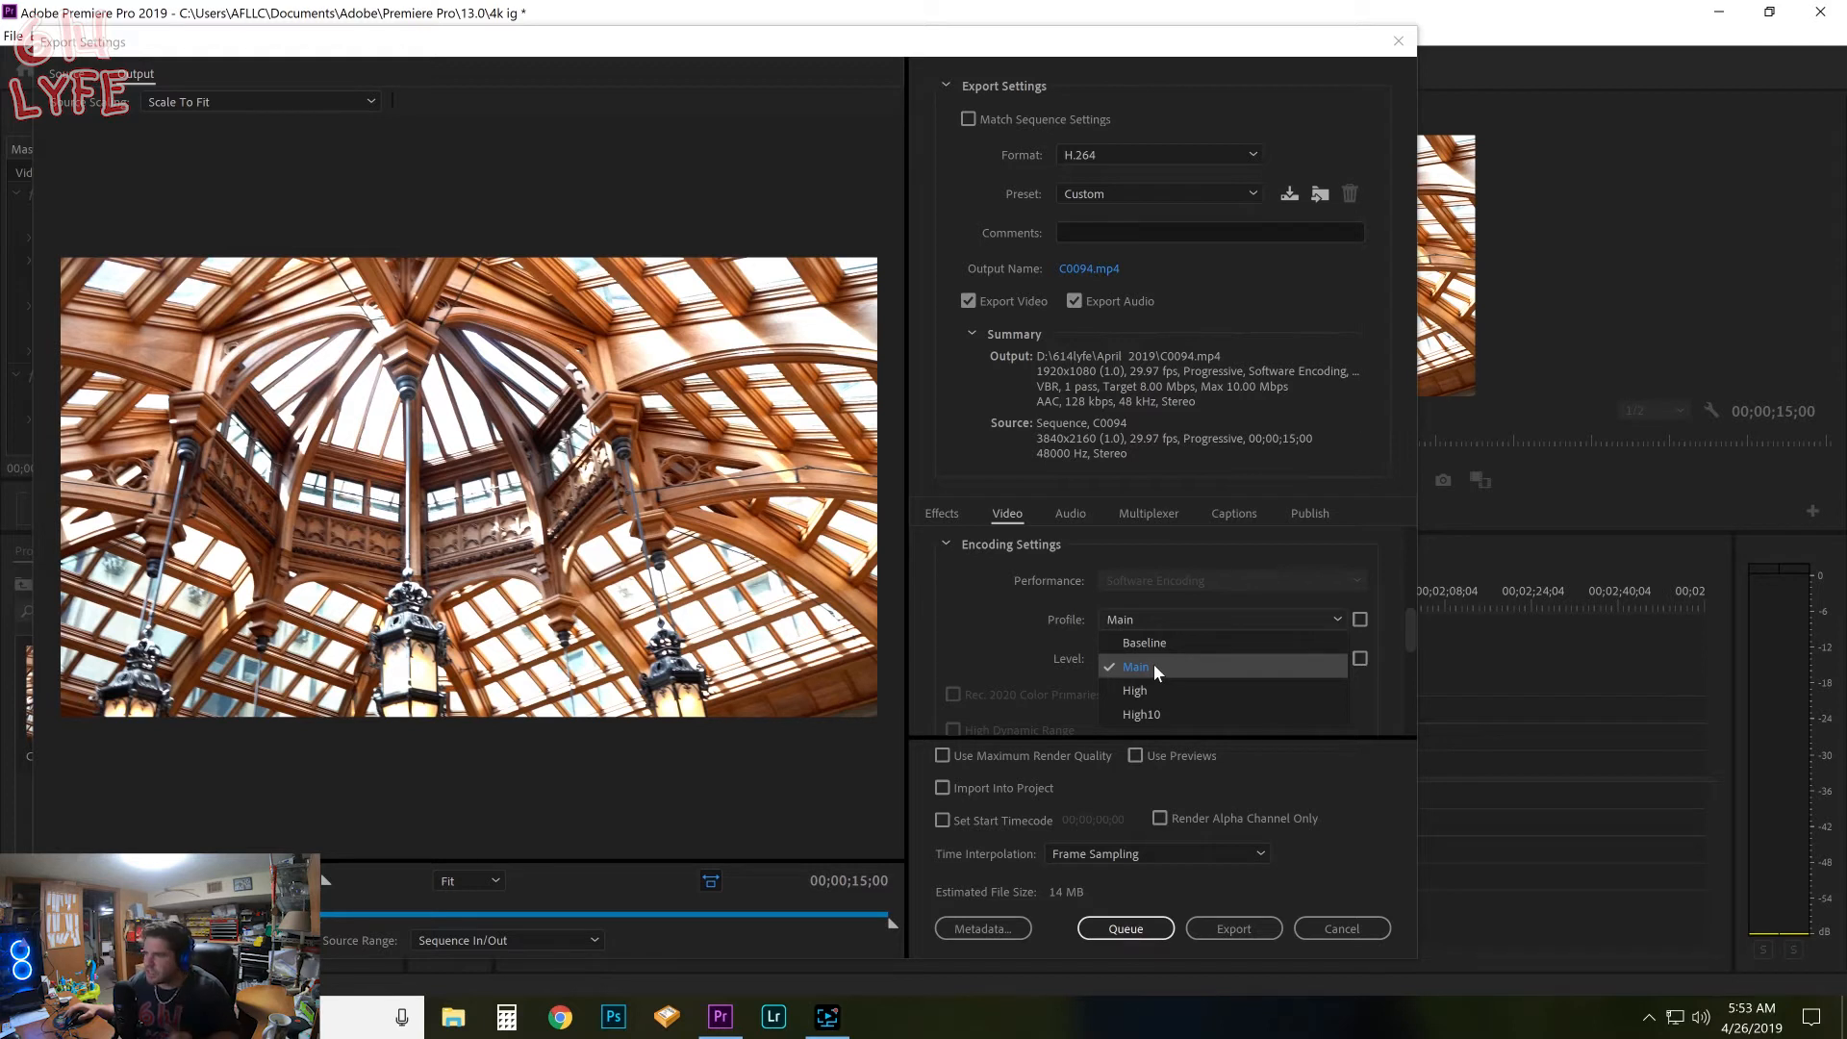
mouse_move(1152, 714)
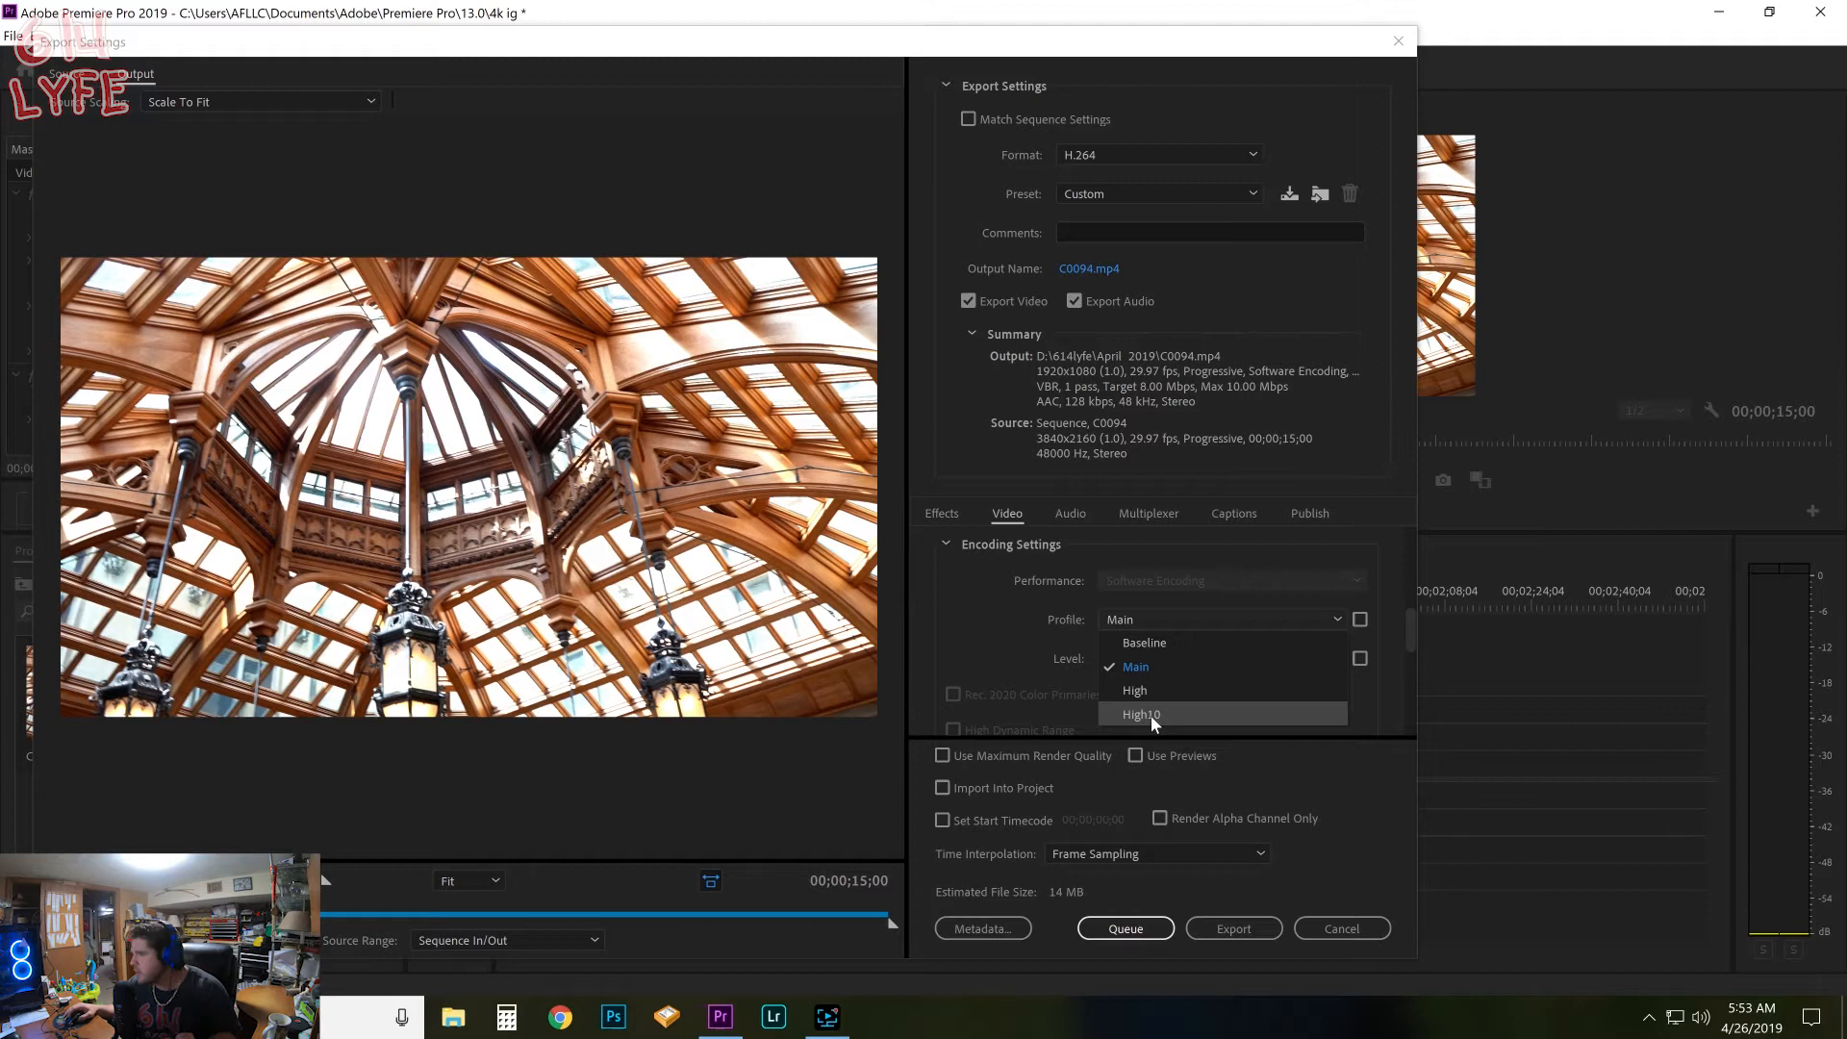
click(1135, 690)
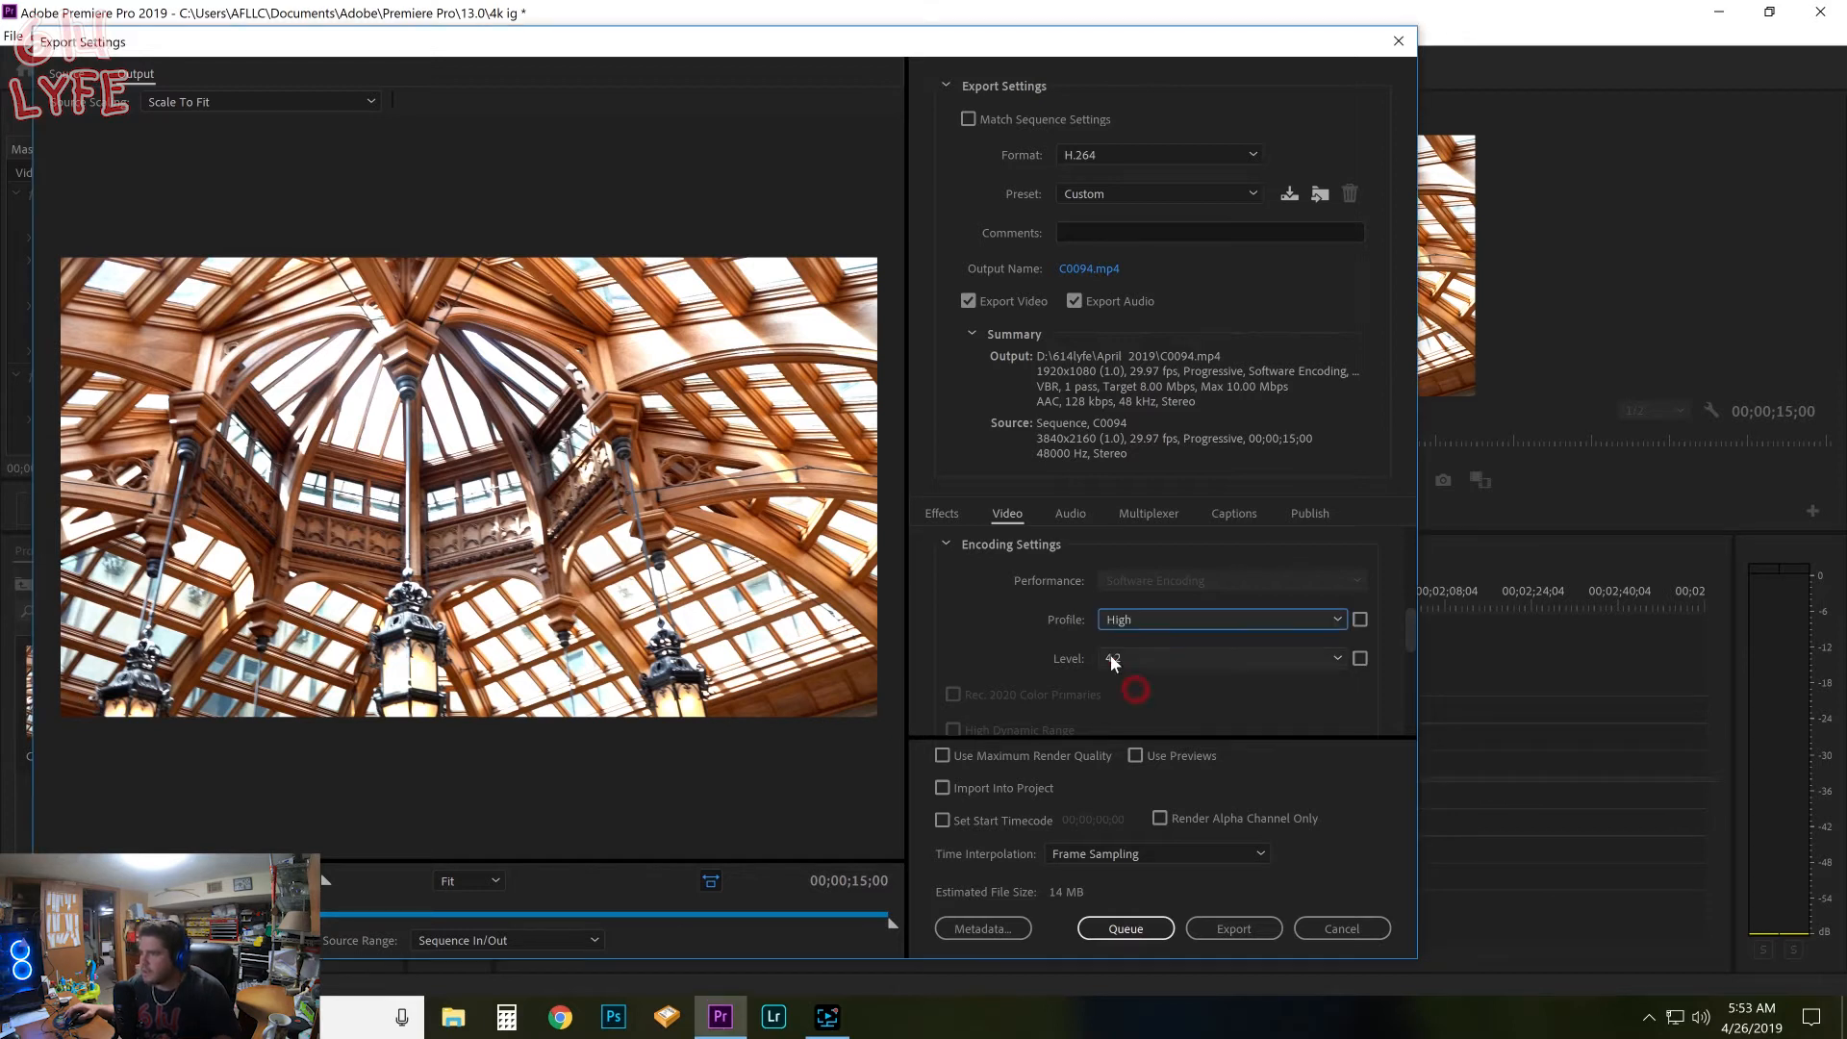
mouse_move(1123, 619)
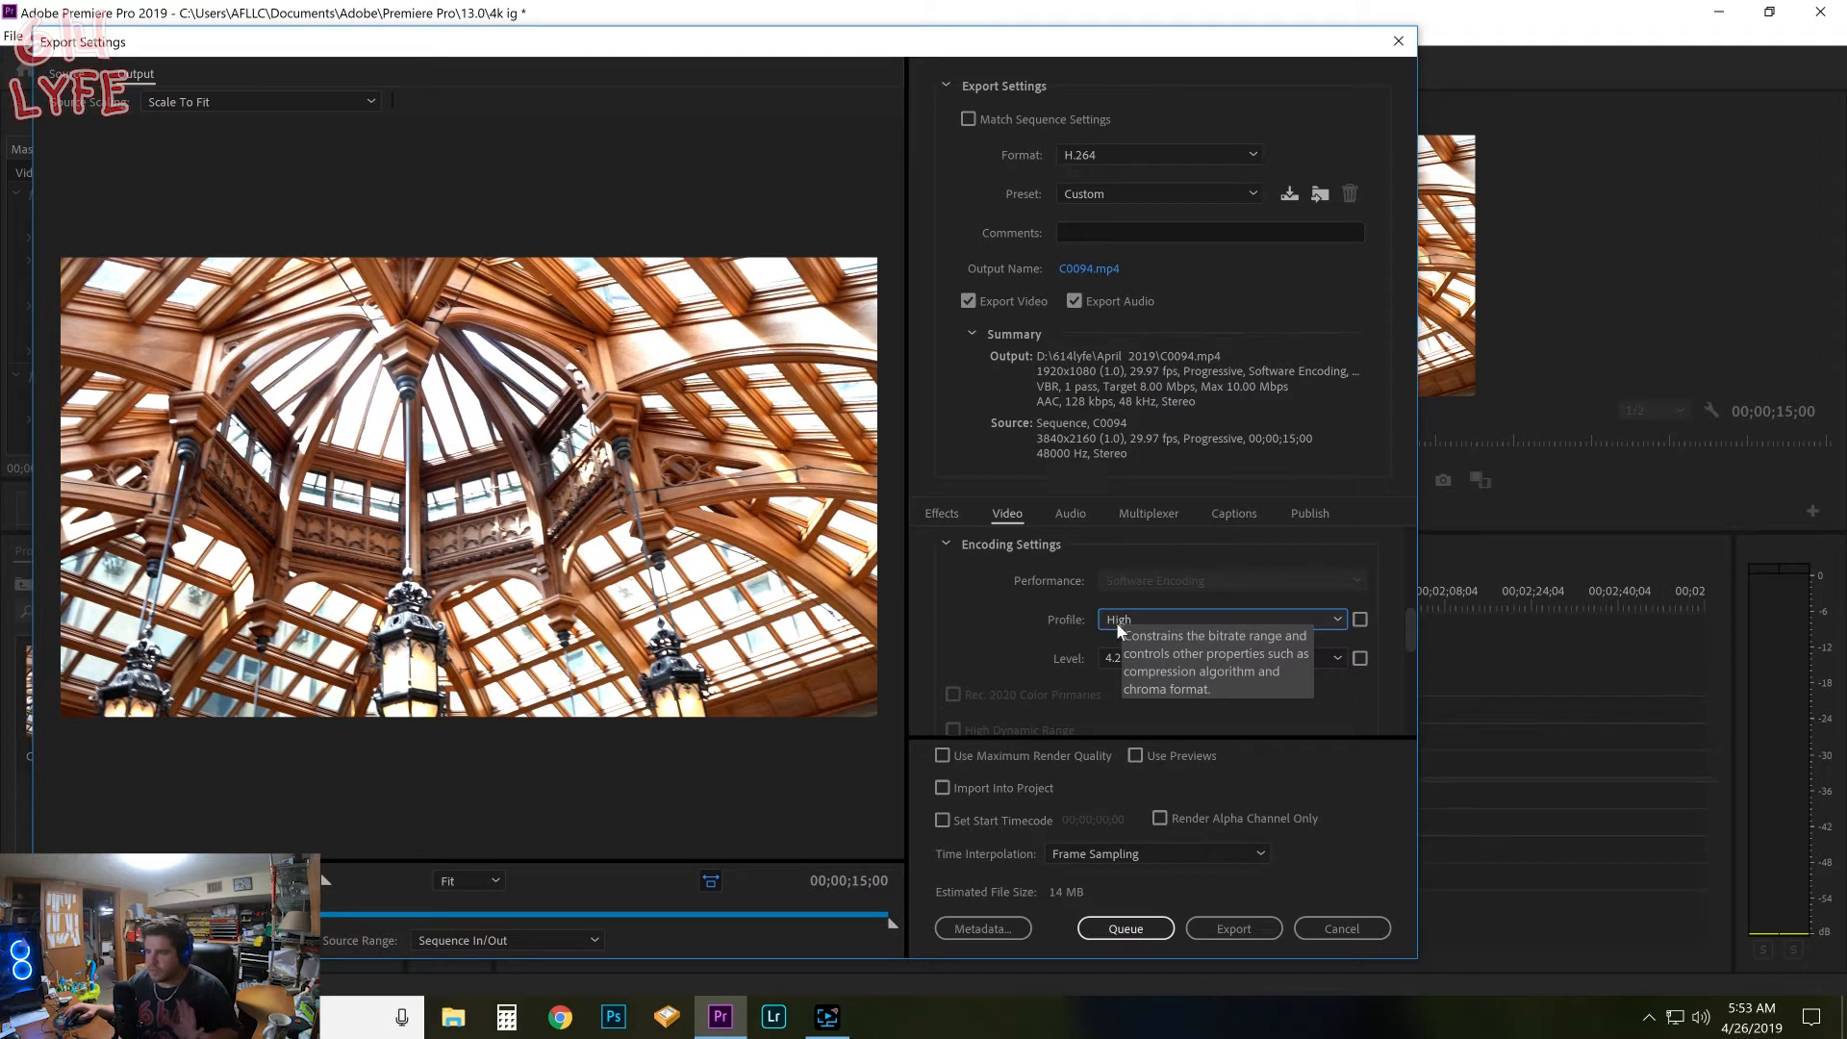
mouse_move(1152, 635)
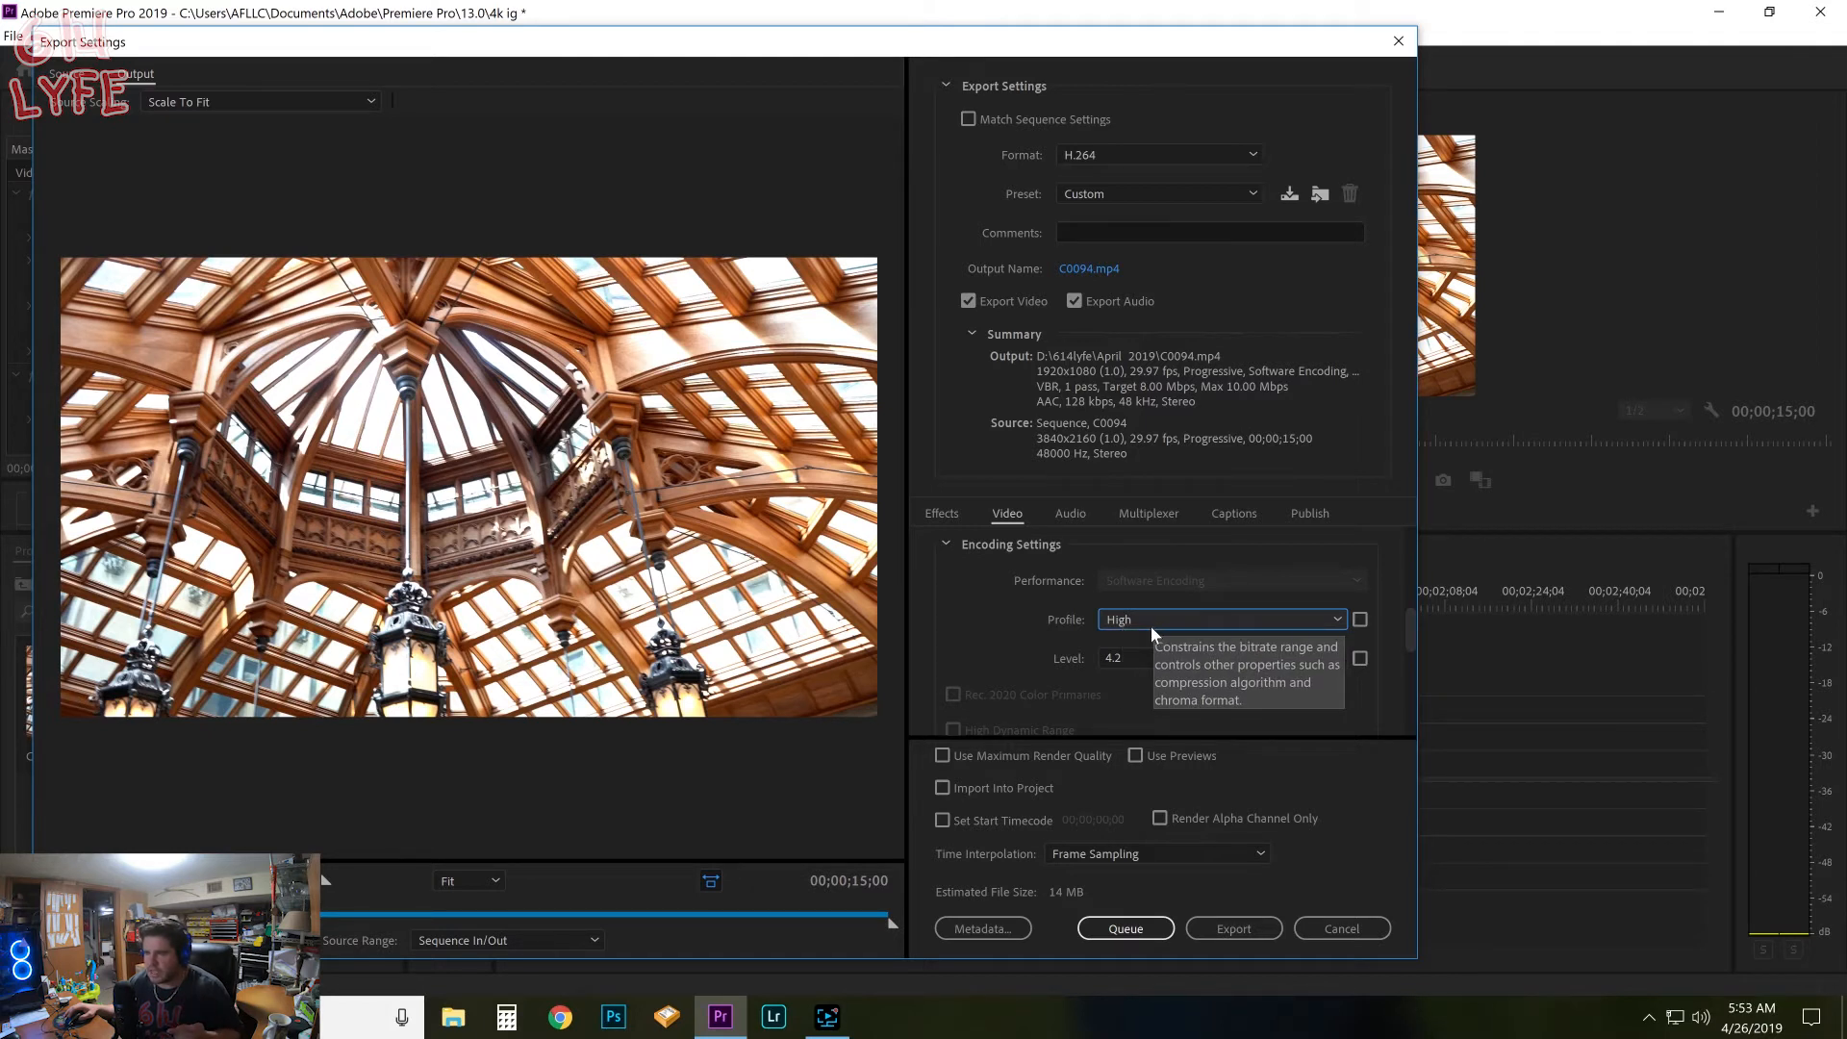
mouse_move(1131, 639)
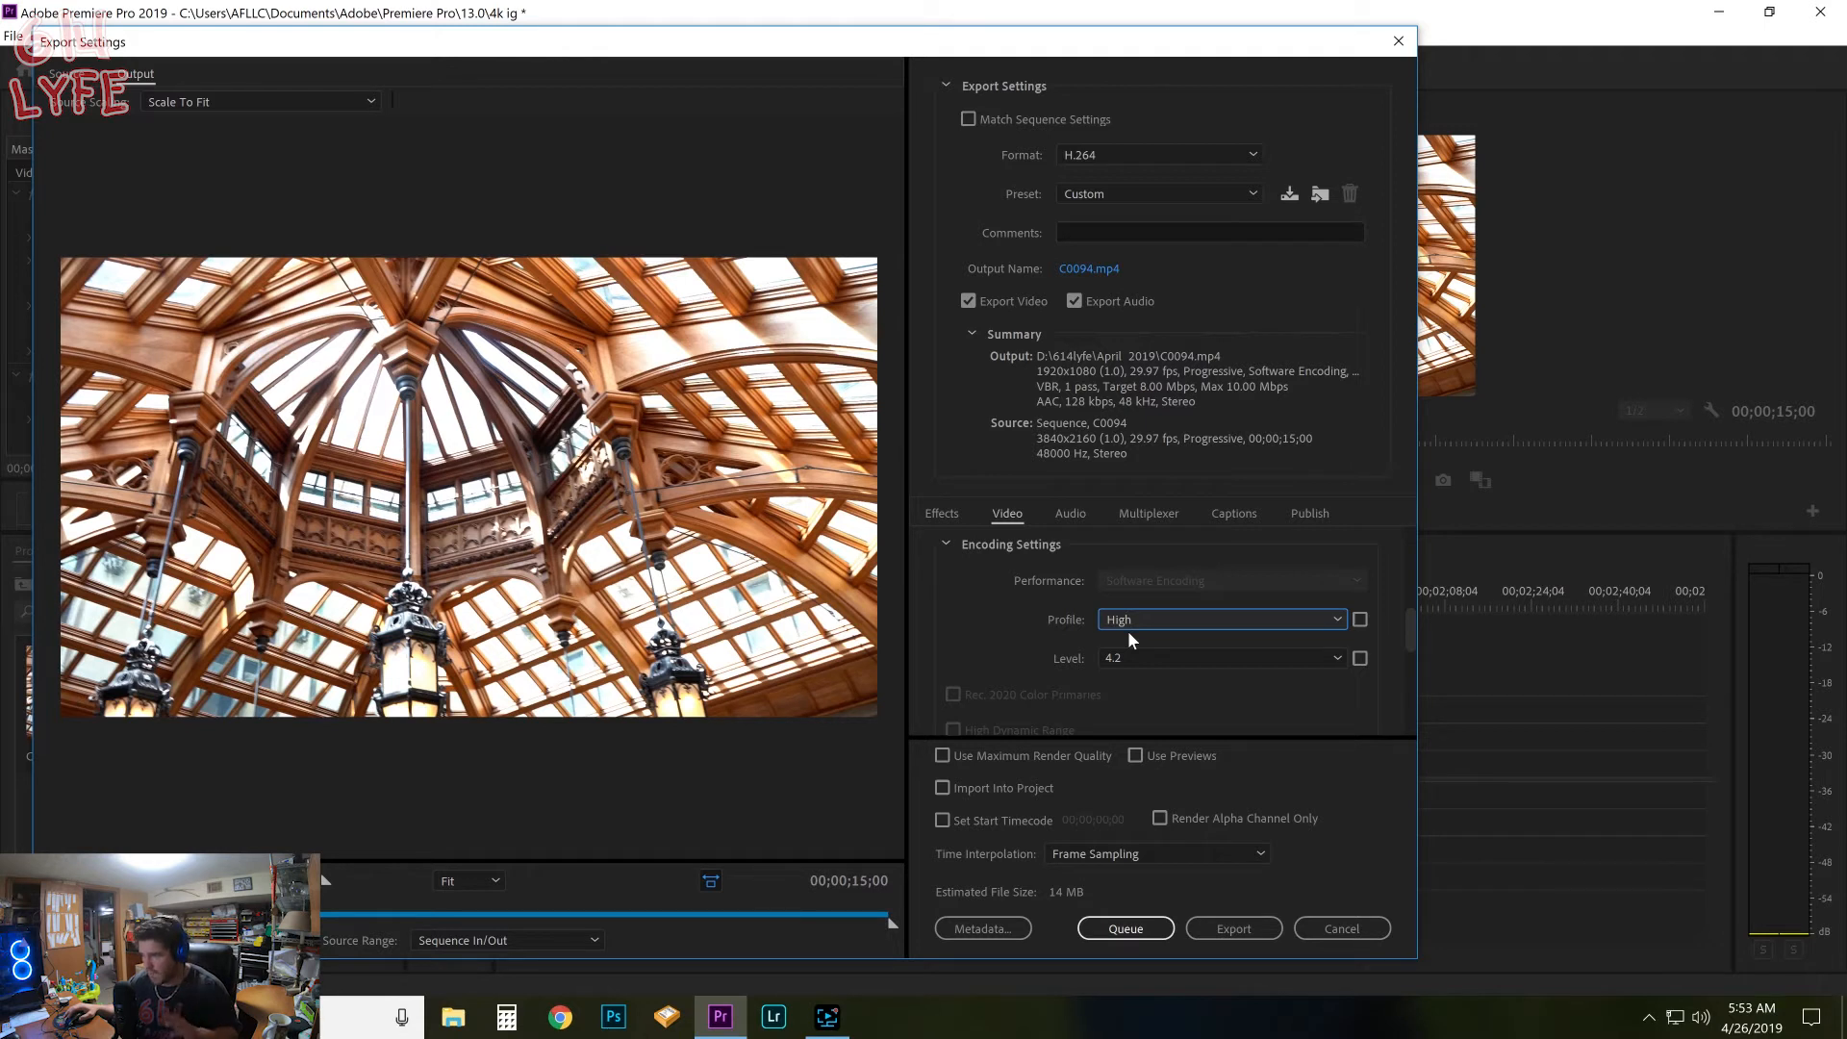
mouse_move(1010, 651)
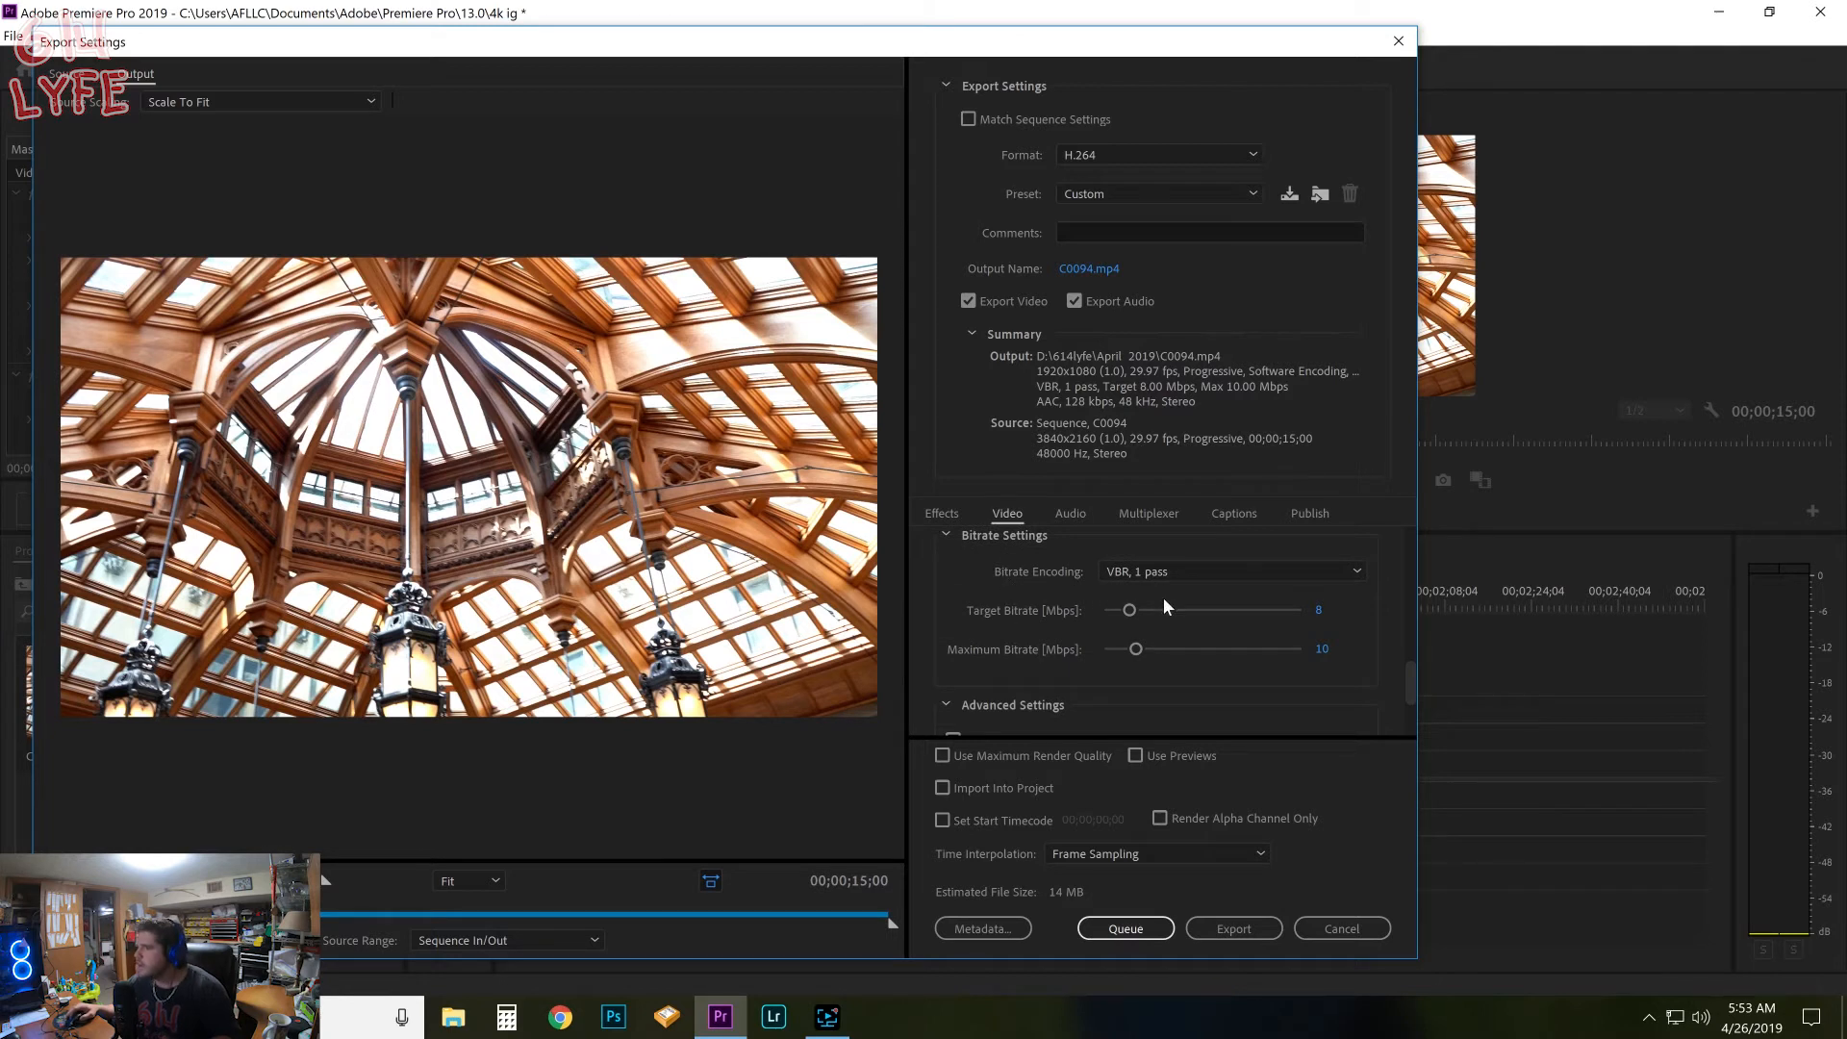
mouse_move(1078, 635)
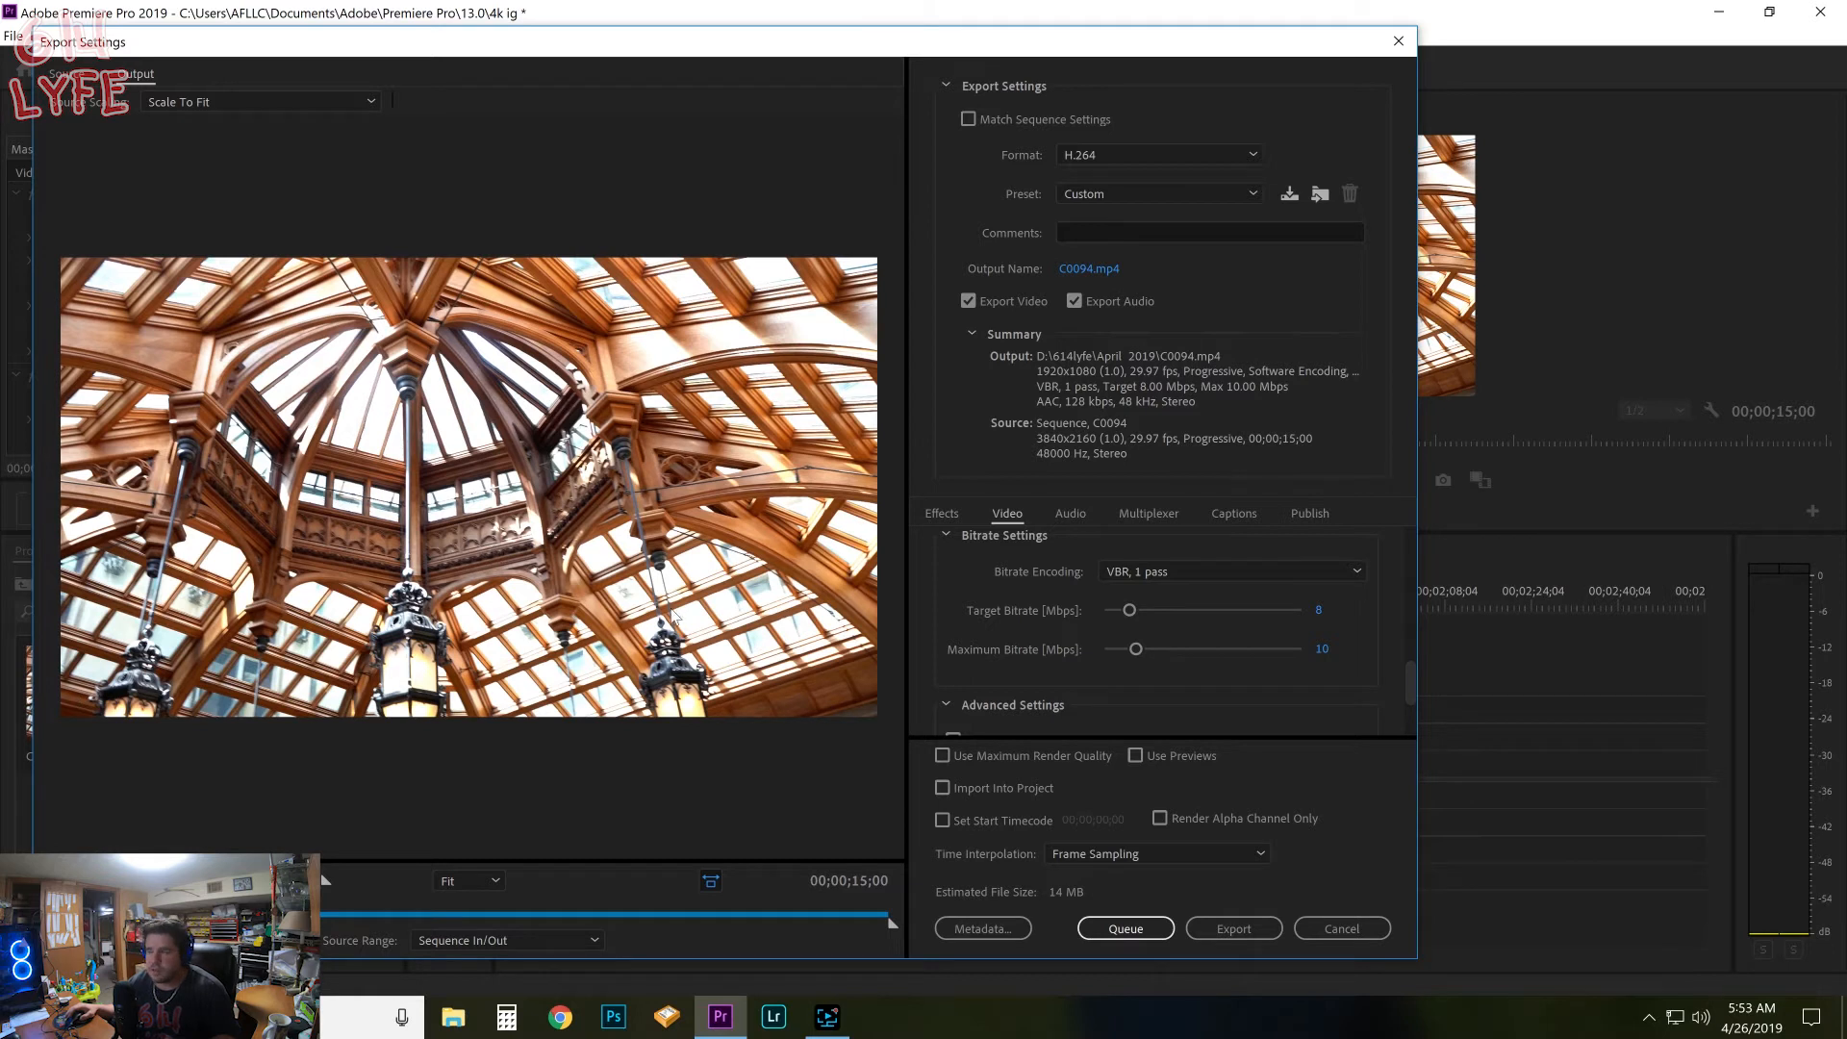
Step: Set bitrate encoding to VBR 2-pass with target and maximum bitrate 62.5 Mbps
click(1355, 571)
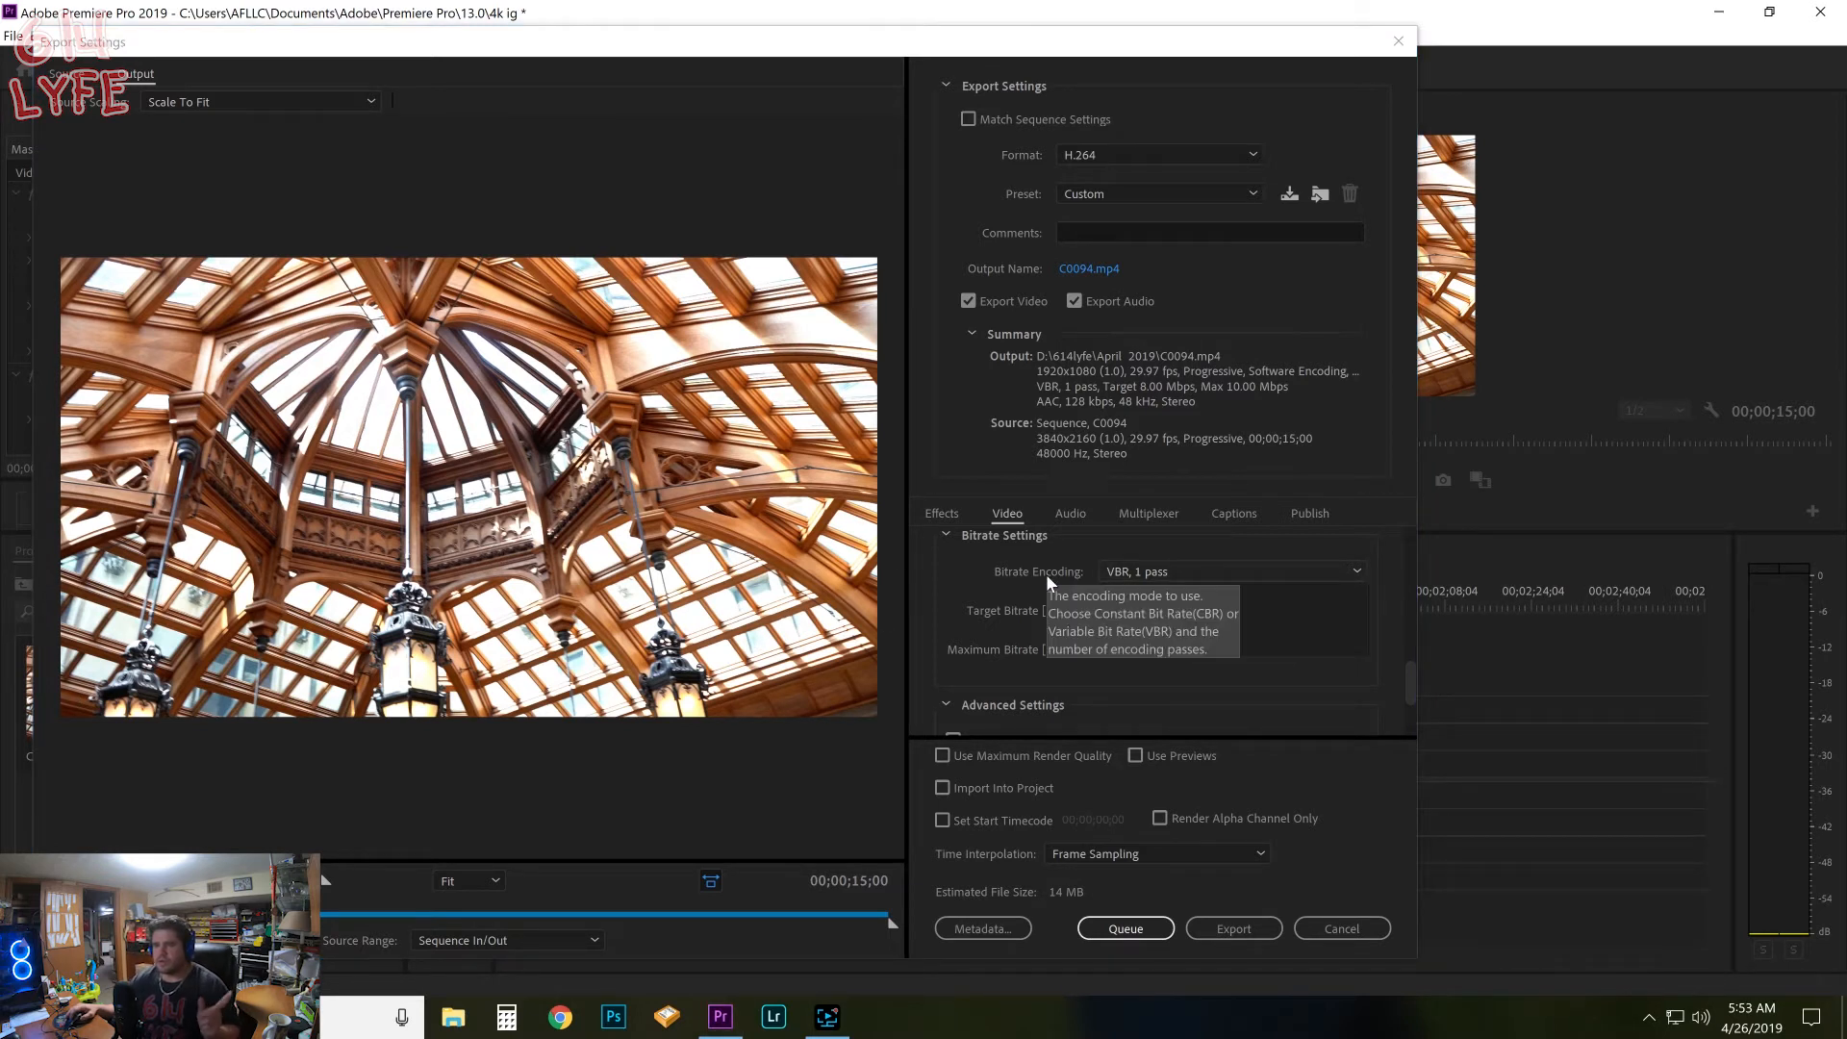
click(1232, 572)
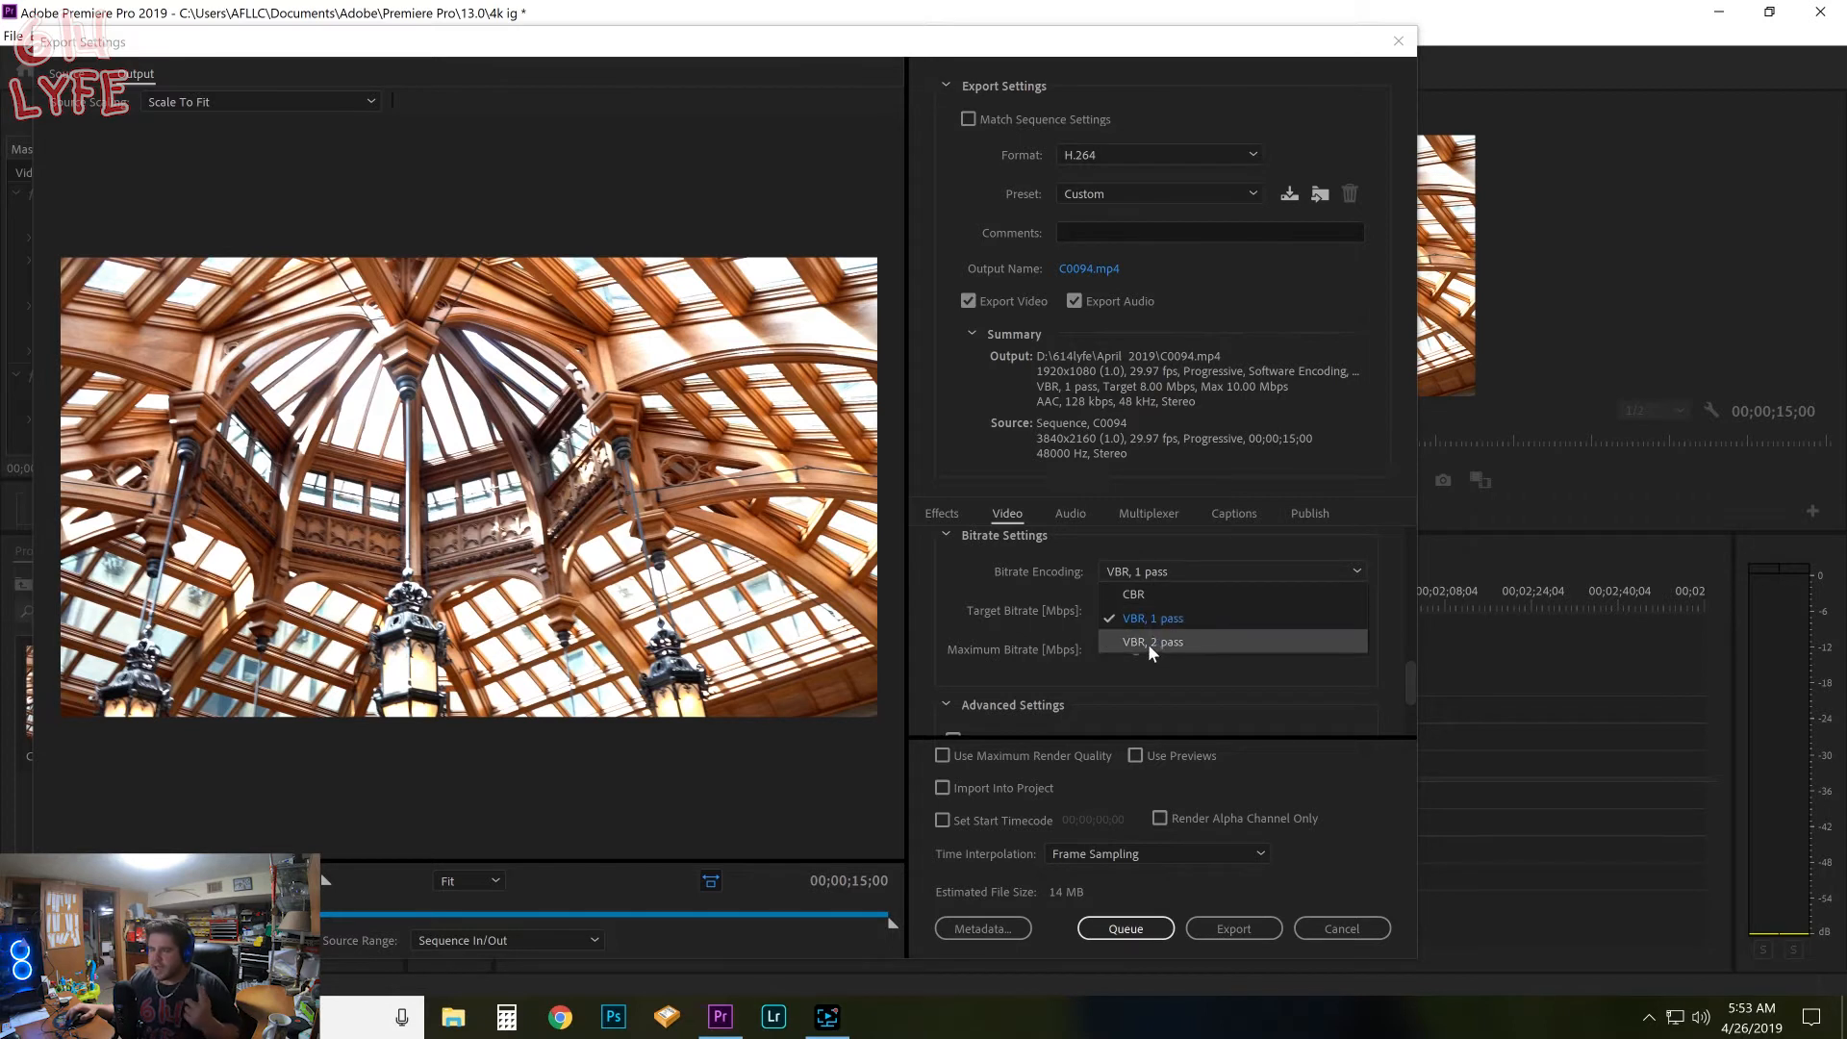
mouse_move(1144, 593)
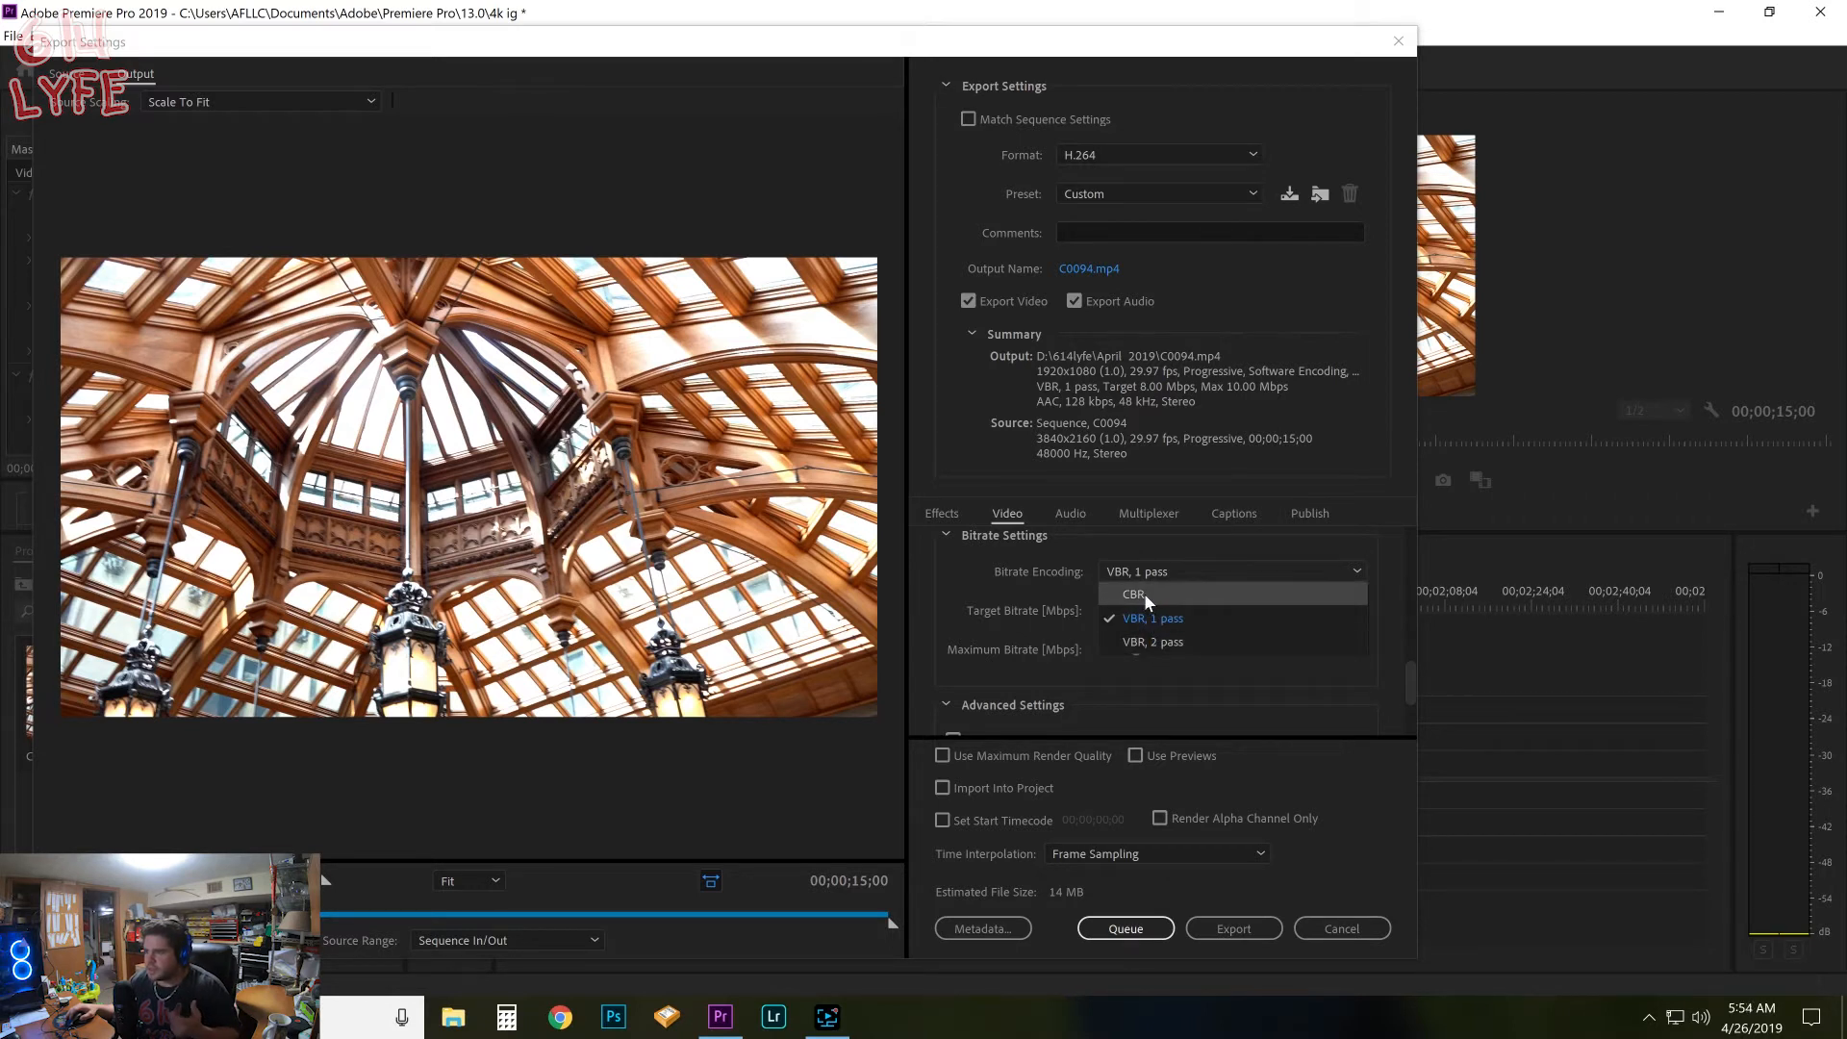
click(1135, 593)
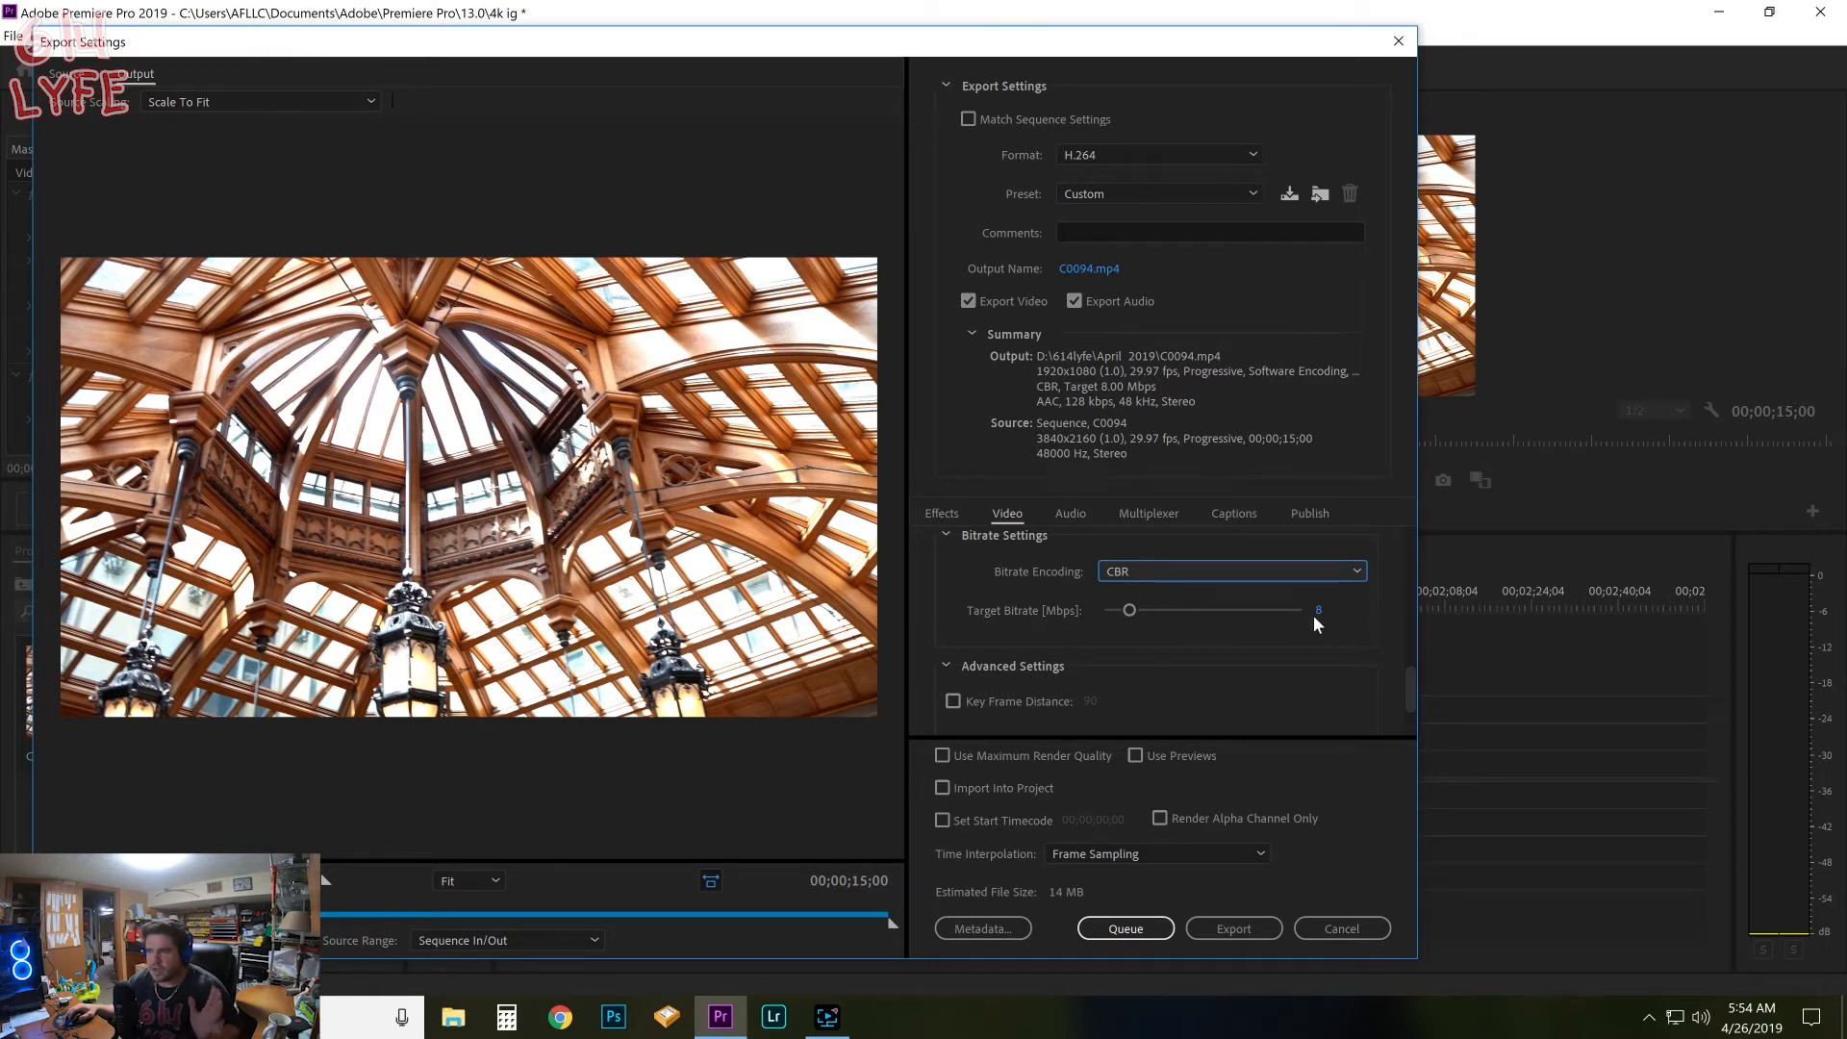
click(1231, 571)
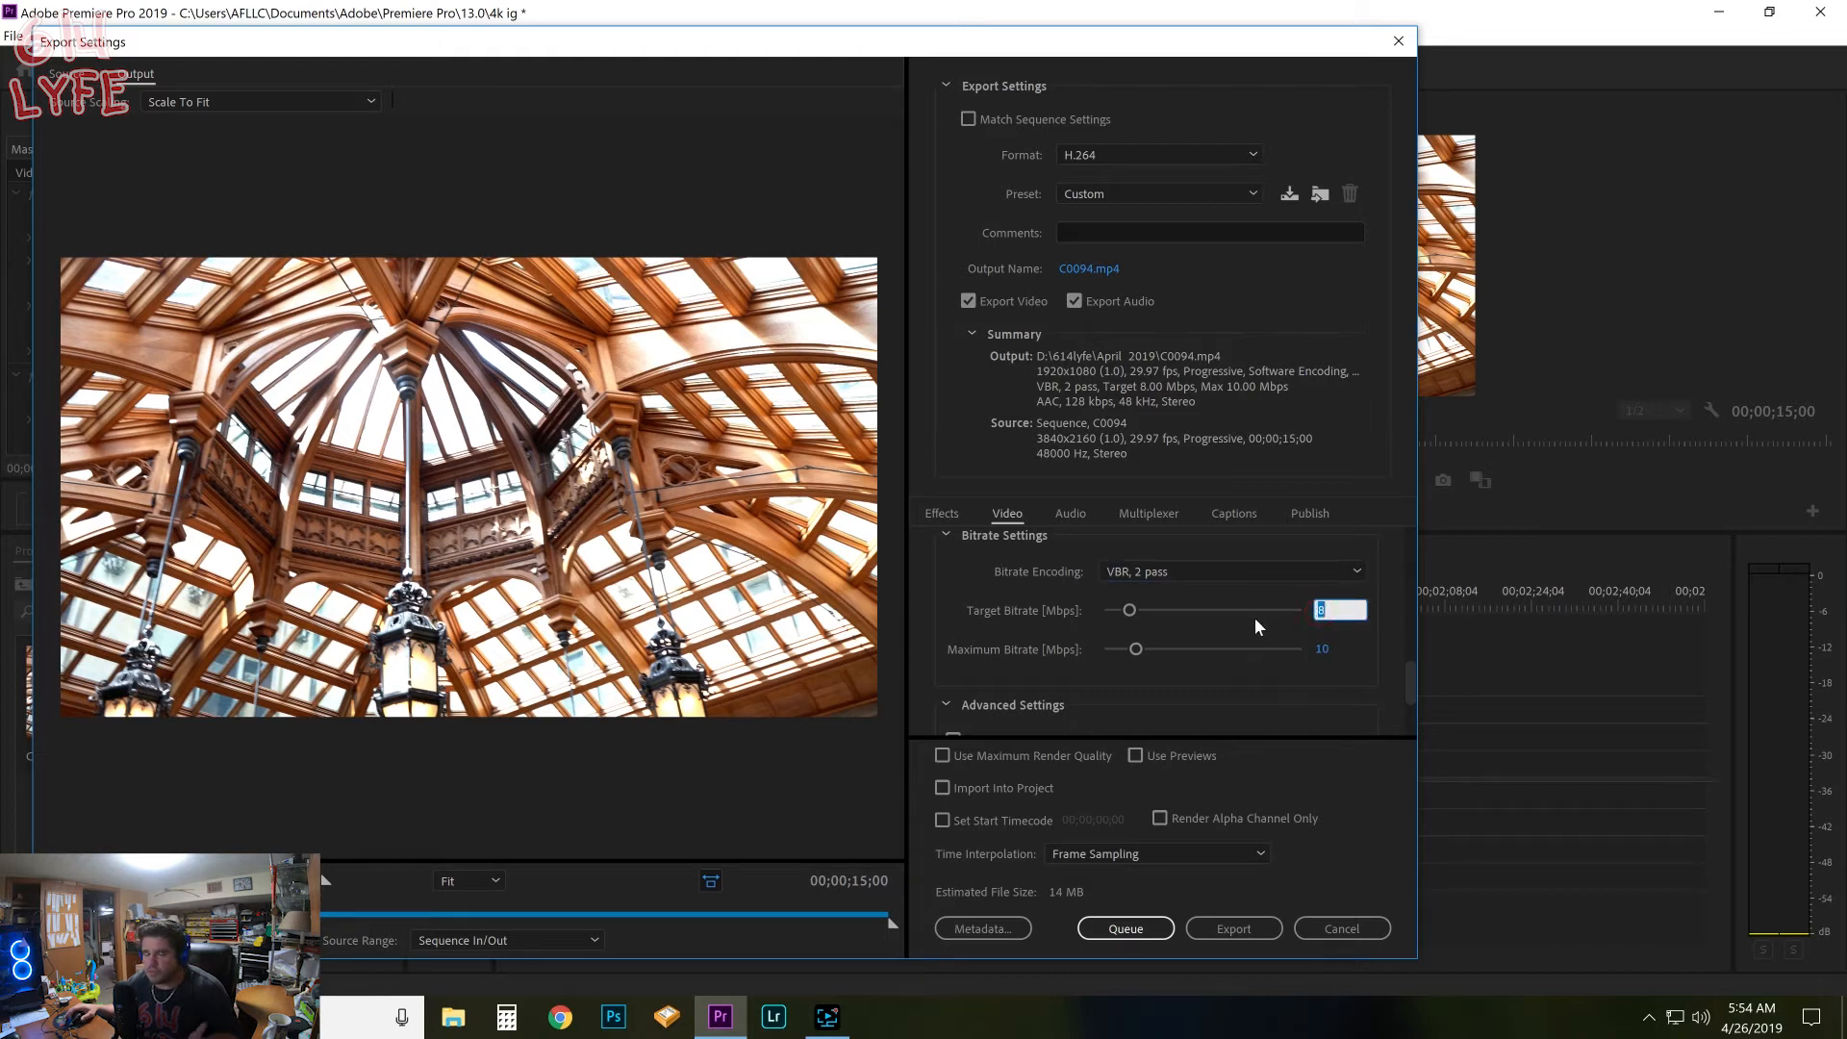
text(10)
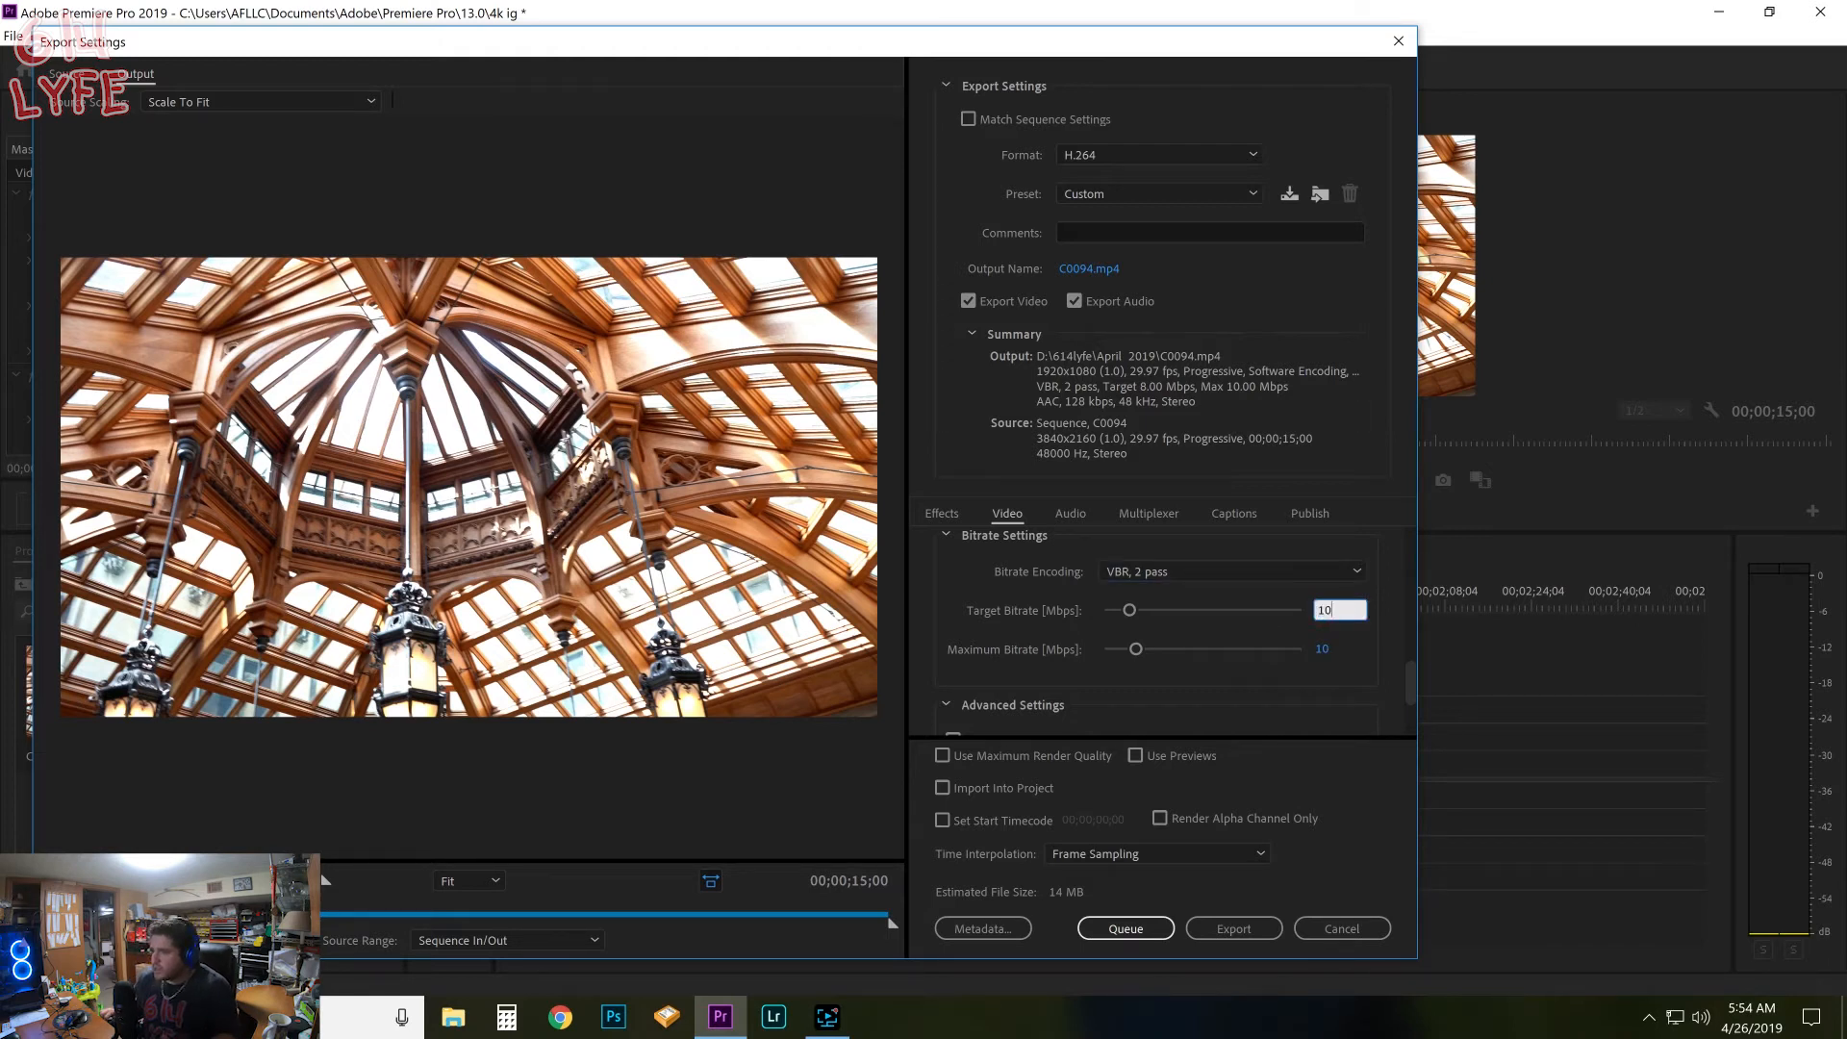
text(100)
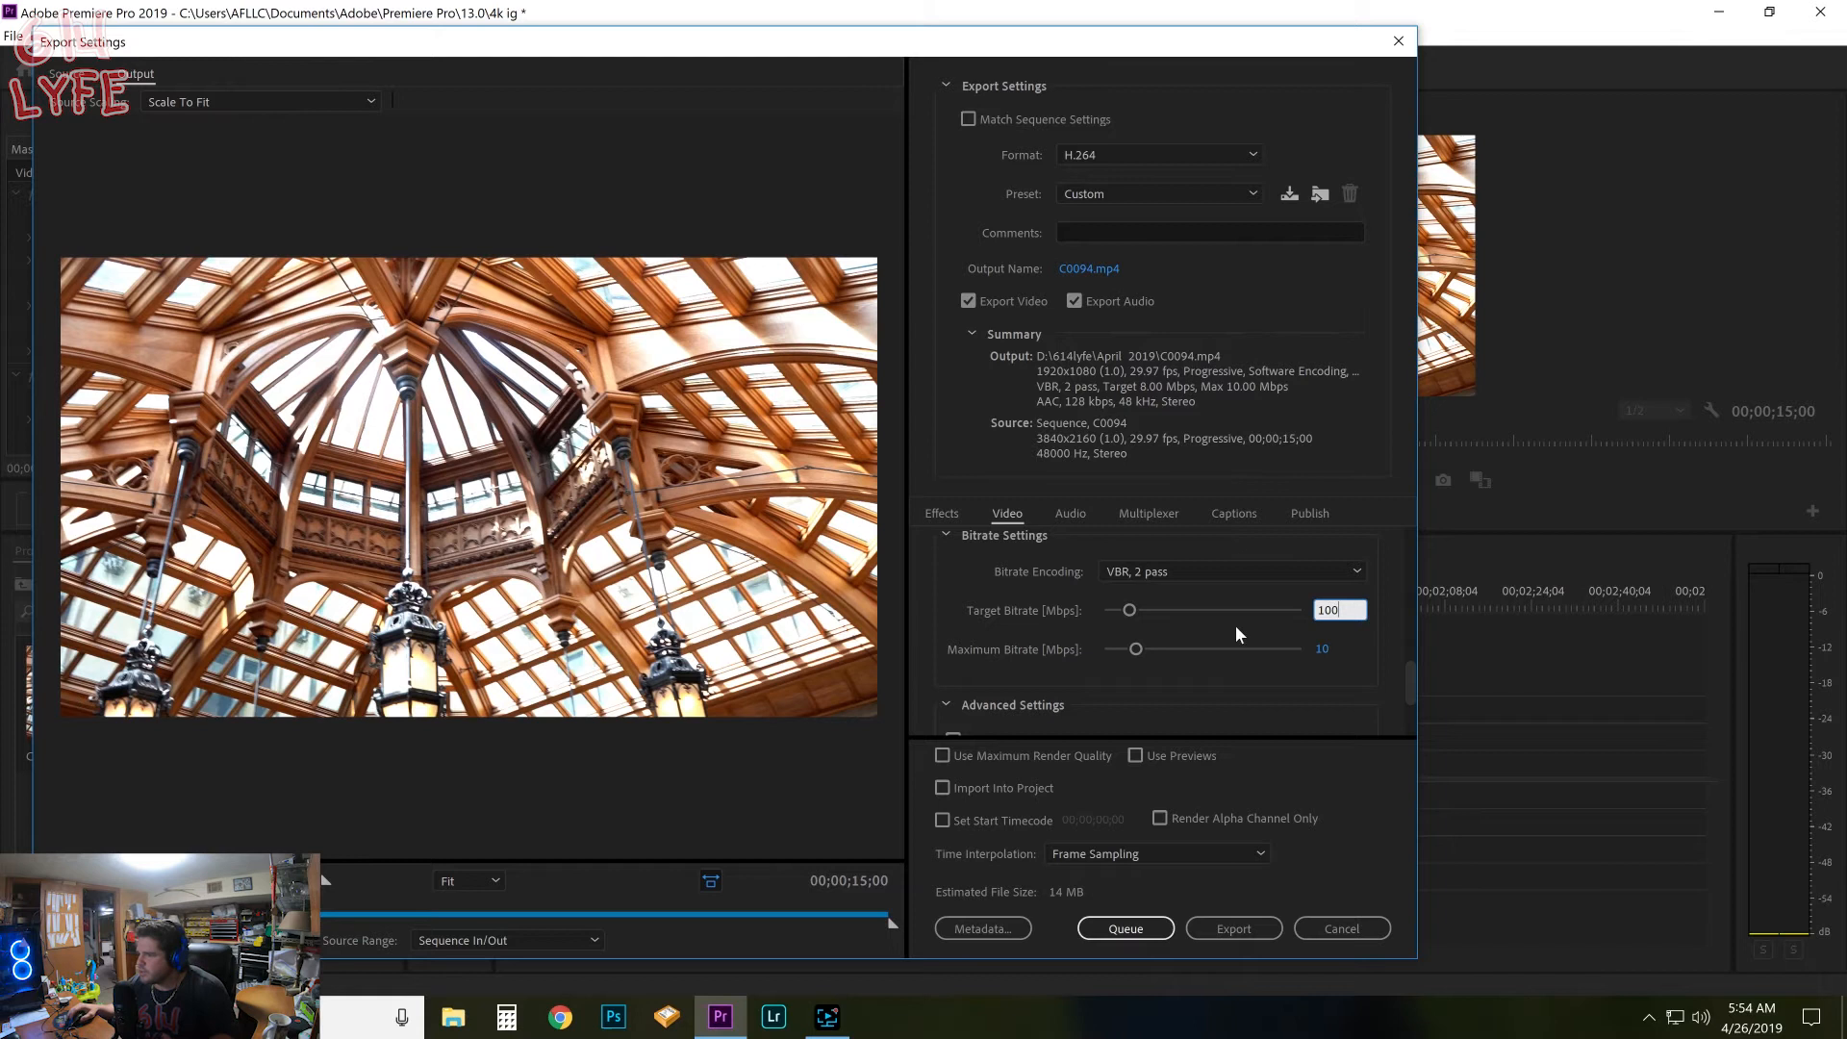
drag(1129, 610, 1300, 610)
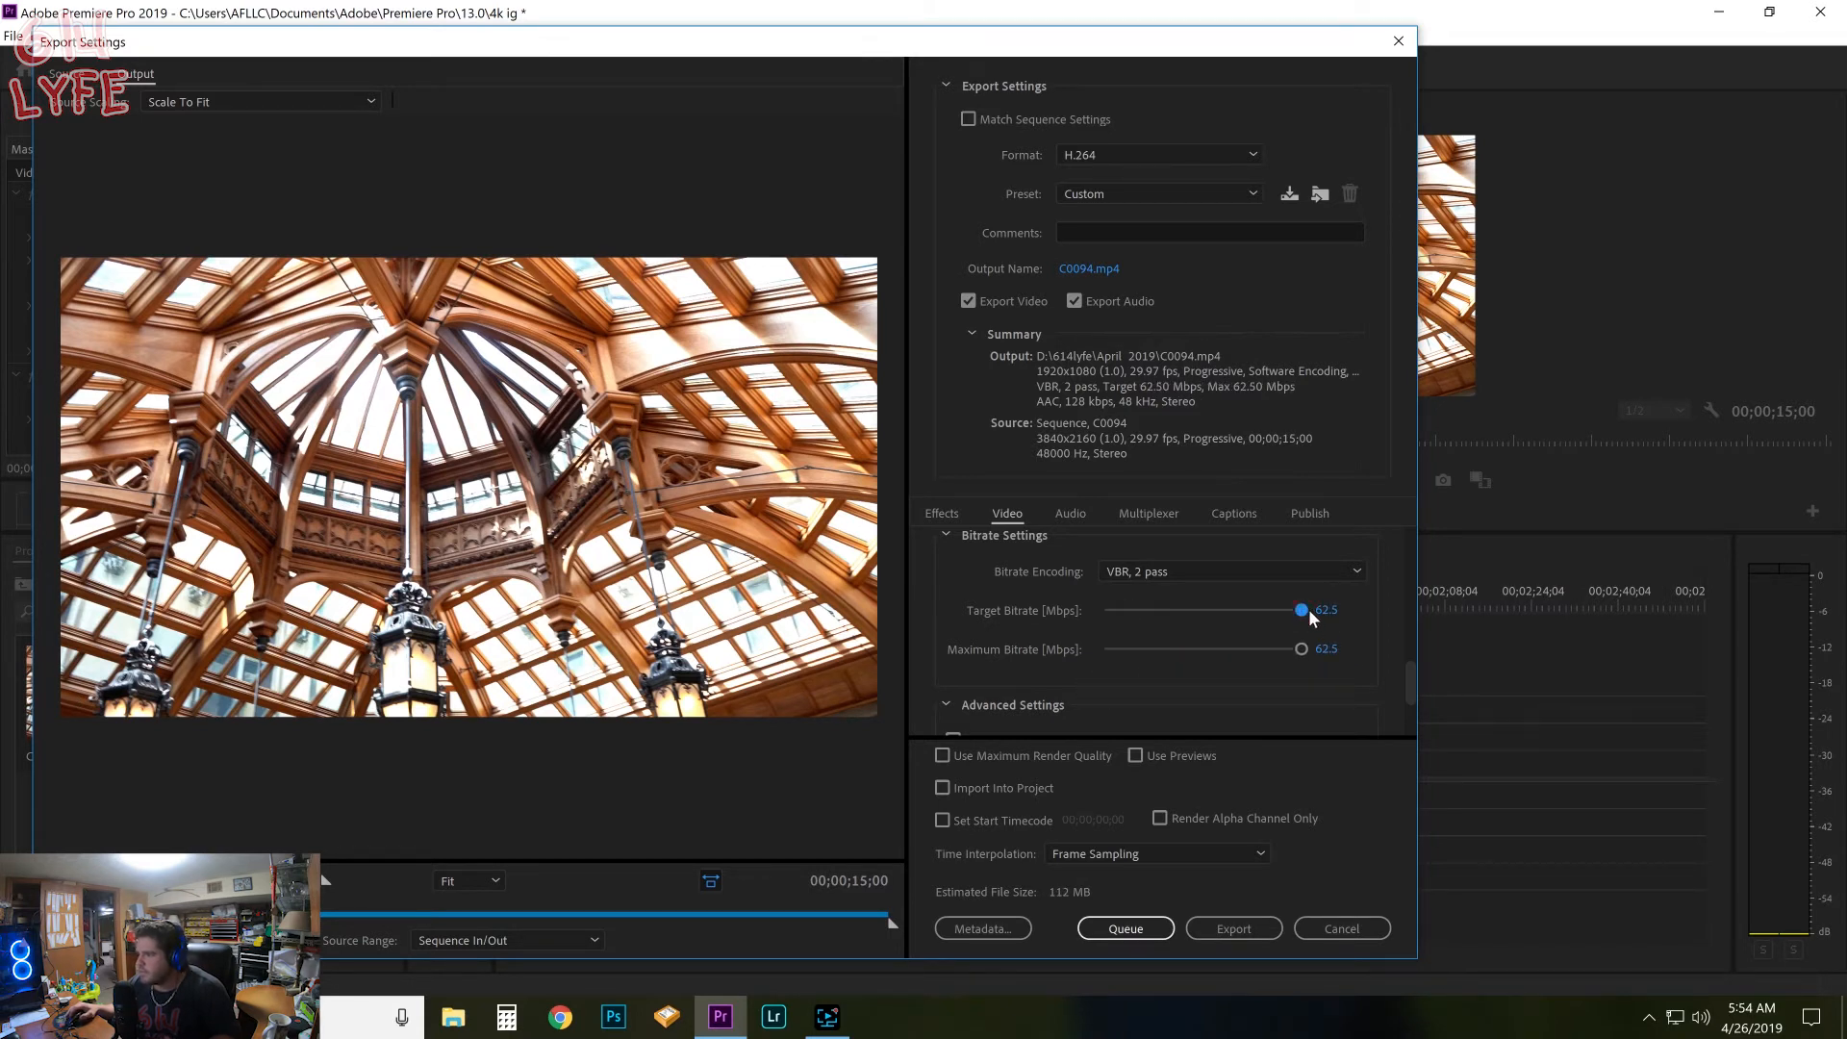
mouse_move(1351, 641)
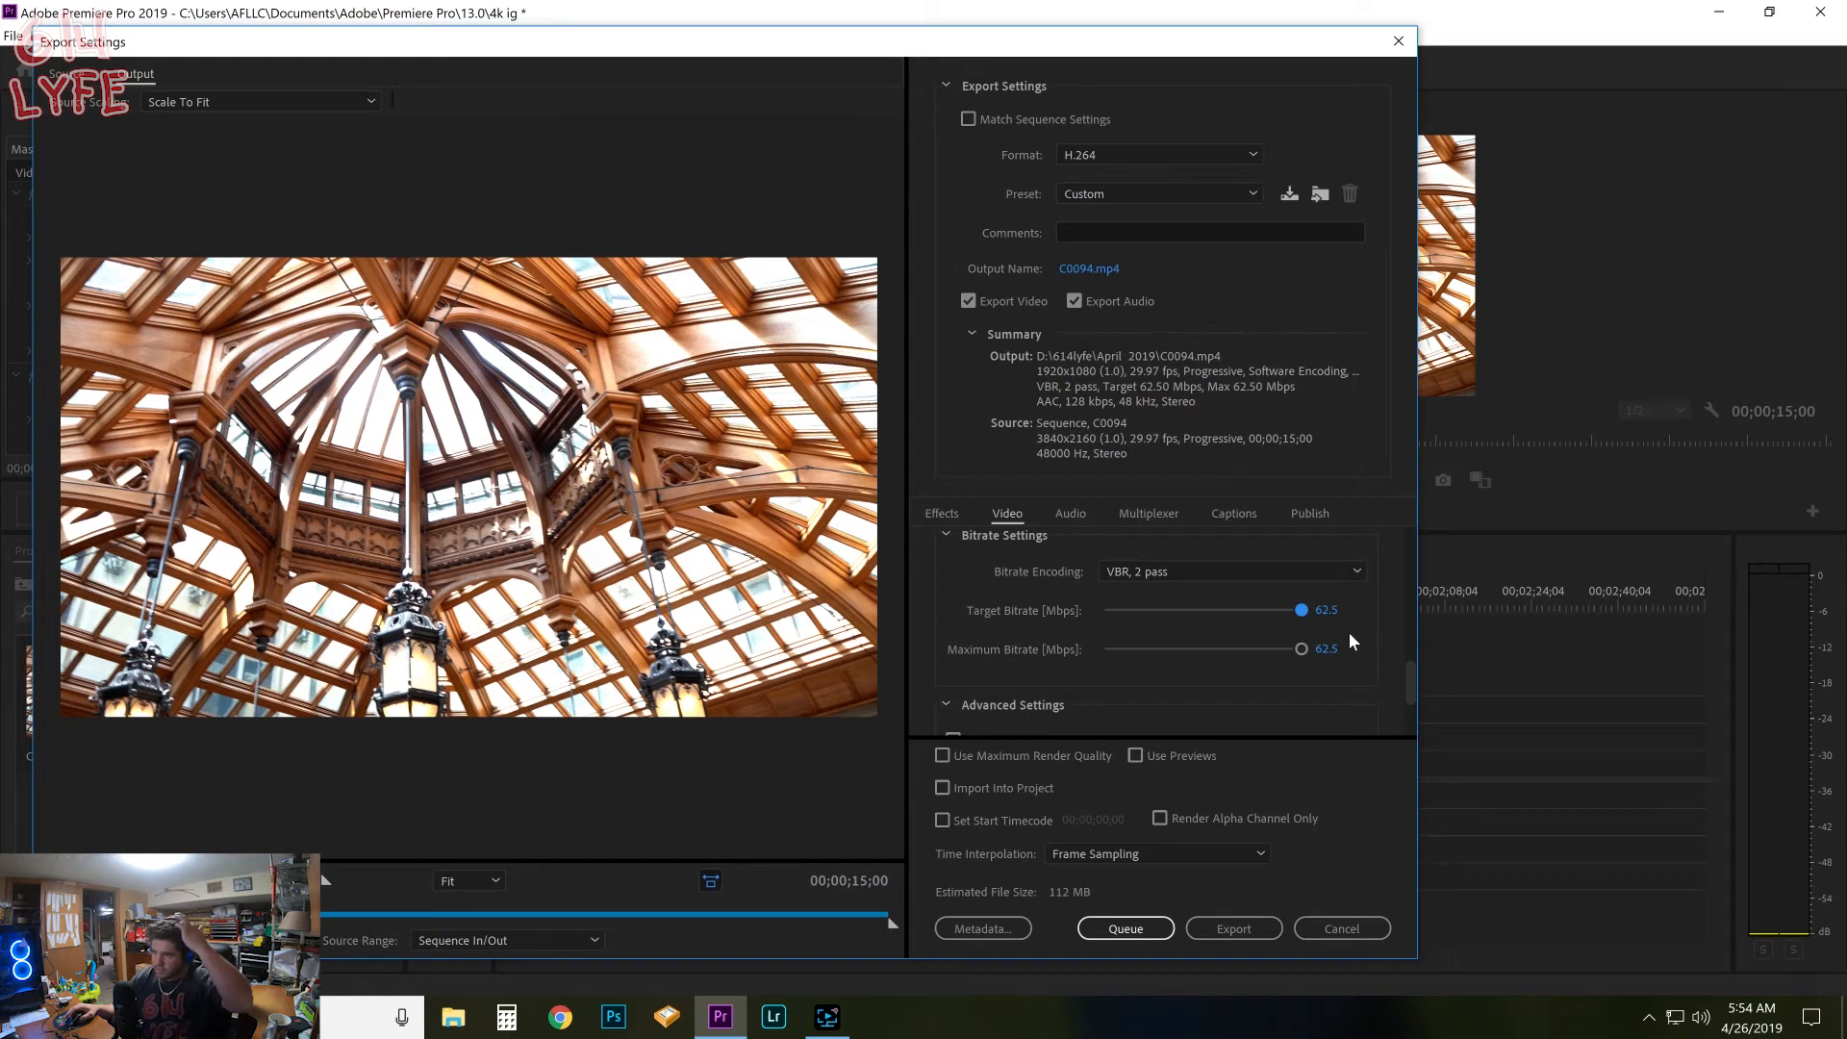
mouse_move(1334, 629)
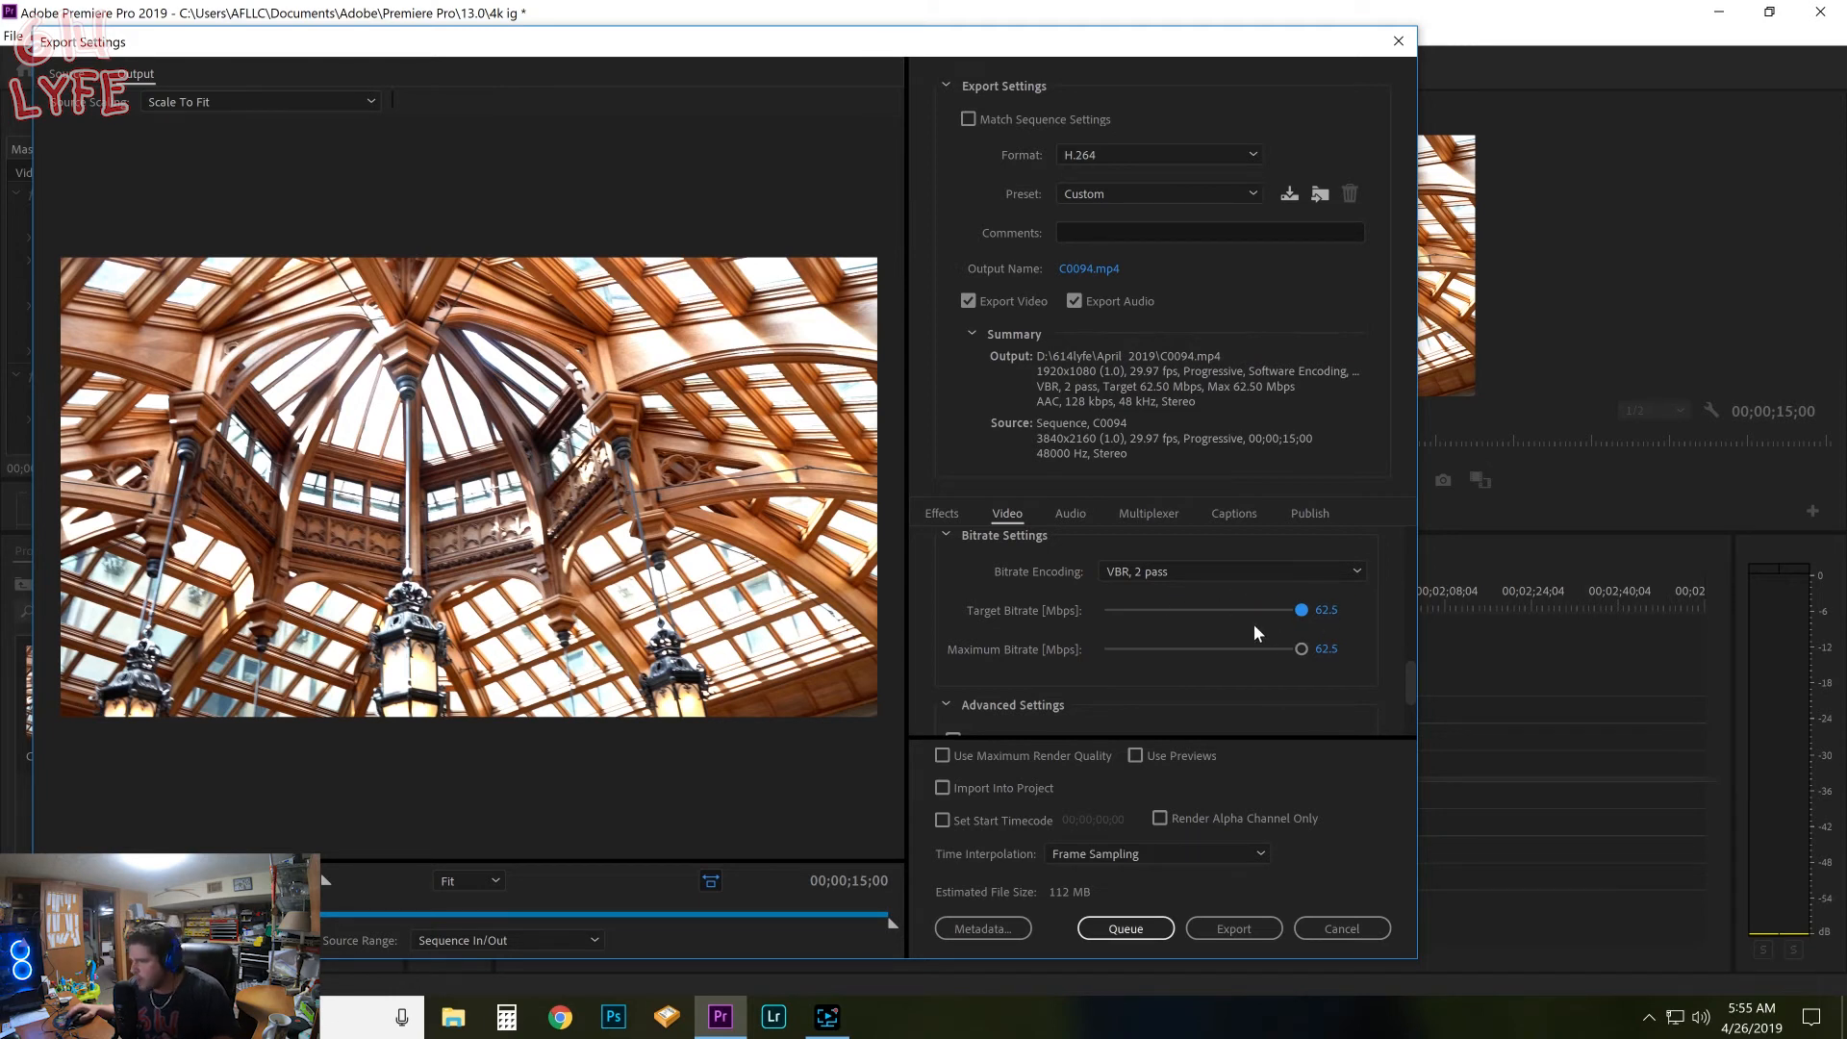
mouse_move(1122, 590)
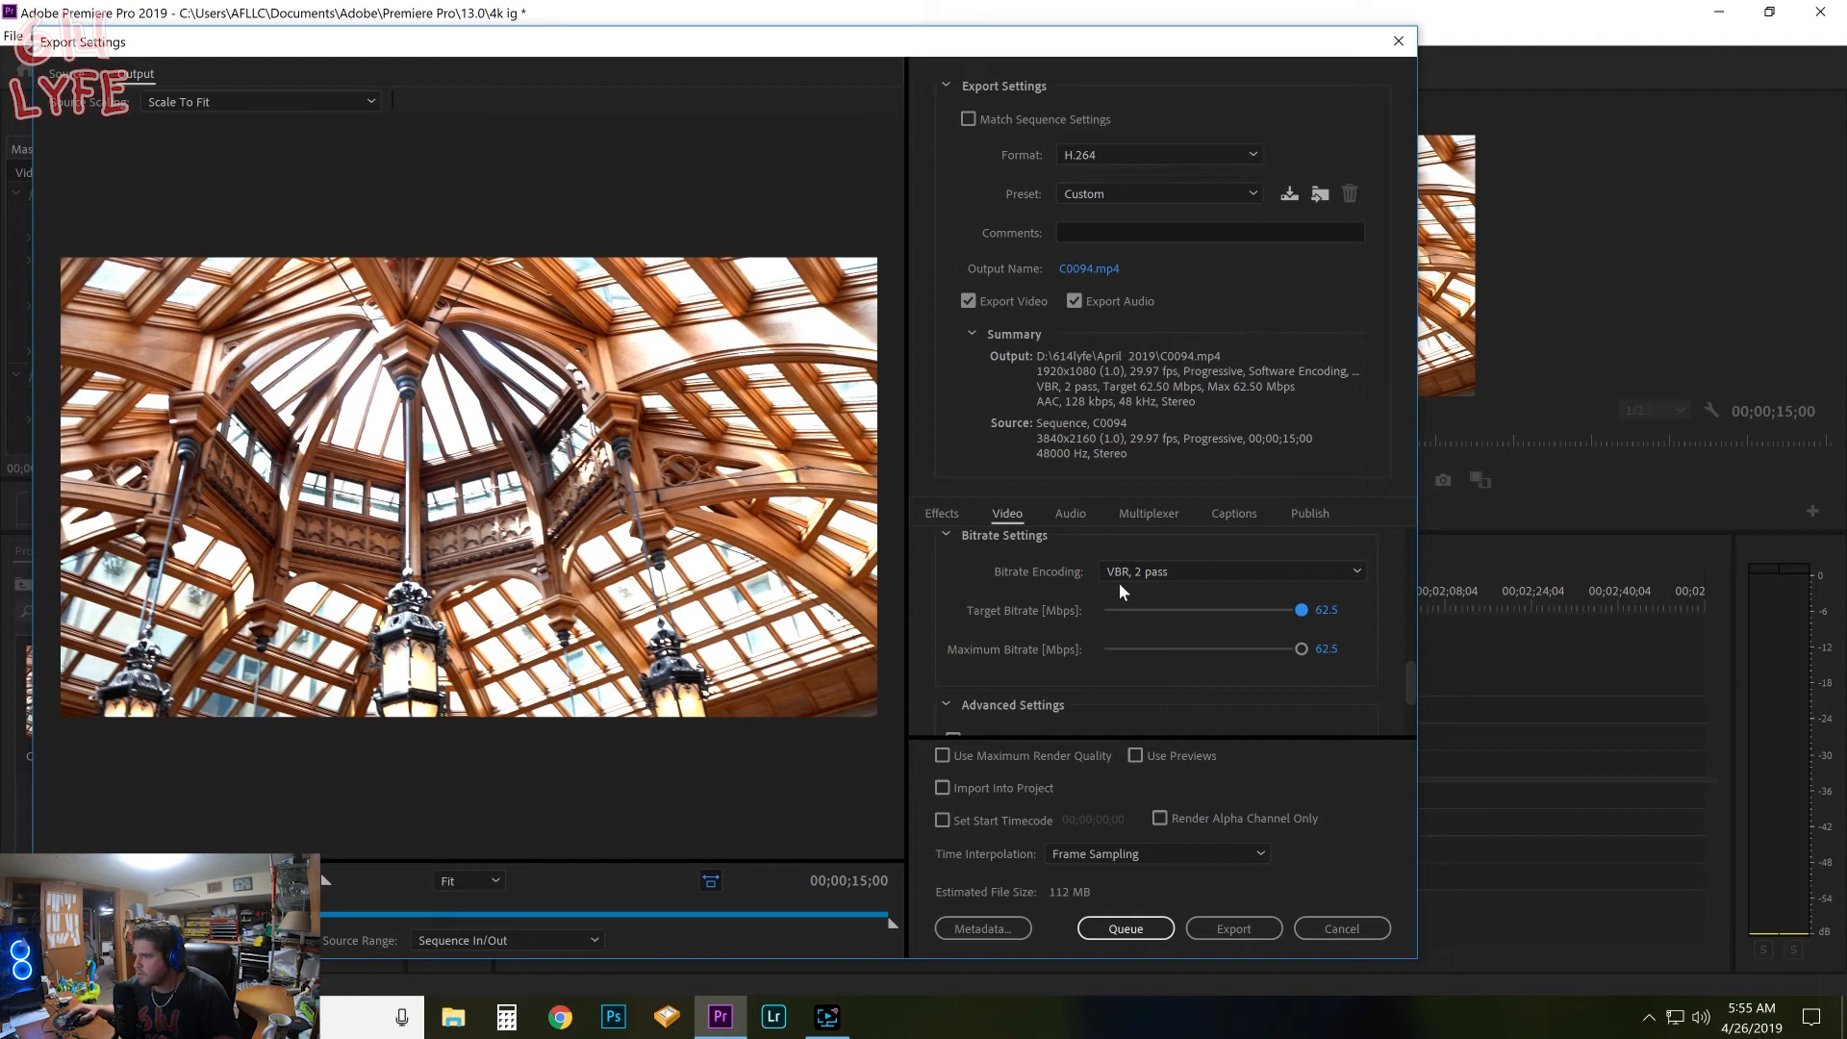
Step: Enable Use Maximum Render Quality, keep C0094.mp4 in April 2019, and start the export
scroll(down, 3)
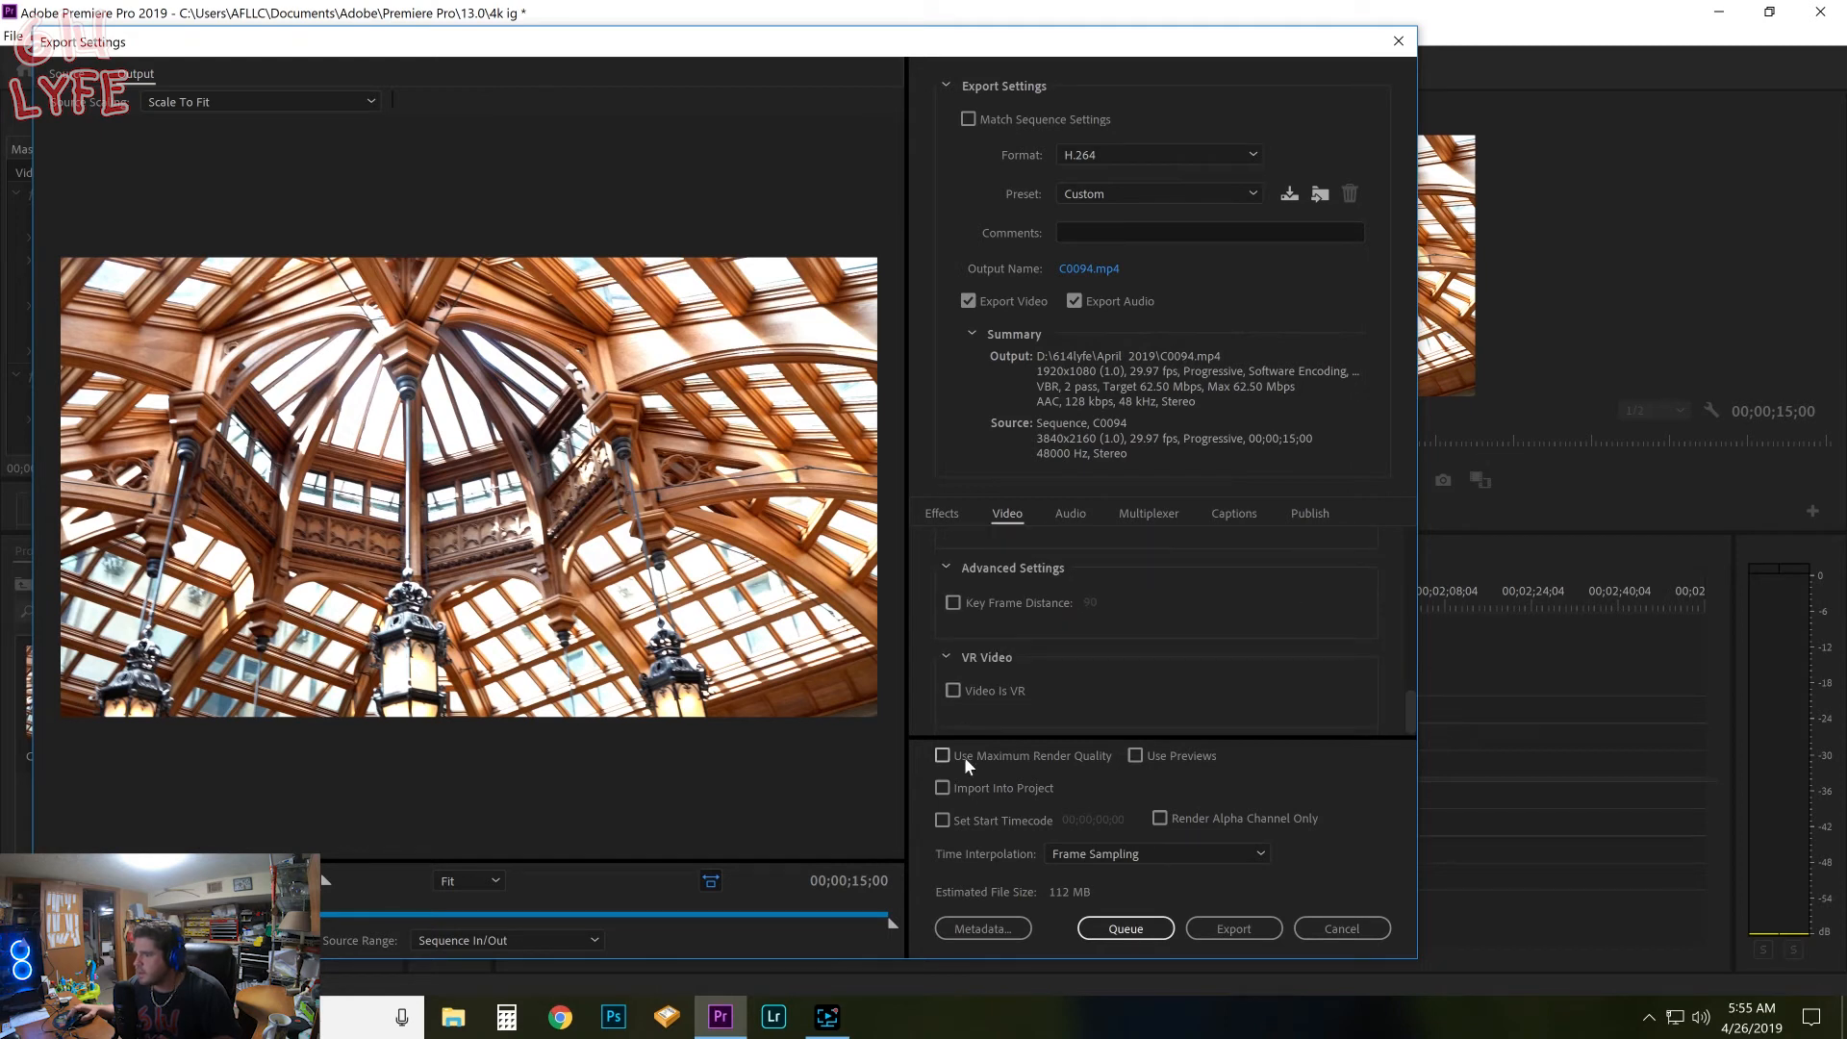
click(942, 755)
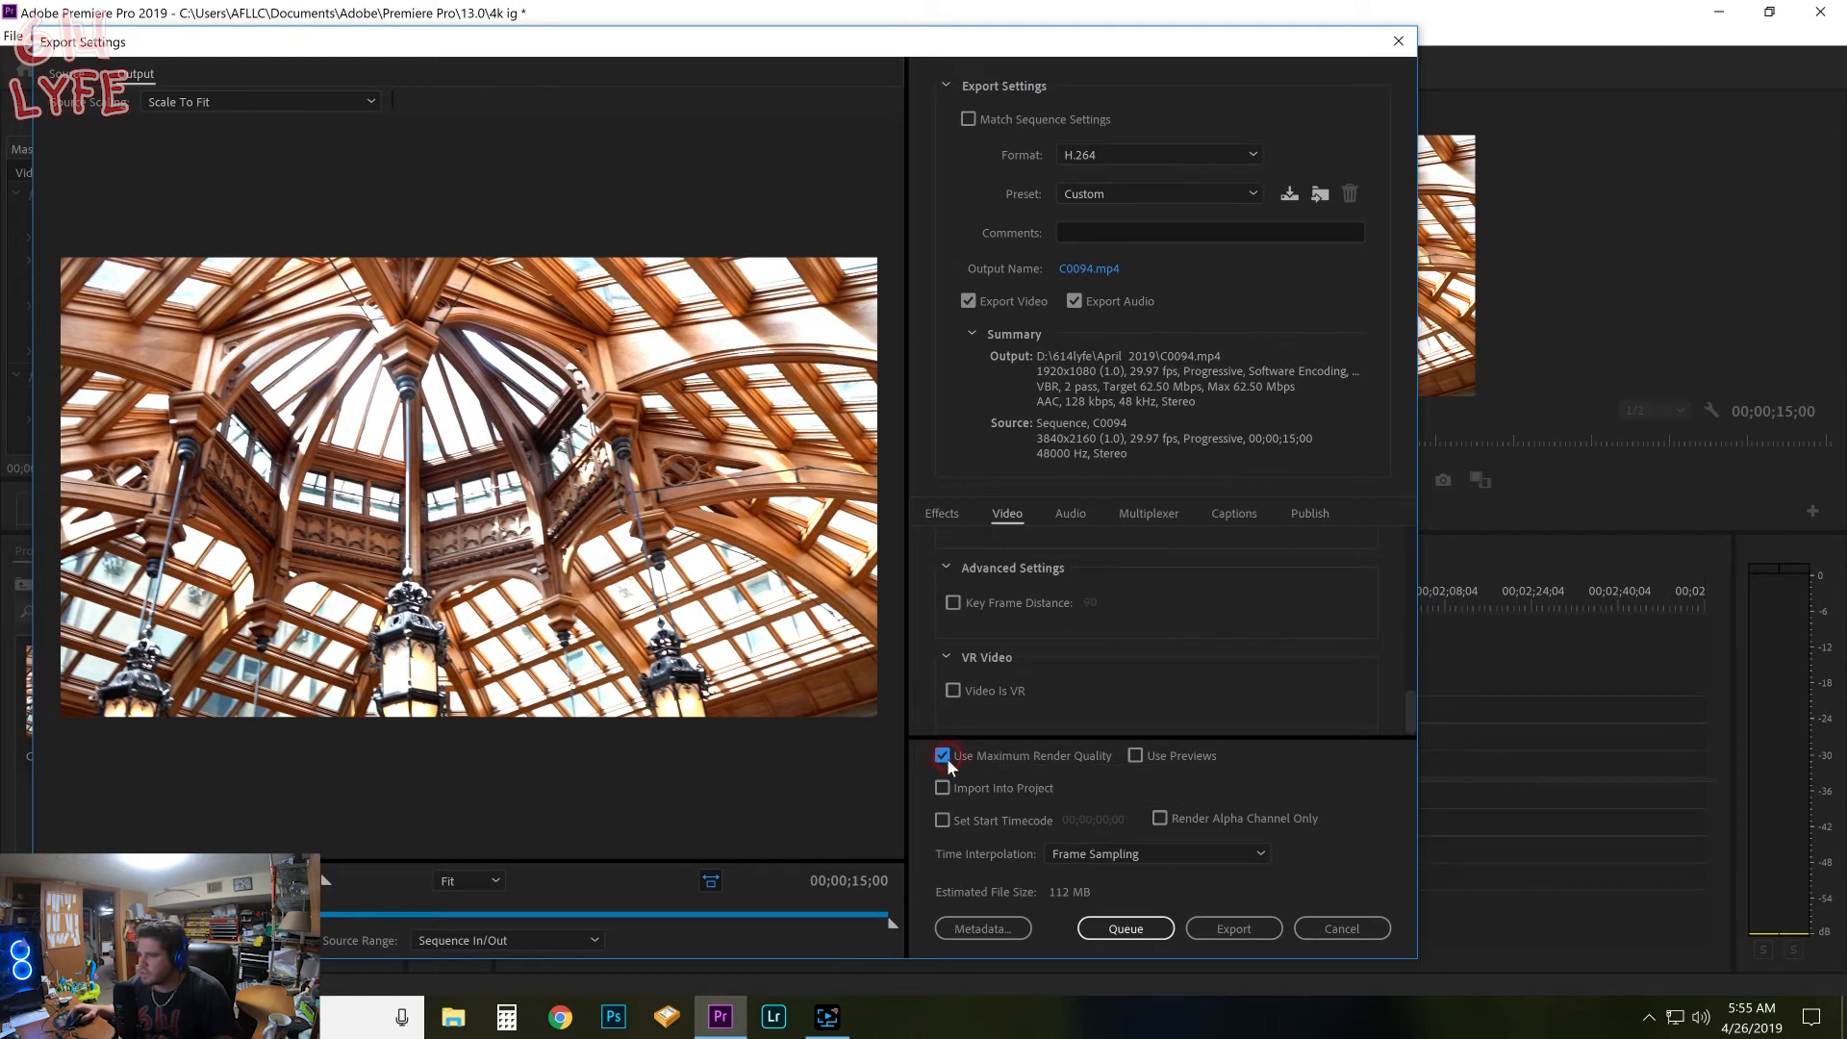
click(1088, 267)
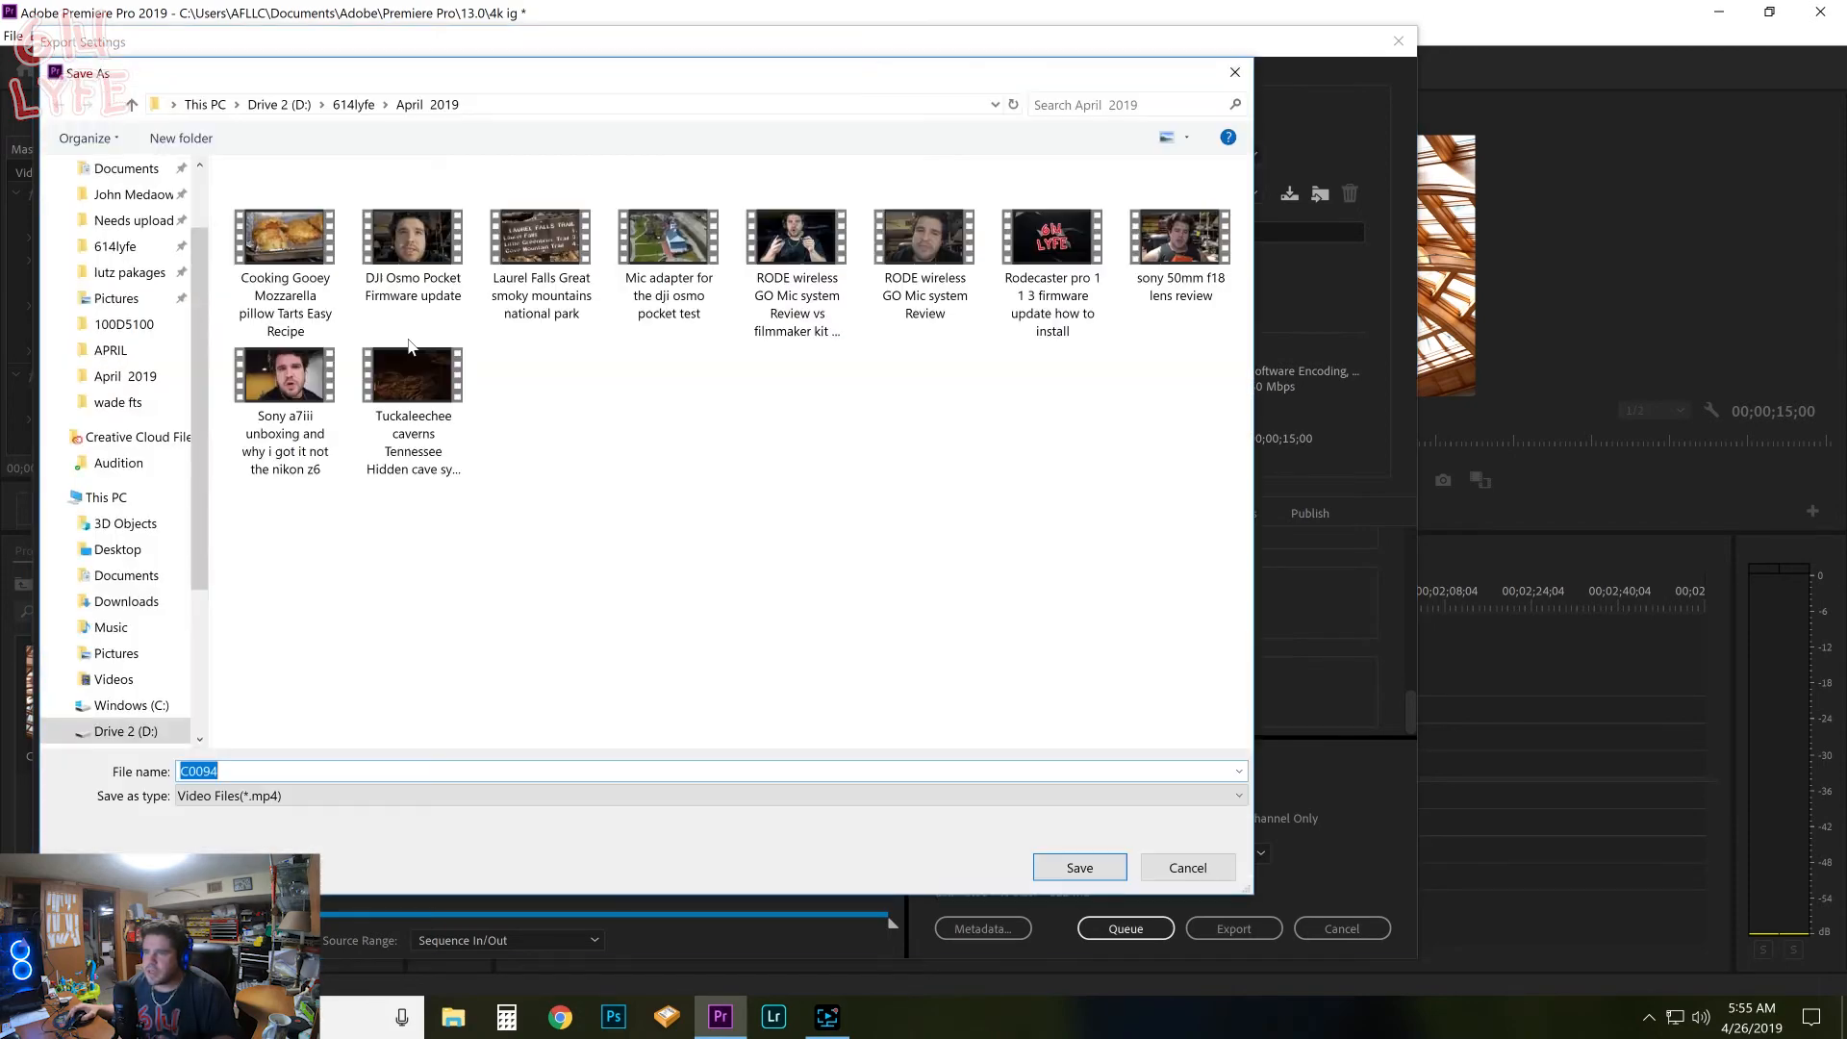
mouse_move(1040, 846)
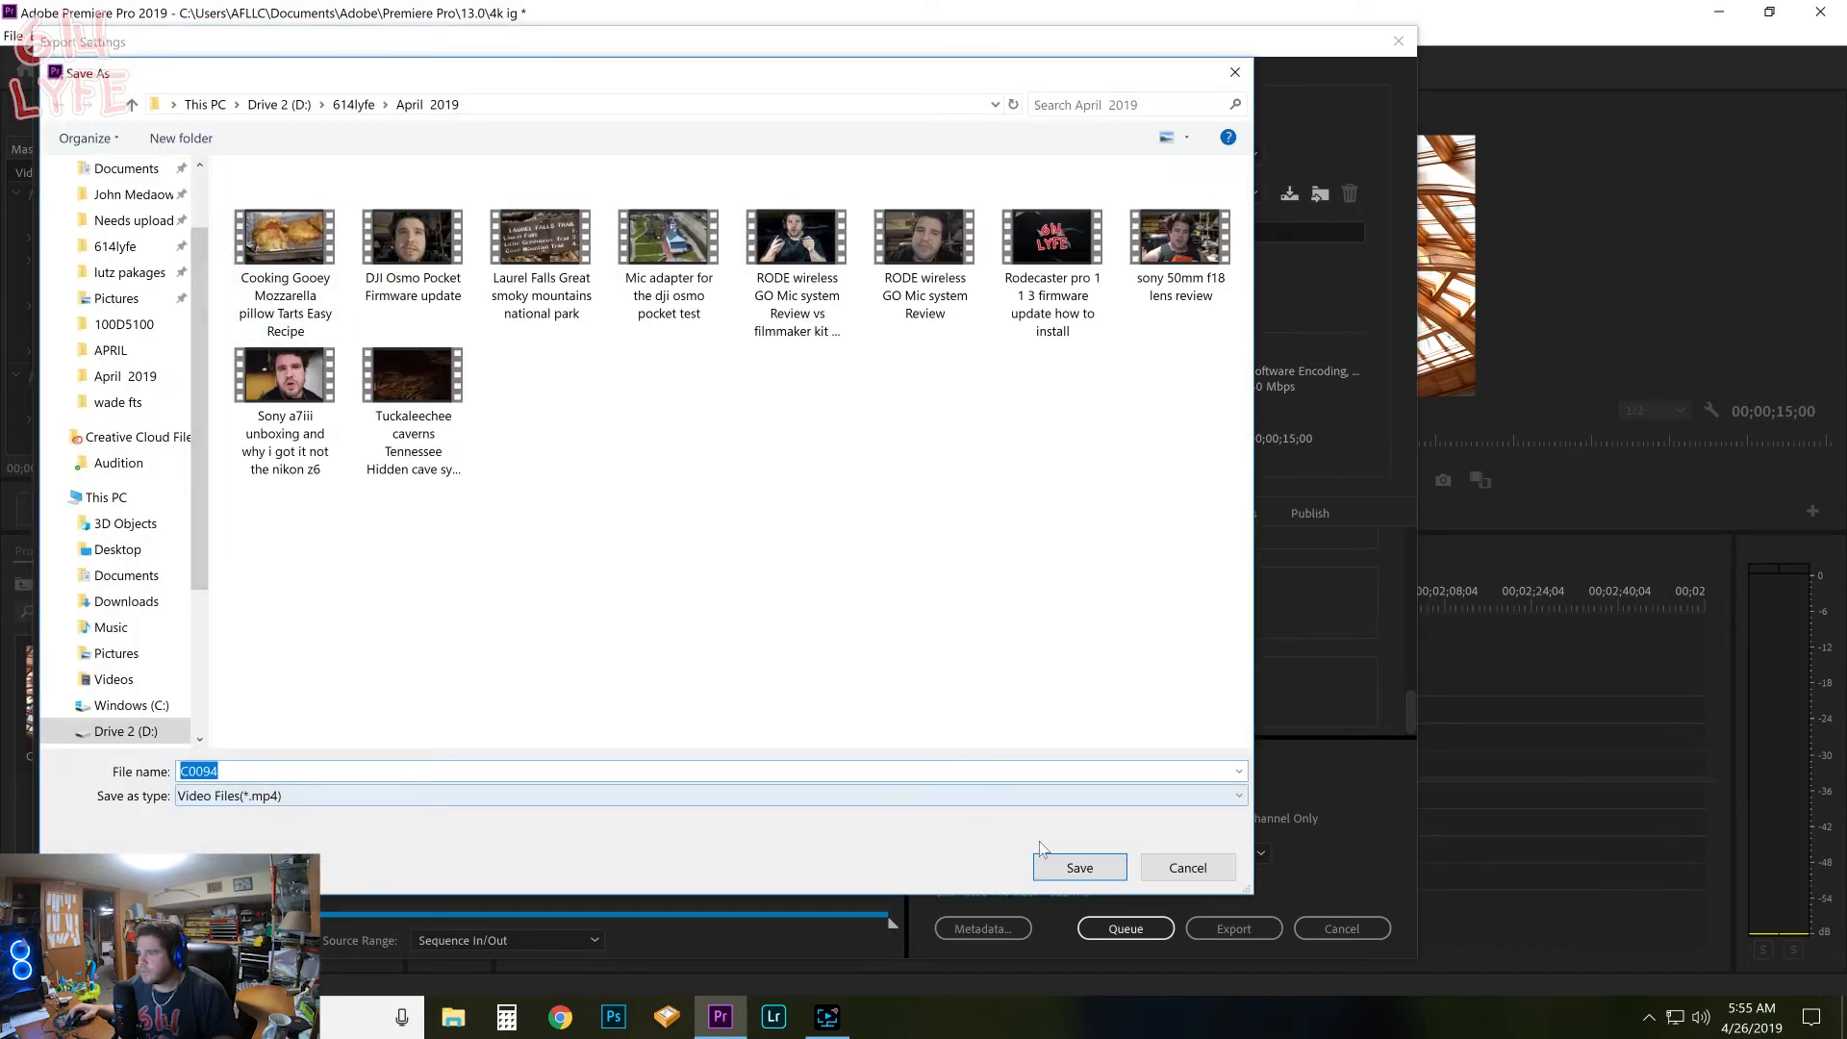
click(1079, 866)
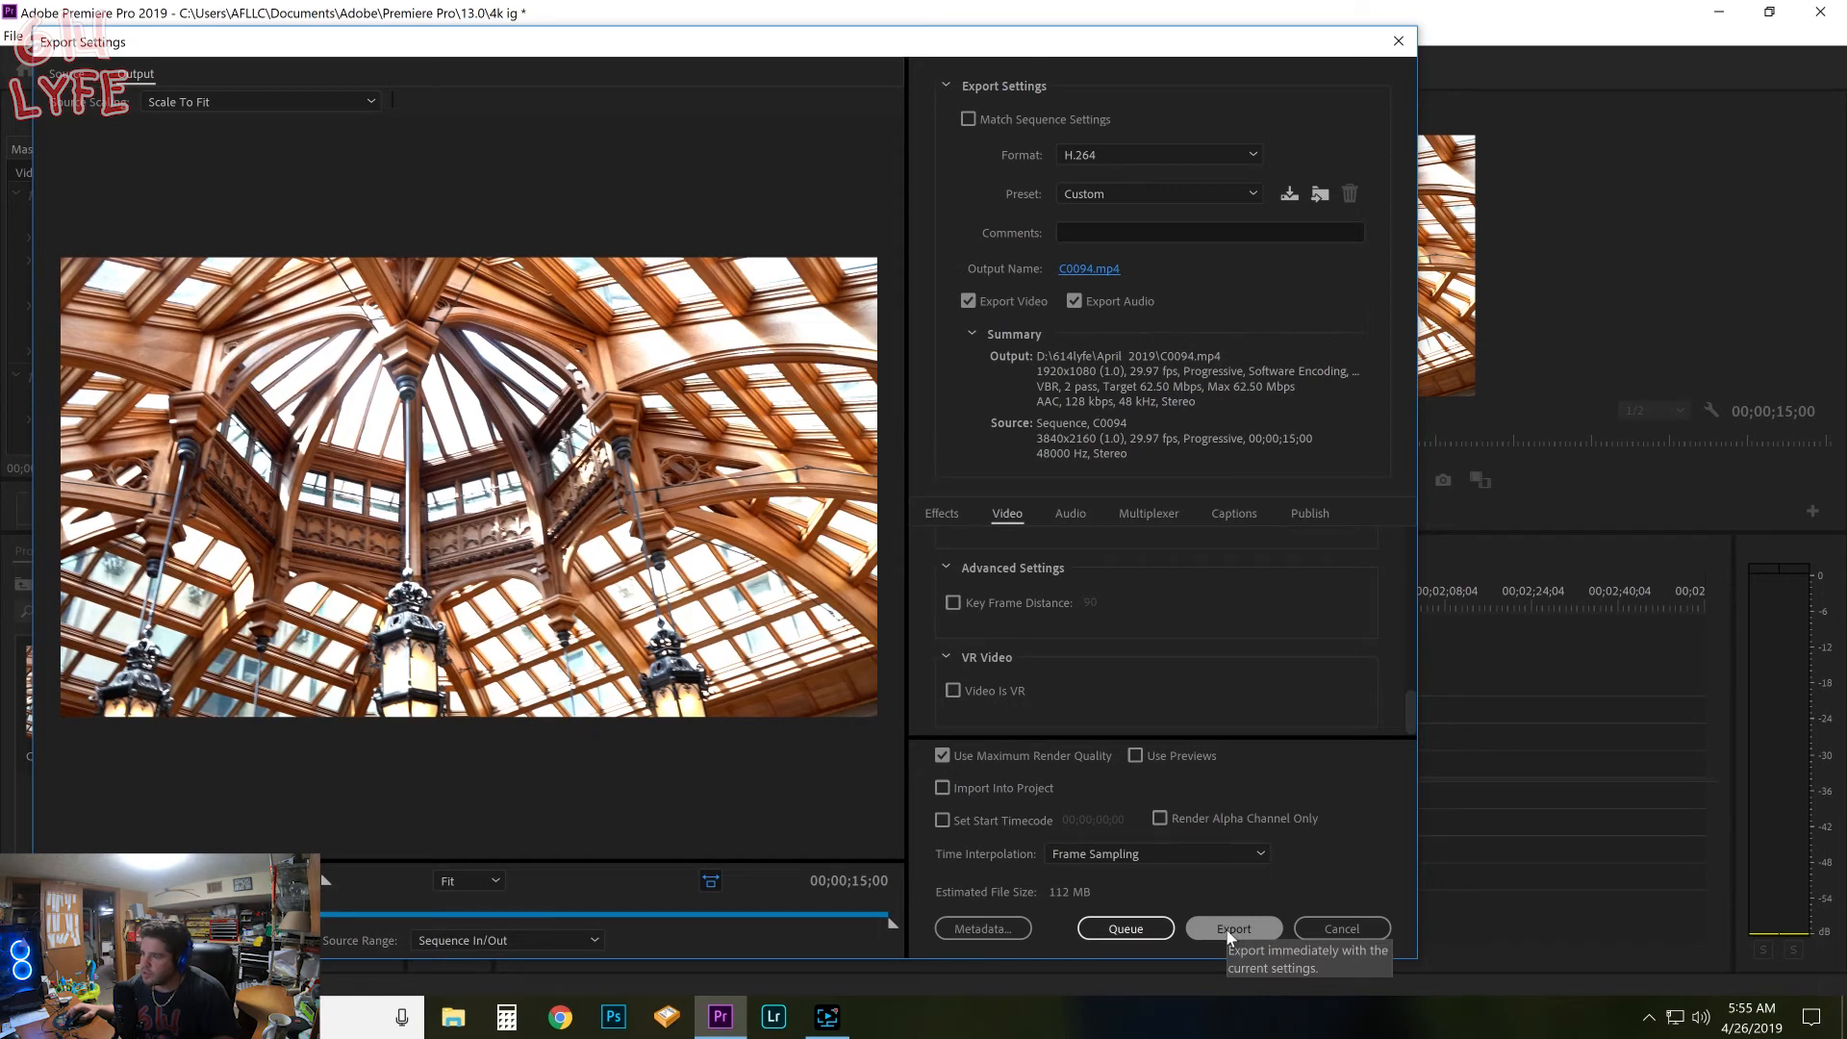
click(1233, 929)
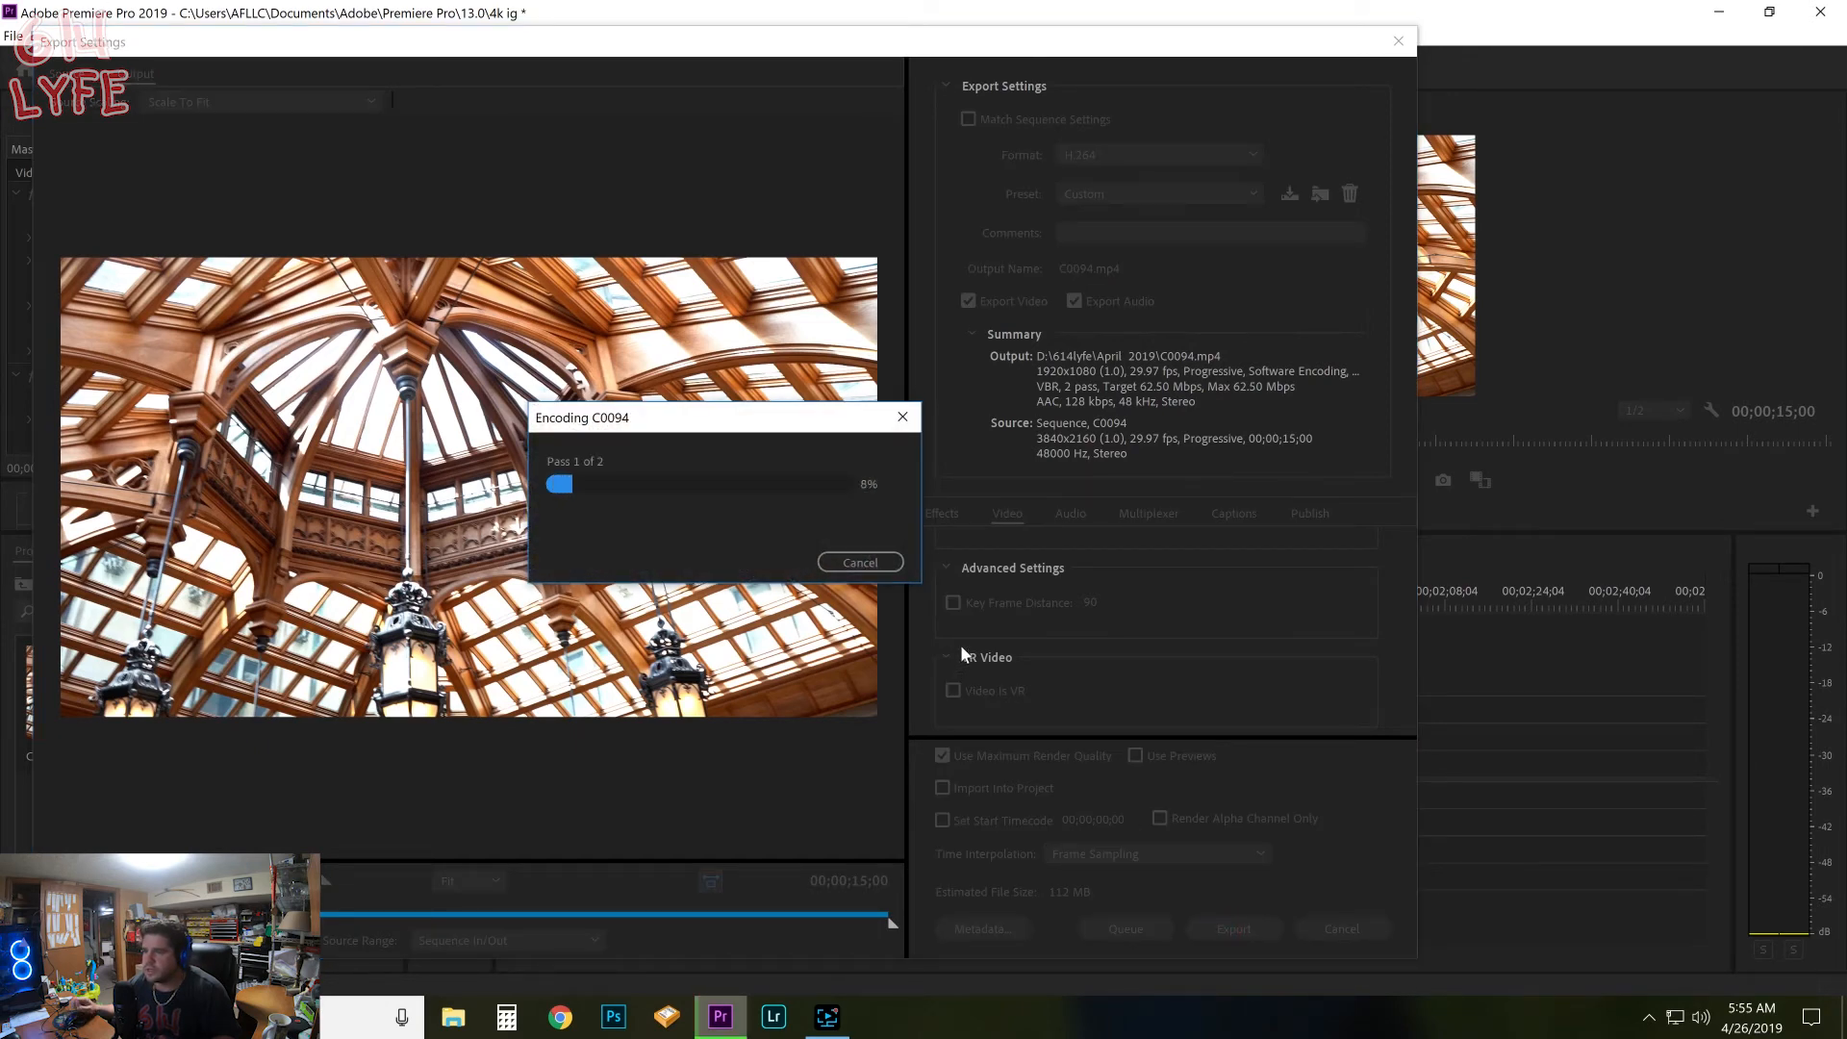